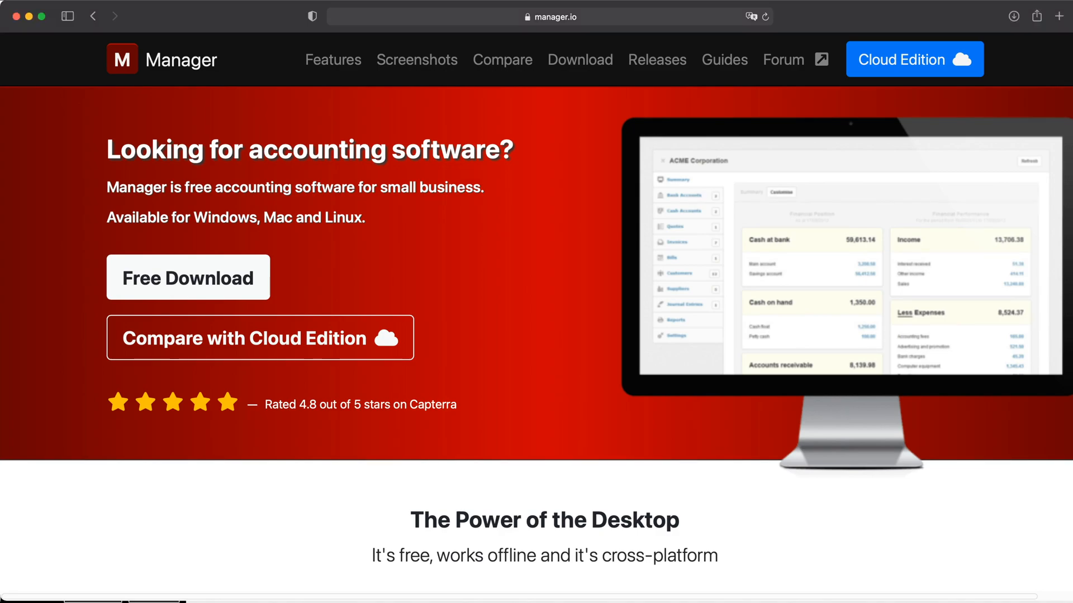
Add a brand-new business named Alice and land on its zero-balance summary page.
{"action": "scroll", "scroll_direction": "down", "scroll_amount": 3}
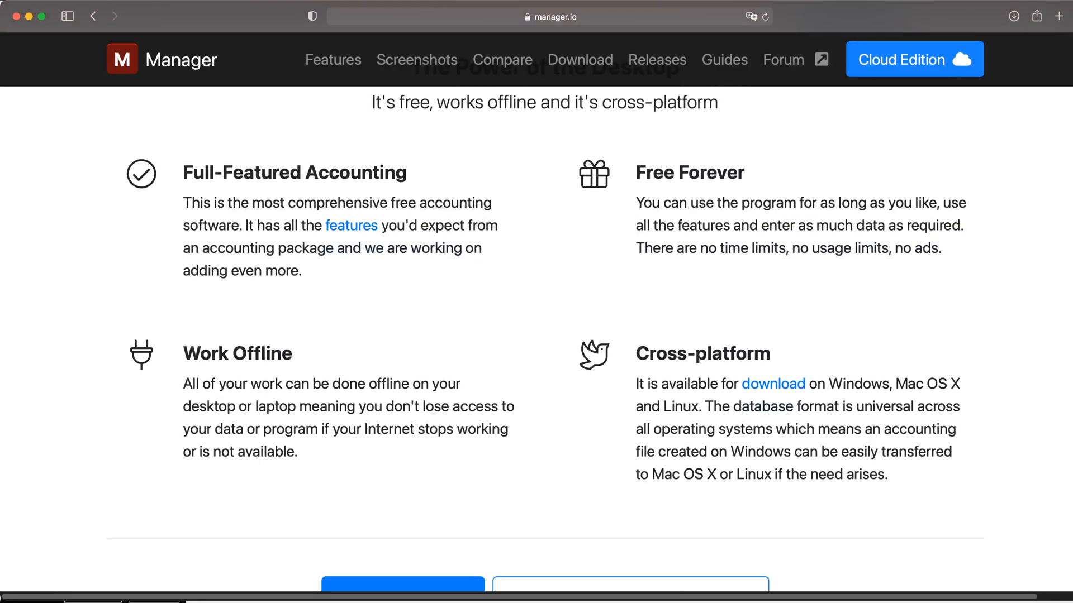
{"action": "scroll", "scroll_direction": "down", "scroll_amount": 3}
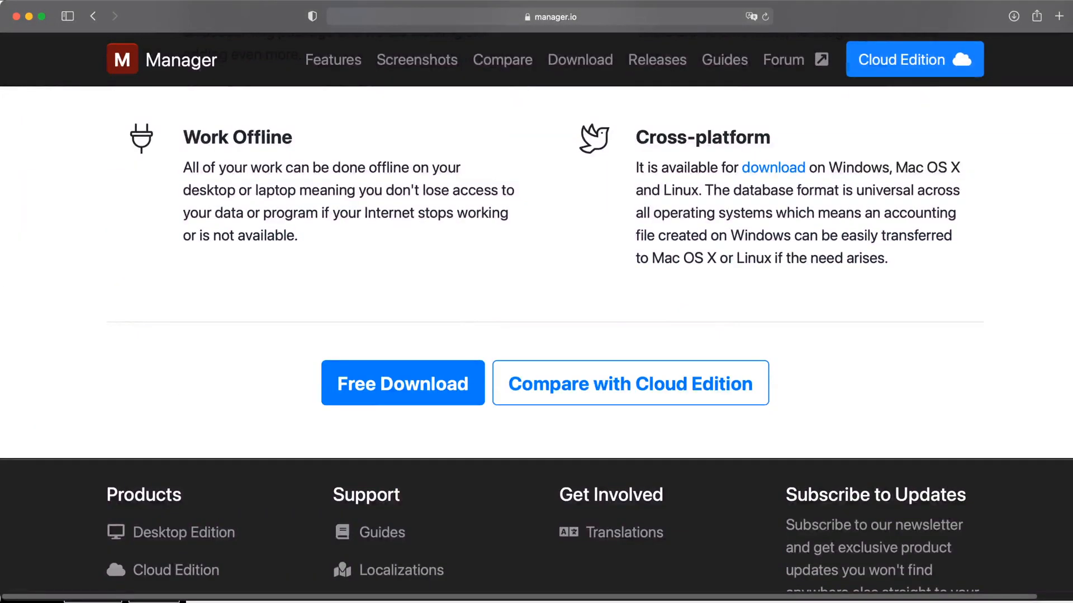
{"action": "scroll", "scroll_direction": "up", "scroll_amount": 3}
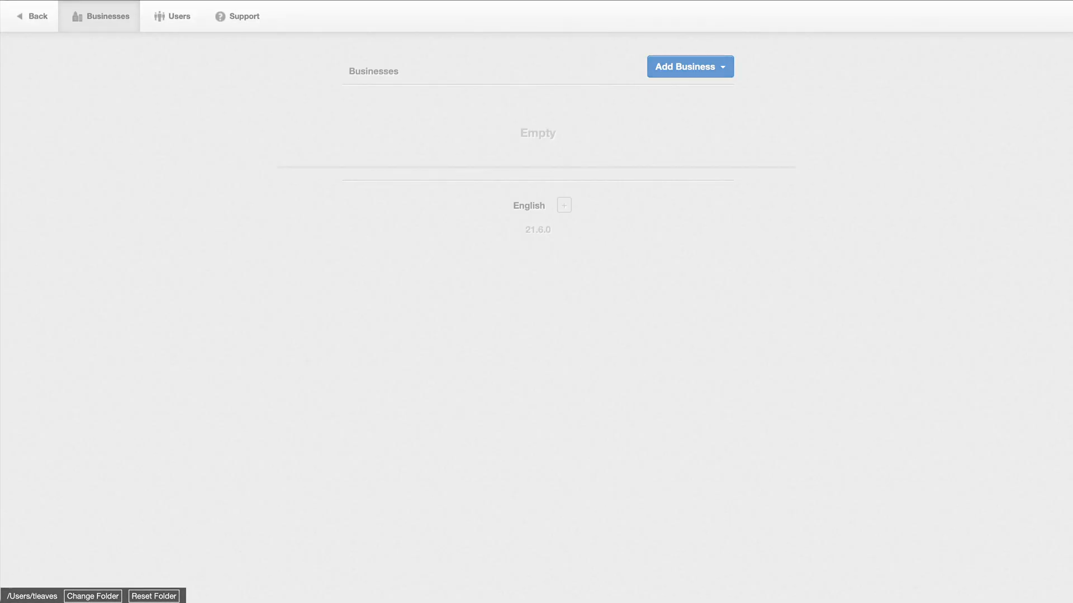
{"action": "left_click", "coordinate": [689, 66]}
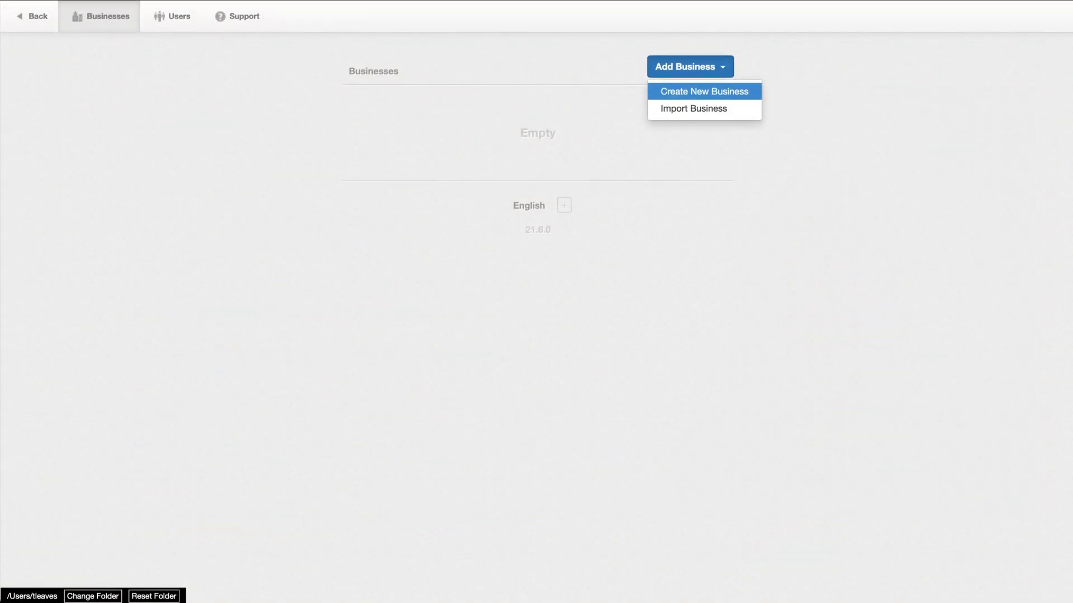
{"action": "left_click", "coordinate": [703, 91]}
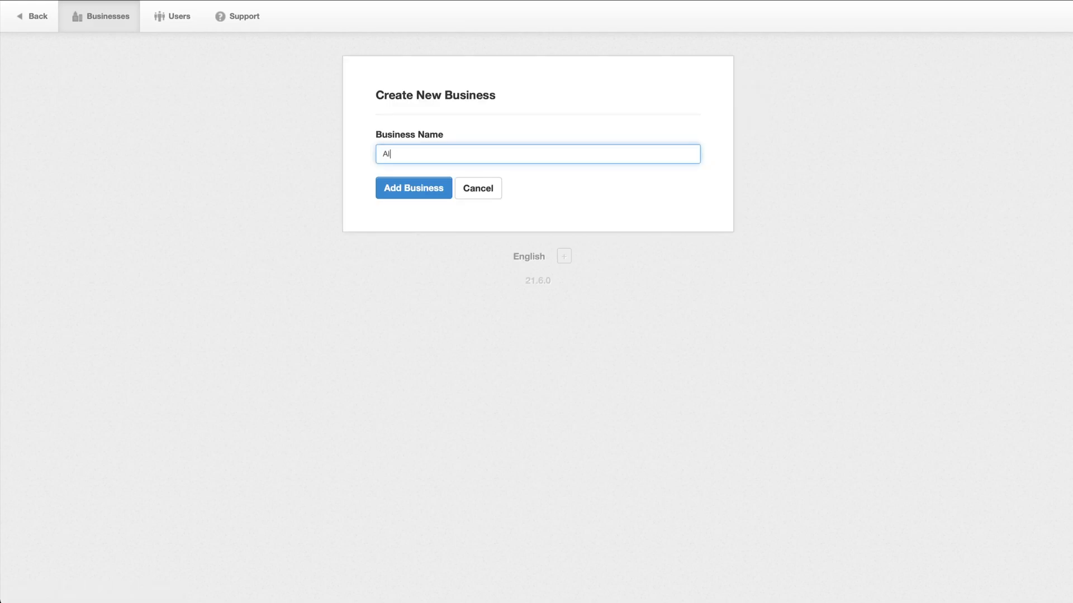
{"action": "type", "text": "ice"}
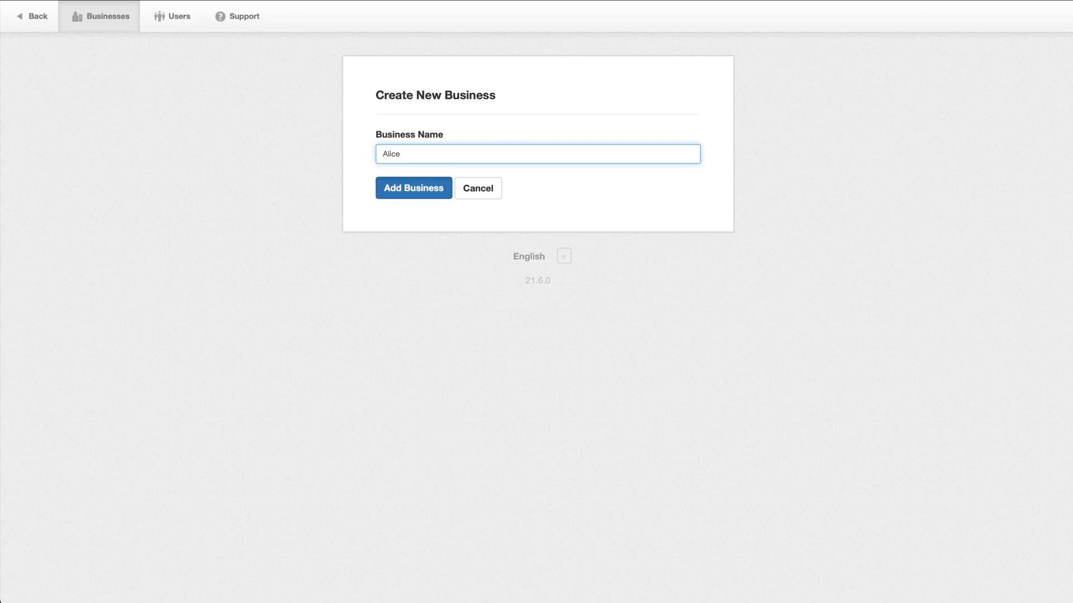
{"action": "left_click", "coordinate": [413, 188]}
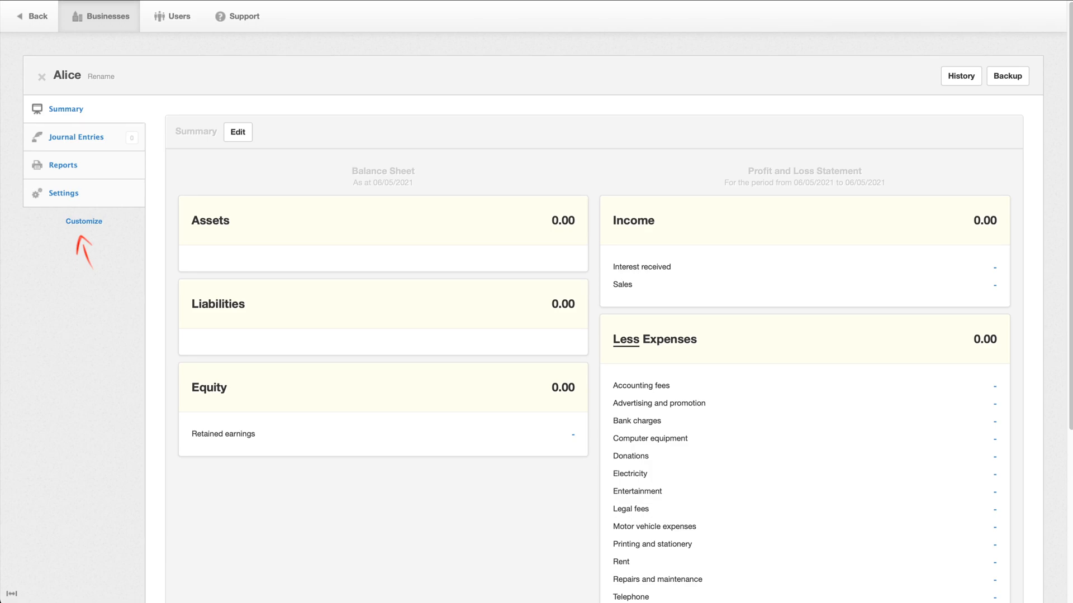
Look at the Journal Entries list and a blank new journal entry, then go to Settings.
{"action": "left_click", "coordinate": [76, 136]}
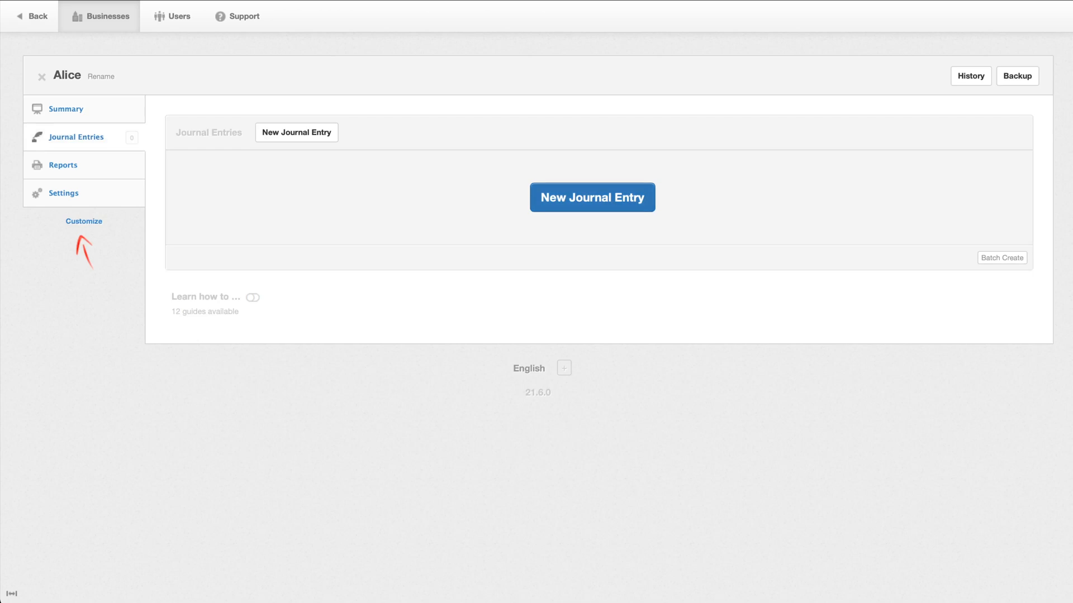
{"action": "left_click", "coordinate": [593, 196]}
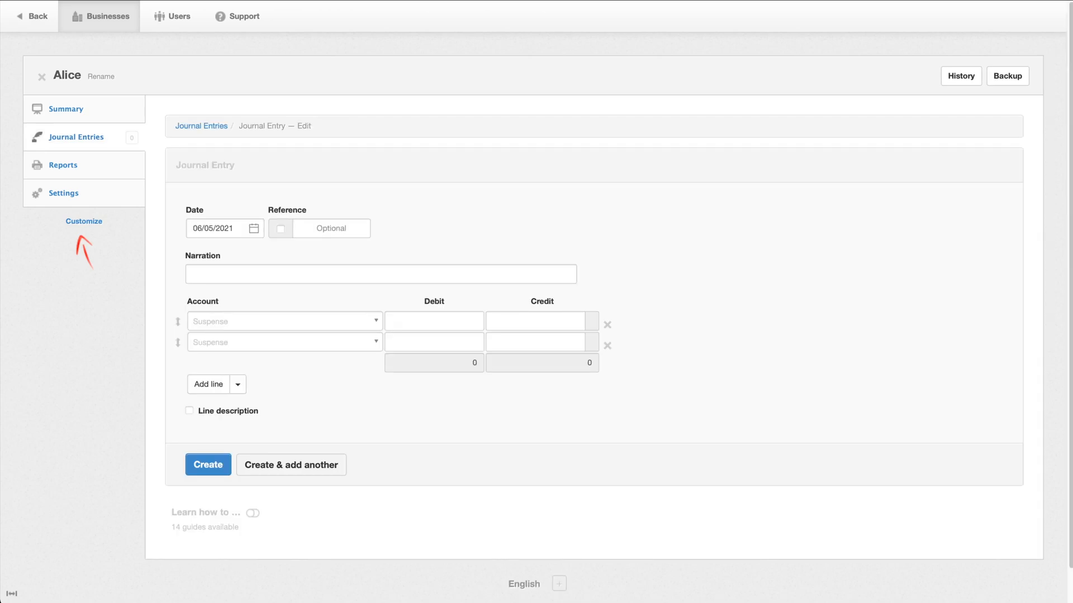
{"action": "left_click", "coordinate": [63, 193]}
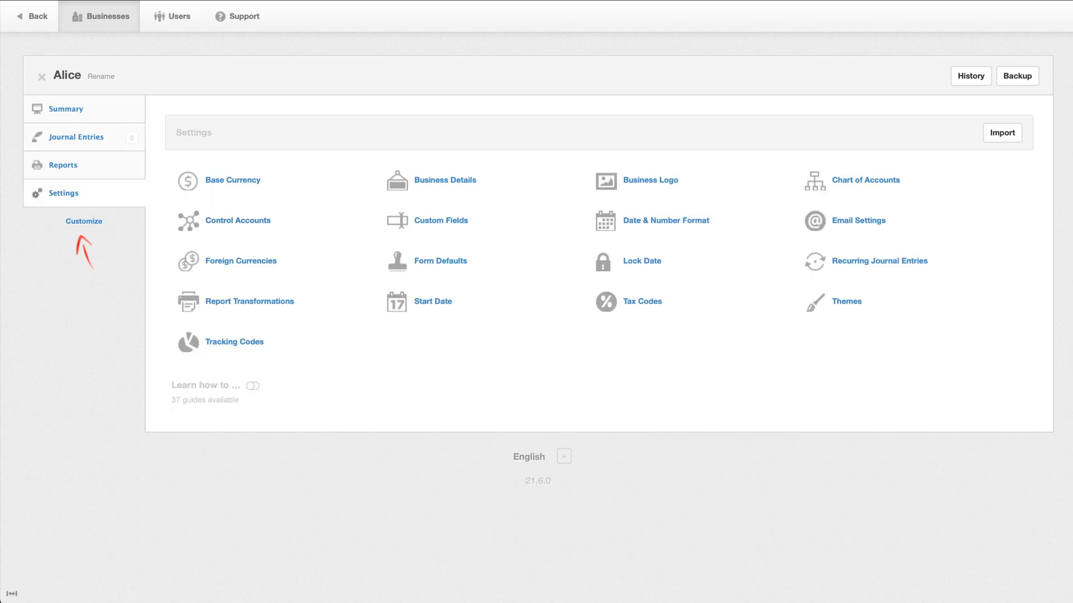
Peek at the Chart of Accounts new-account form and return to the Settings list unsaved.
{"action": "left_click", "coordinate": [868, 180]}
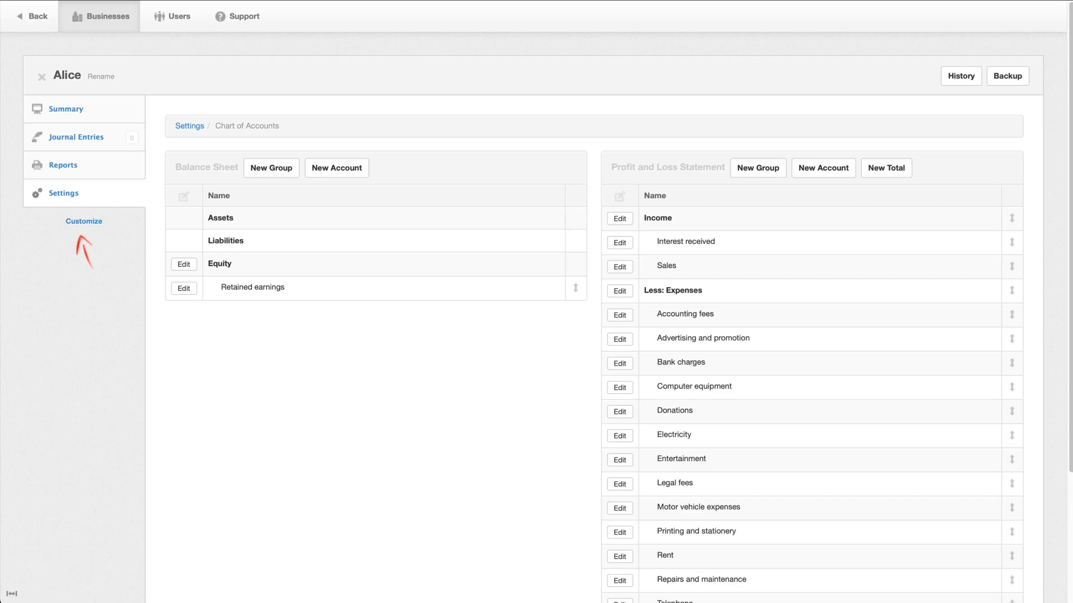
{"action": "left_click", "coordinate": [336, 167]}
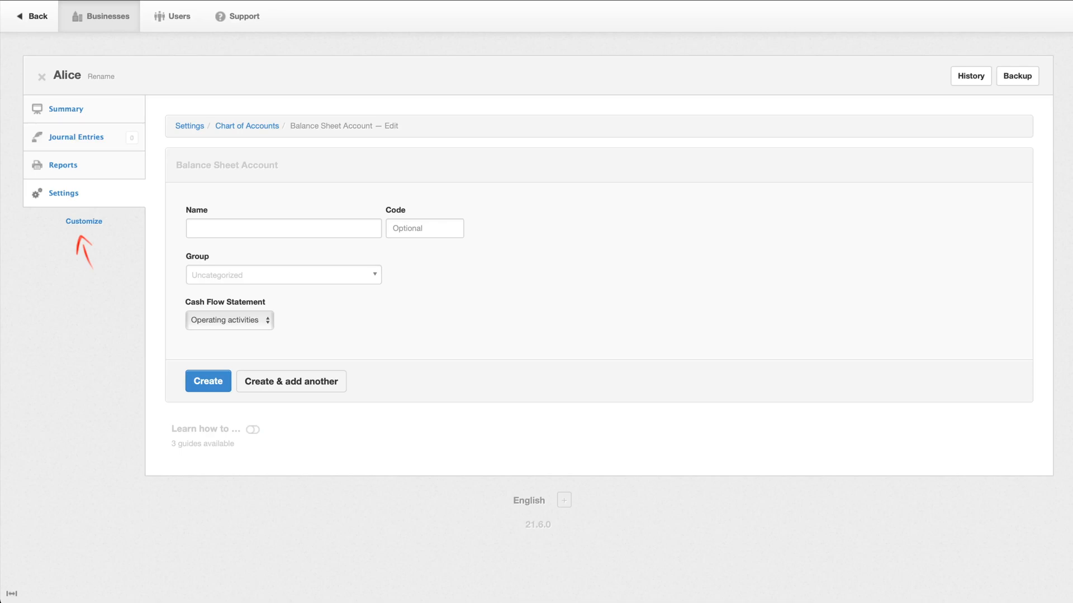
{"action": "left_click", "coordinate": [246, 125]}
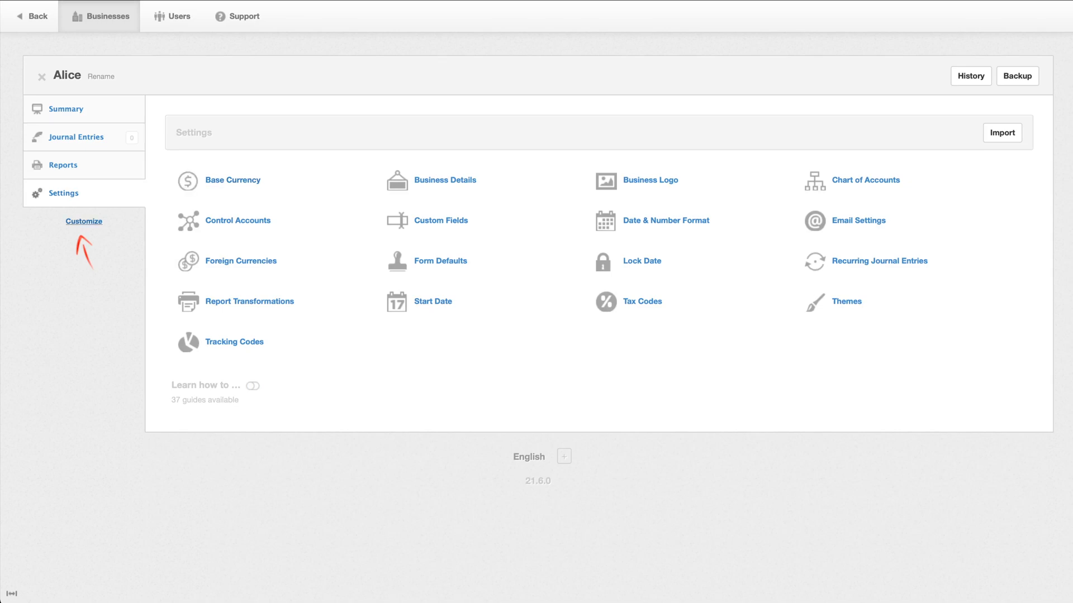
In Customize, tick Bank and Cash Accounts (with Receipts, Payments, Transfers, Reconciliations) and update.
{"action": "left_click", "coordinate": [84, 221]}
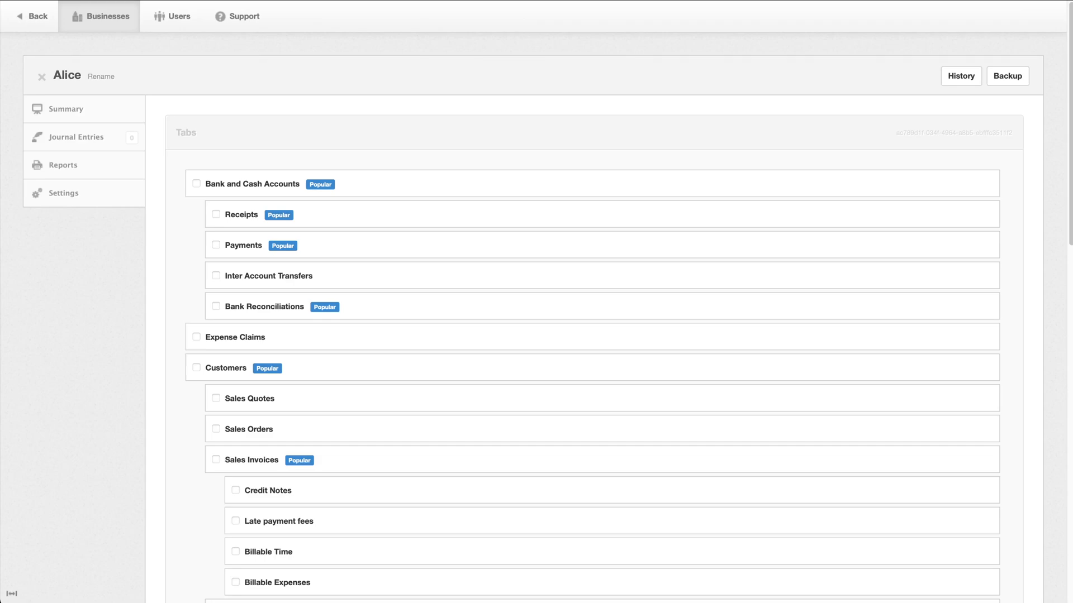
{"action": "scroll", "scroll_direction": "down", "scroll_amount": 3}
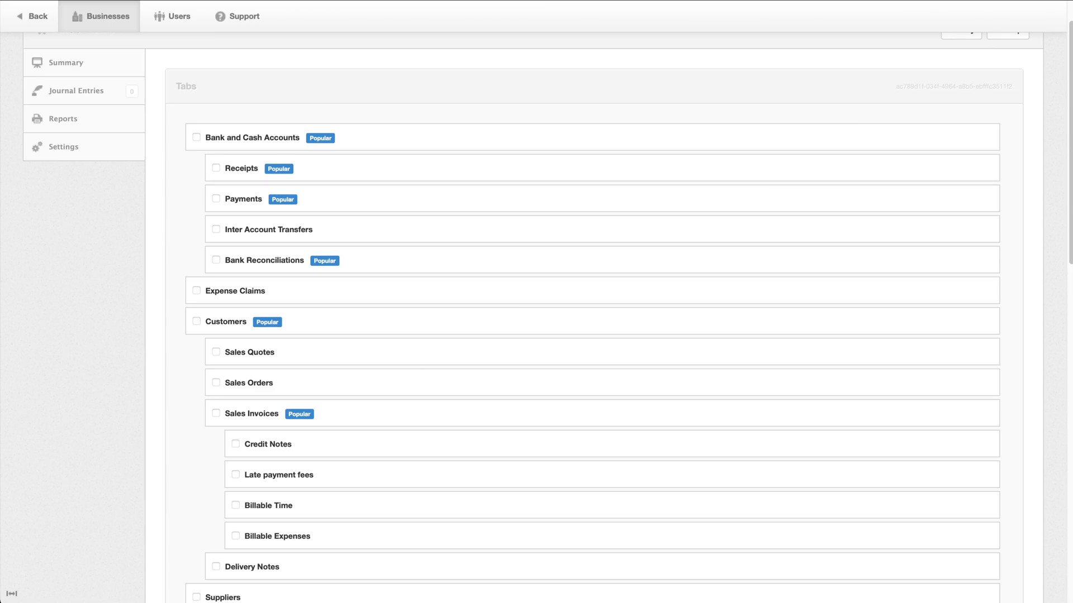
{"action": "scroll", "scroll_direction": "down", "scroll_amount": 3}
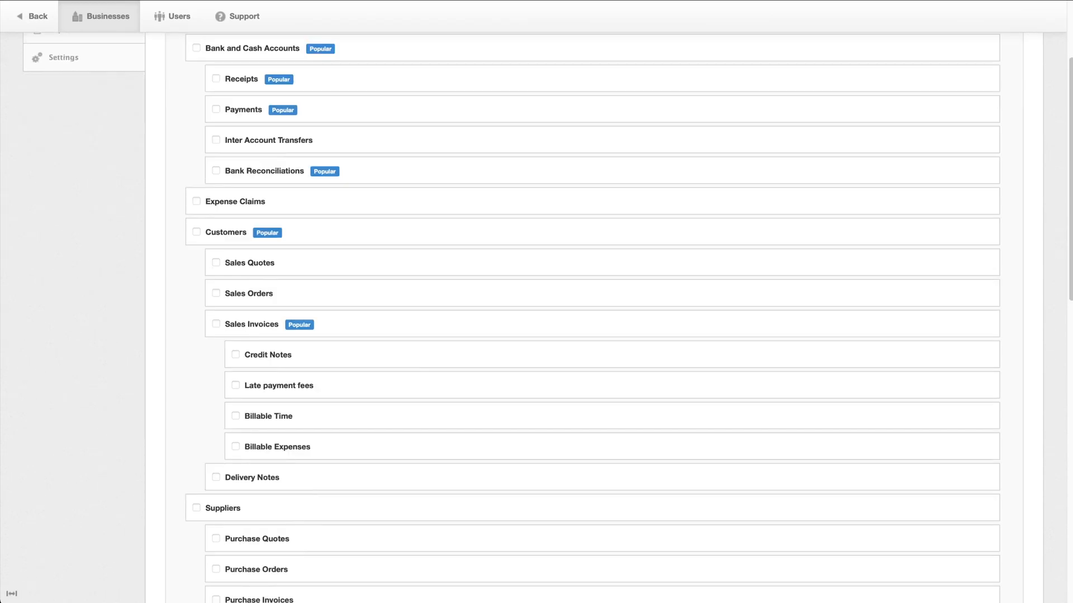
{"action": "scroll", "scroll_direction": "down", "scroll_amount": 3}
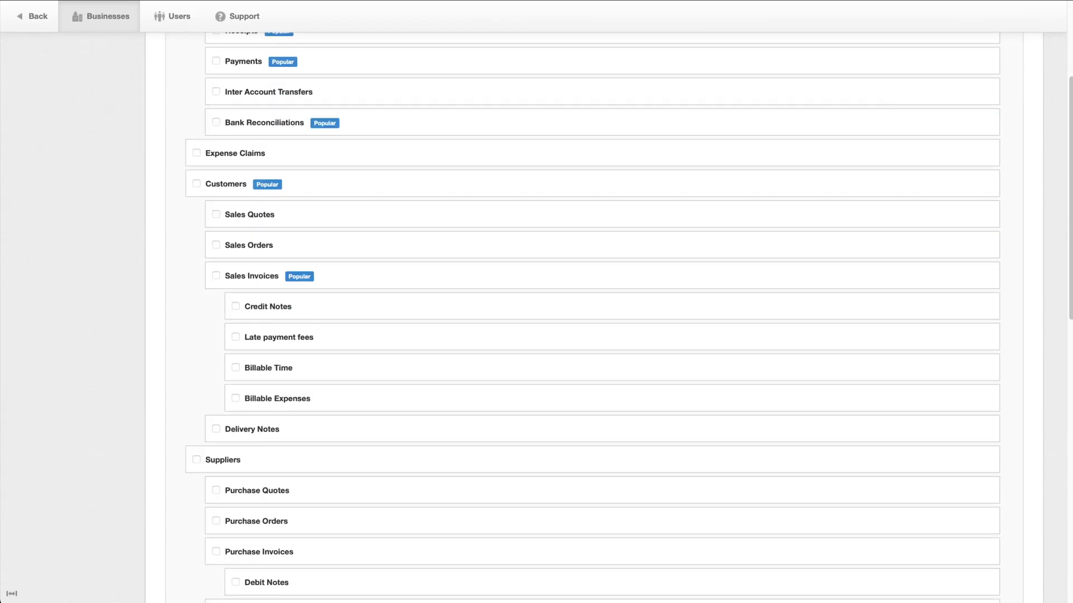
{"action": "scroll", "scroll_direction": "down", "scroll_amount": 3}
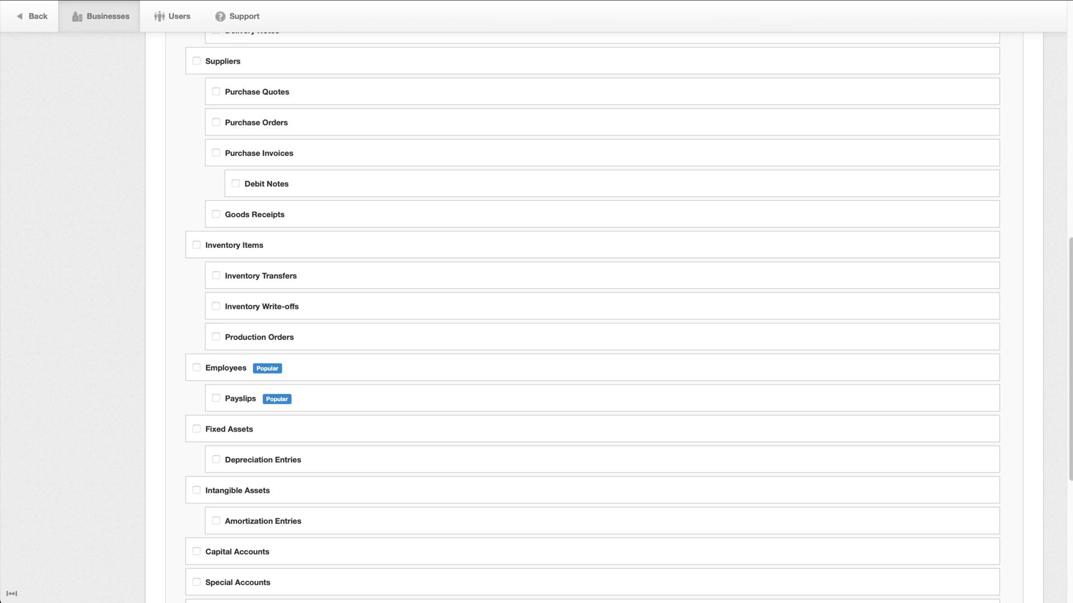
{"action": "scroll", "scroll_direction": "up", "scroll_amount": 3}
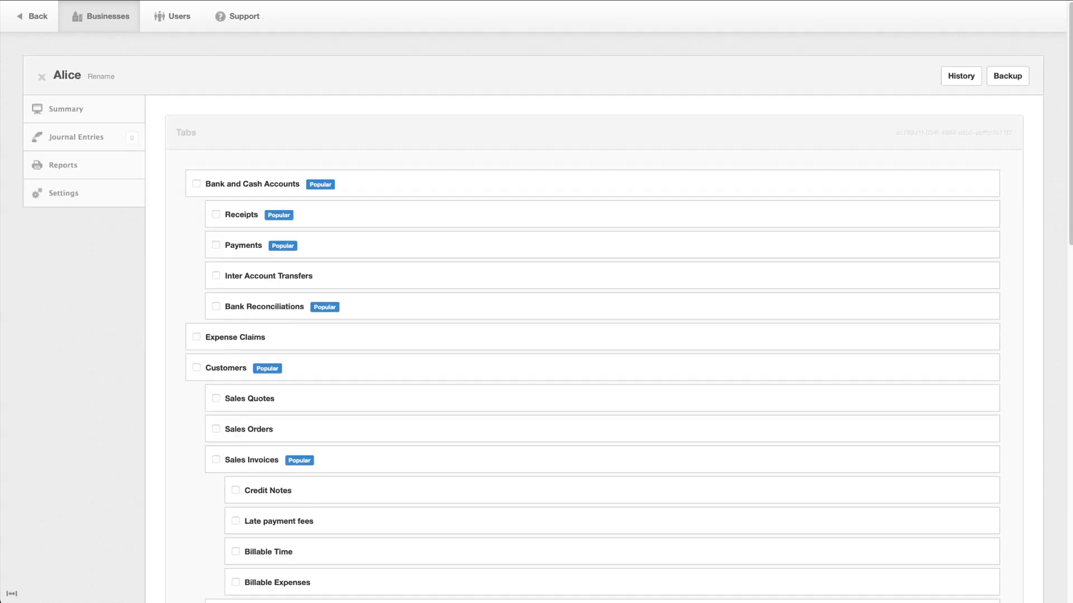
{"action": "left_click", "coordinate": [197, 185]}
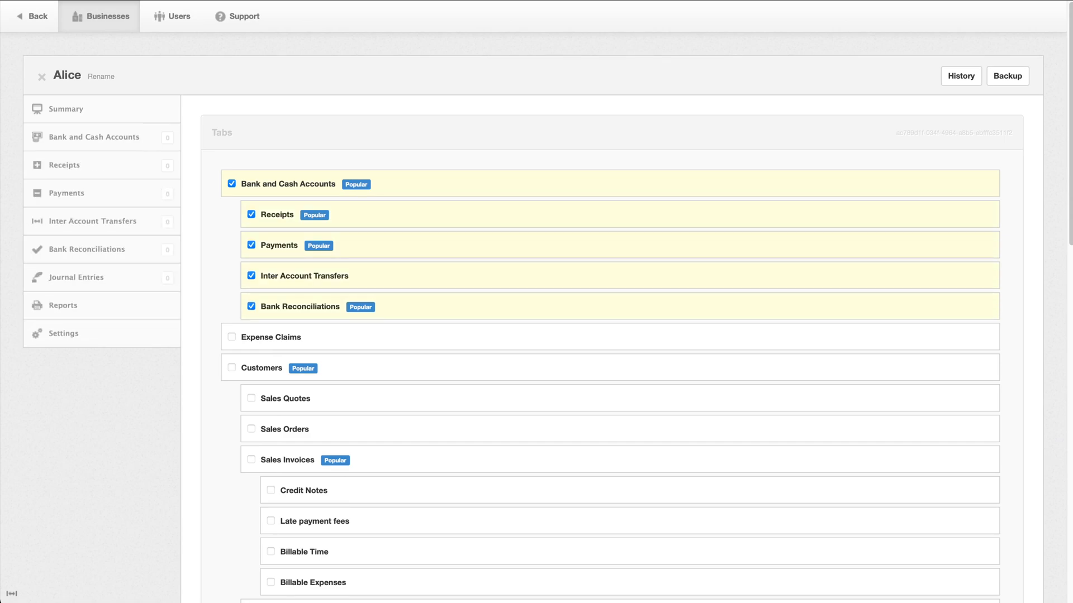
{"action": "scroll", "scroll_direction": "down", "scroll_amount": 3}
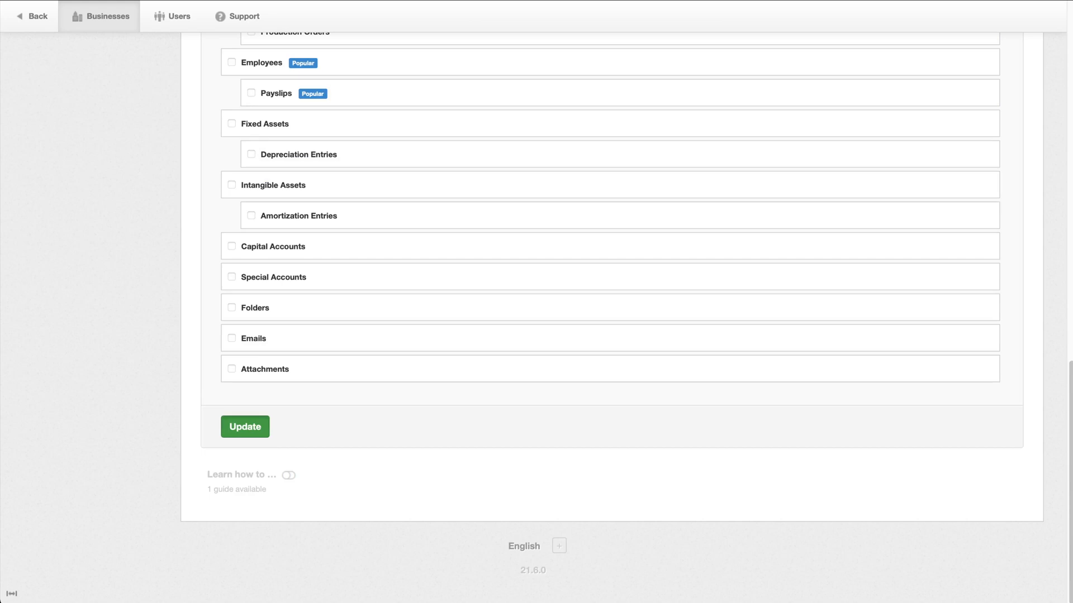
{"action": "left_click", "coordinate": [245, 426]}
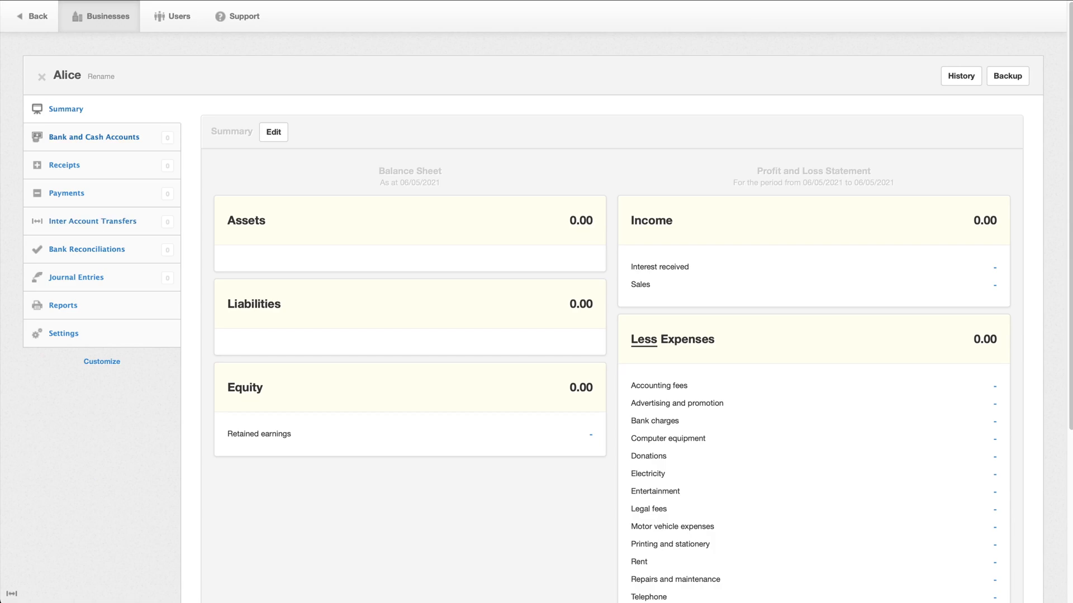
Create a Checking and a Savings bank account using Create & add another.
{"action": "left_click", "coordinate": [93, 137]}
{"action": "type", "text": "C"}
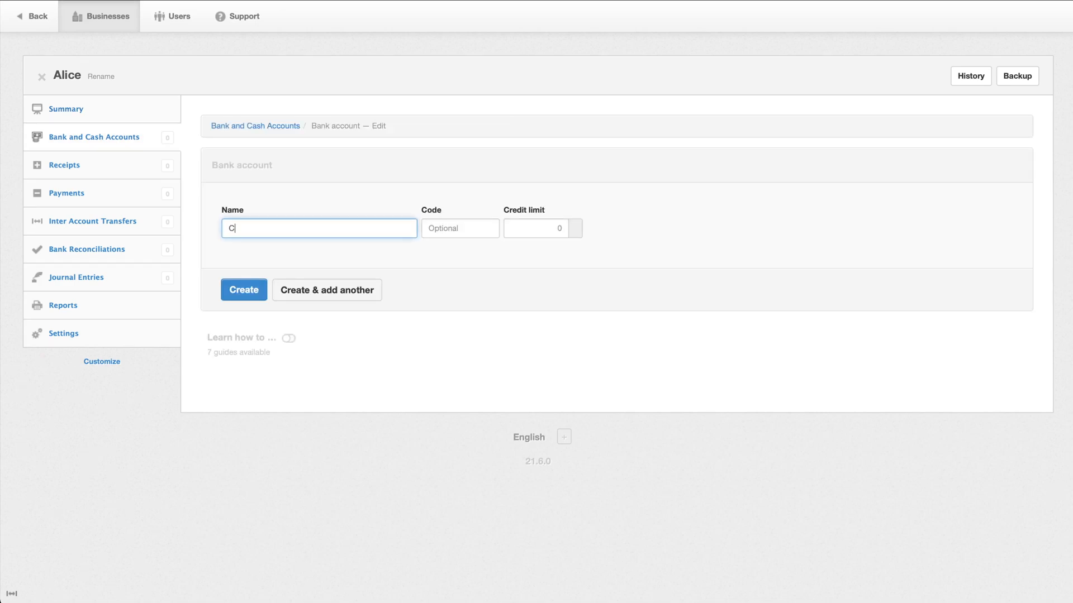
{"action": "left_click", "coordinate": [243, 290]}
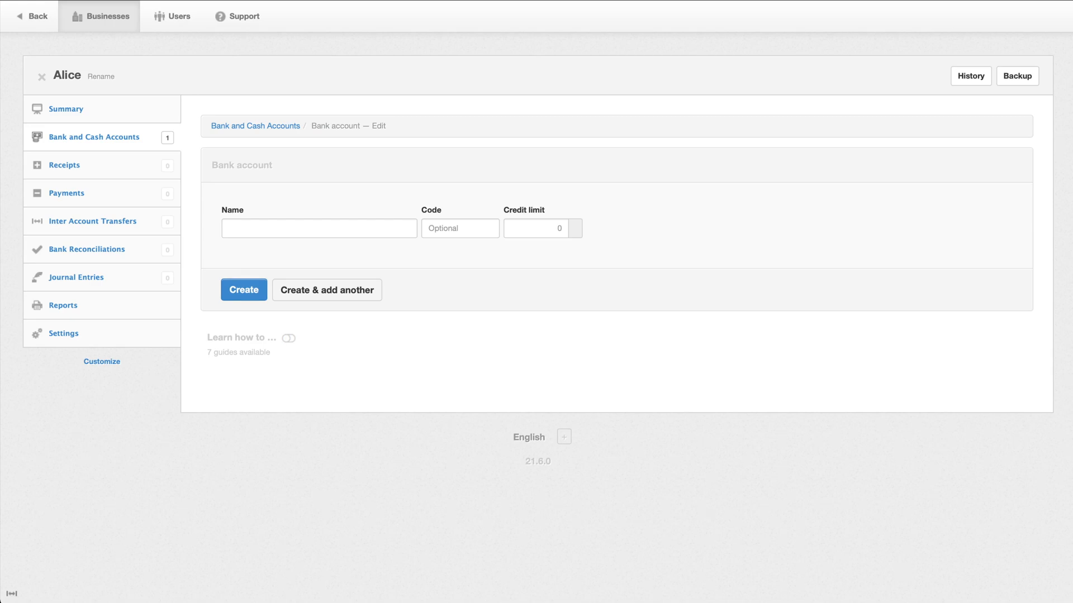
{"action": "type", "text": "Sav"}
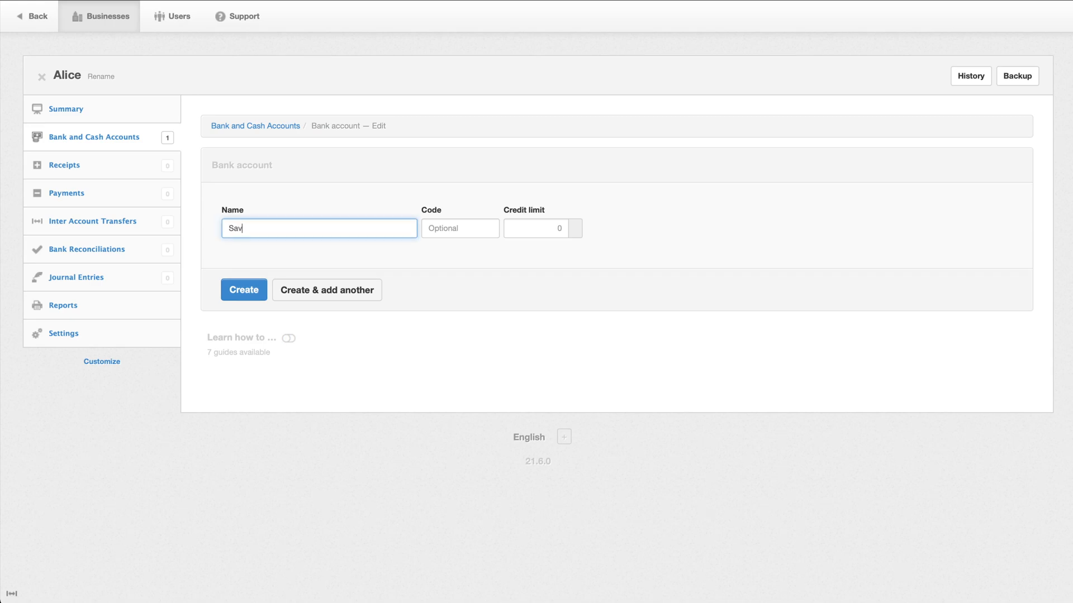
{"action": "left_click", "coordinate": [244, 290]}
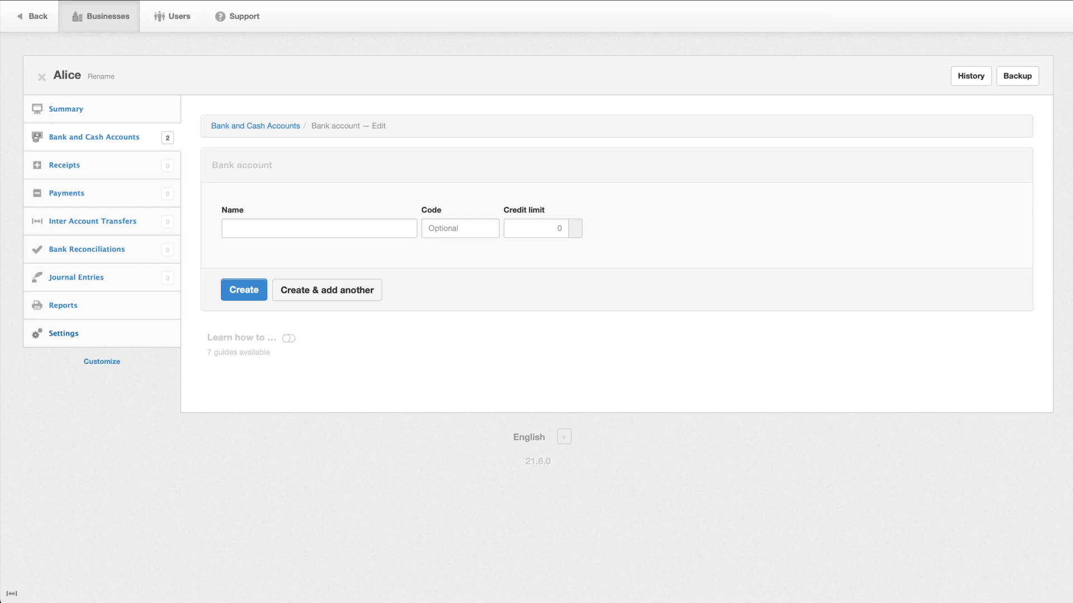
Go to Settings and show the Chart of Accounts with Cash at bank under Assets.
{"action": "left_click", "coordinate": [63, 333]}
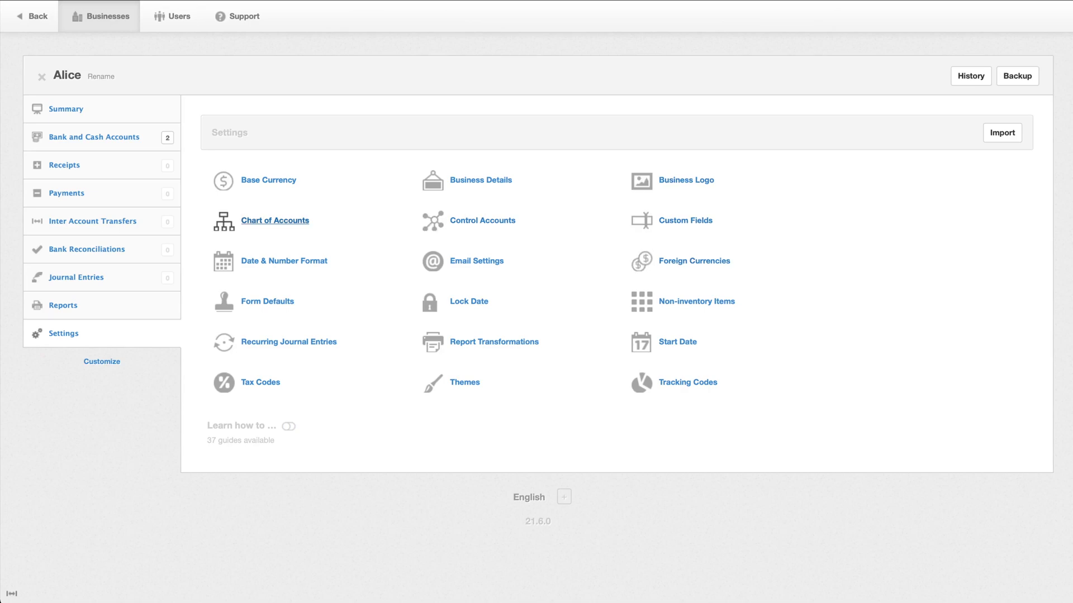
{"action": "mouse_move", "coordinate": [482, 220]}
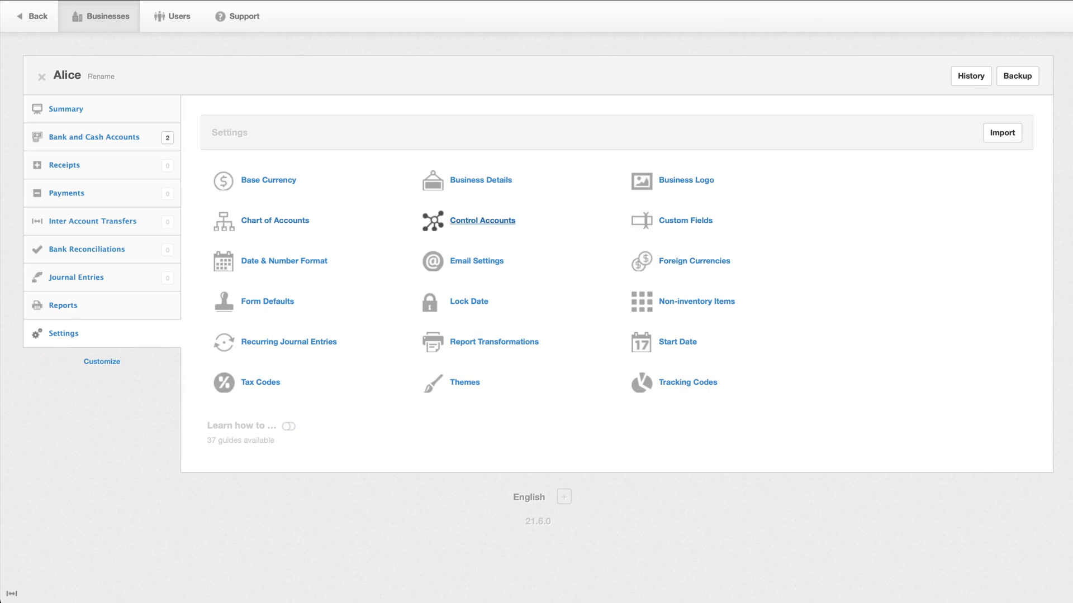
{"action": "mouse_move", "coordinate": [275, 220]}
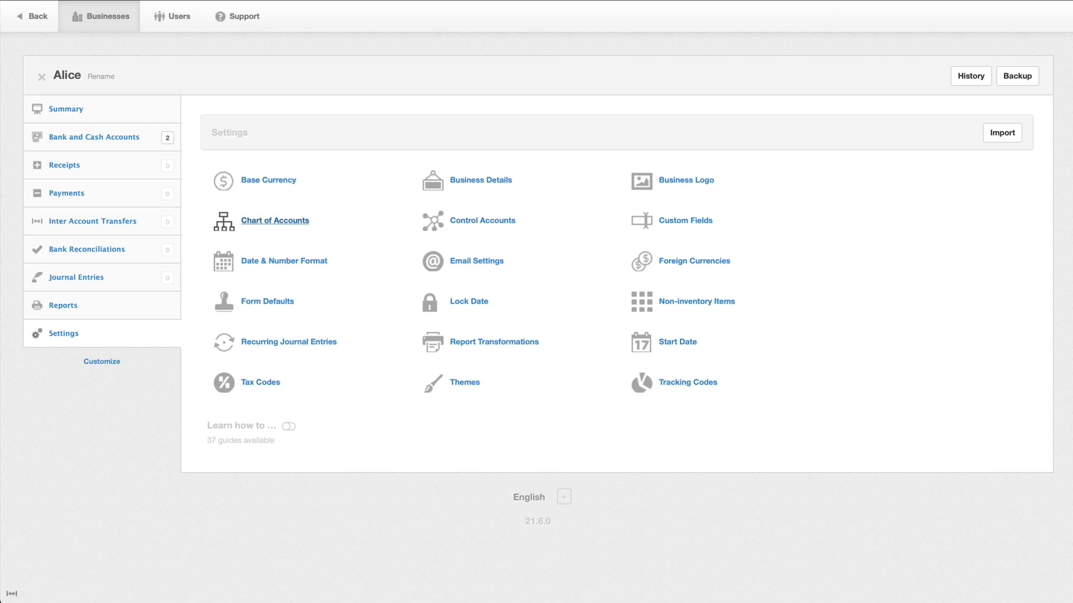
{"action": "left_click", "coordinate": [275, 220]}
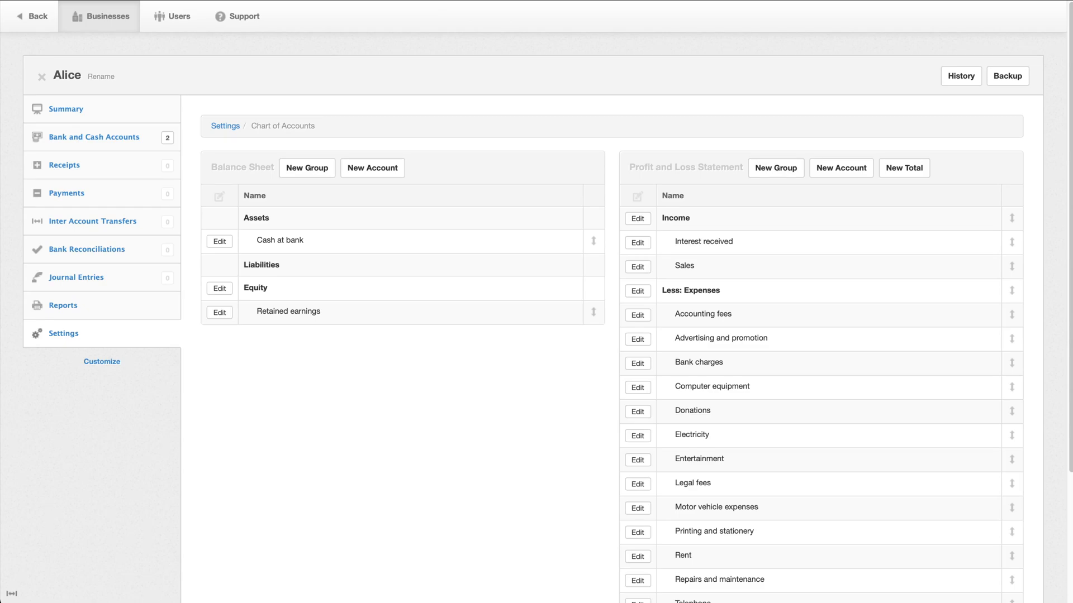
Add a Salary profit-and-loss account in the Income group and continue to another.
{"action": "scroll", "scroll_direction": "down", "scroll_amount": 3}
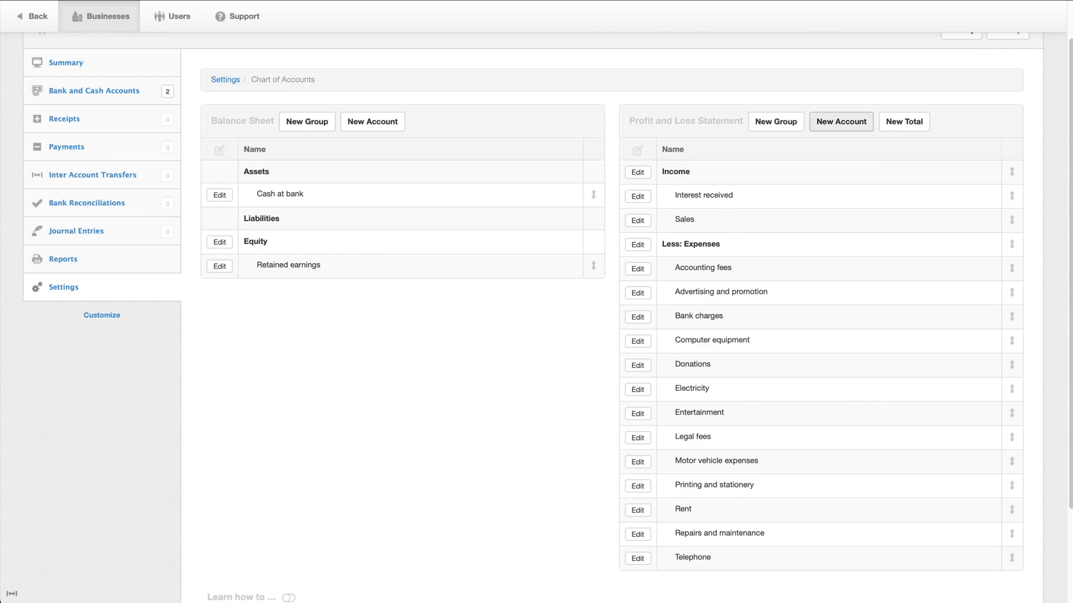
{"action": "left_click", "coordinate": [840, 120]}
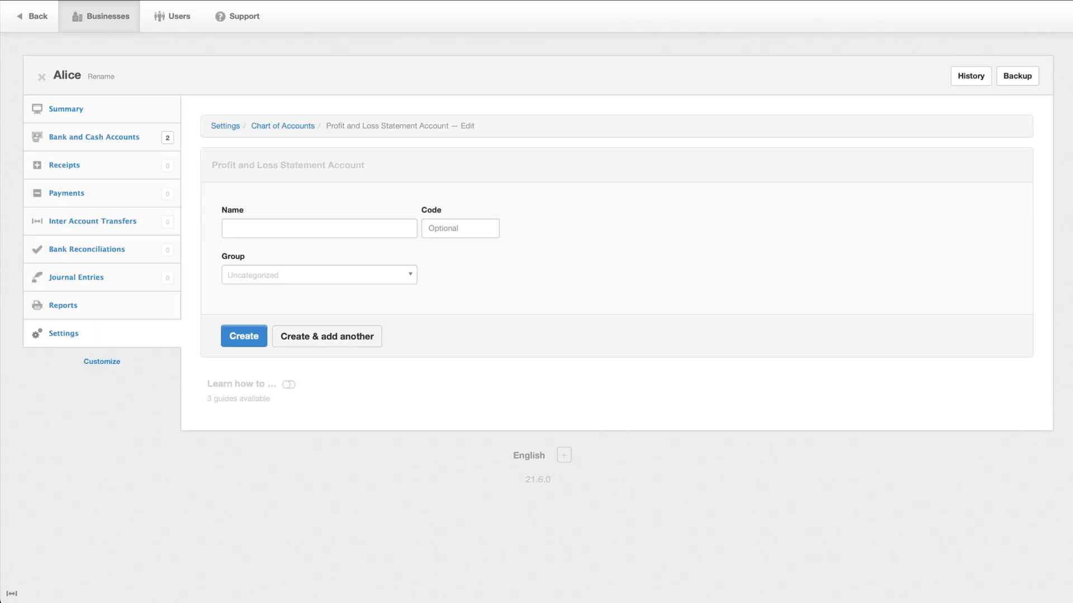
{"action": "left_click", "coordinate": [319, 228]}
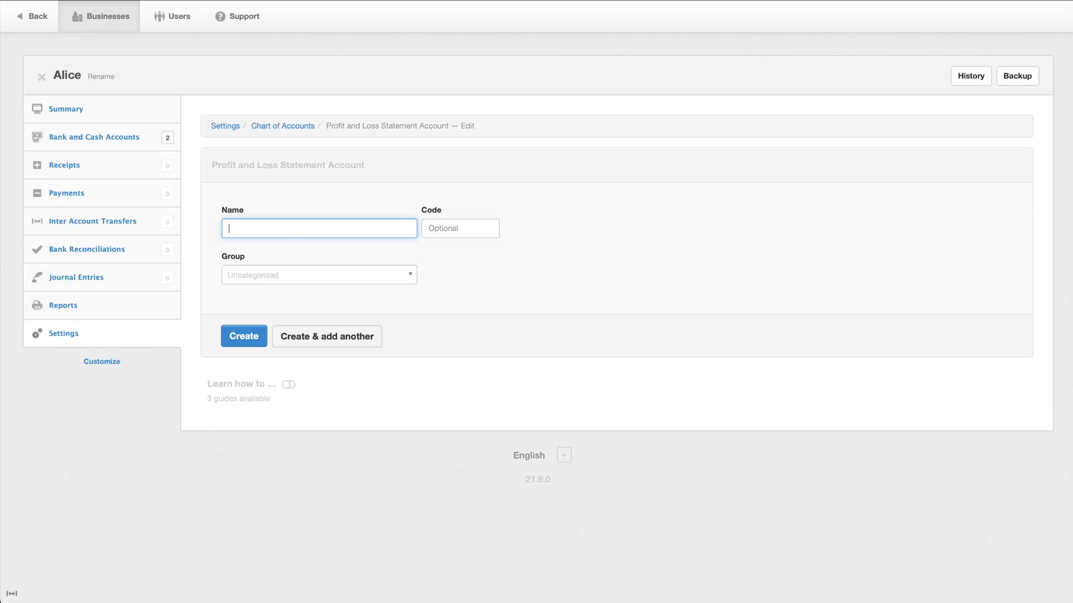
{"action": "type", "text": "Salary"}
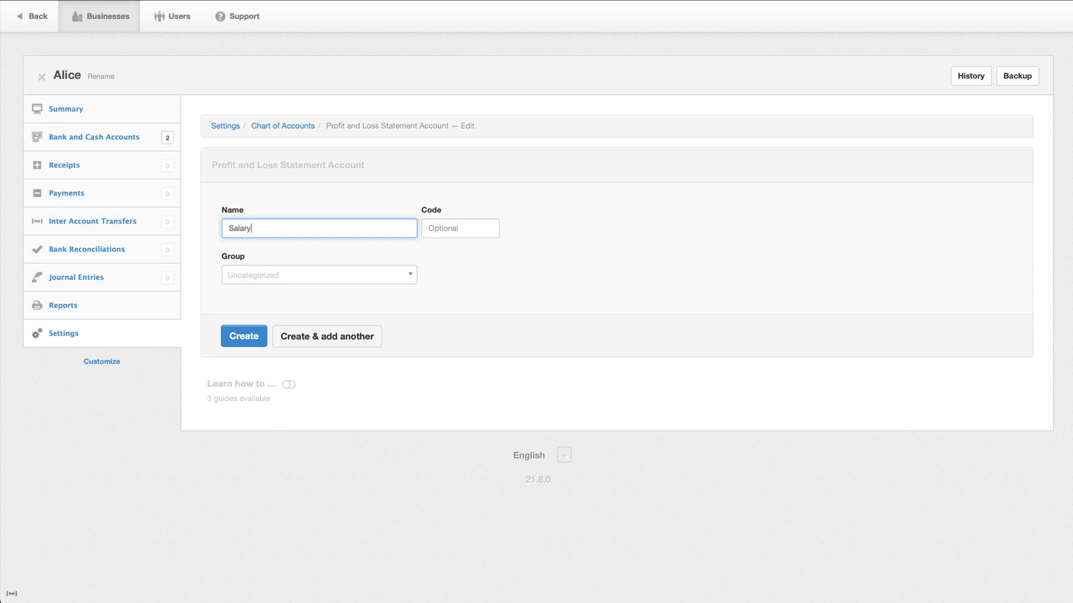
{"action": "left_click", "coordinate": [318, 275]}
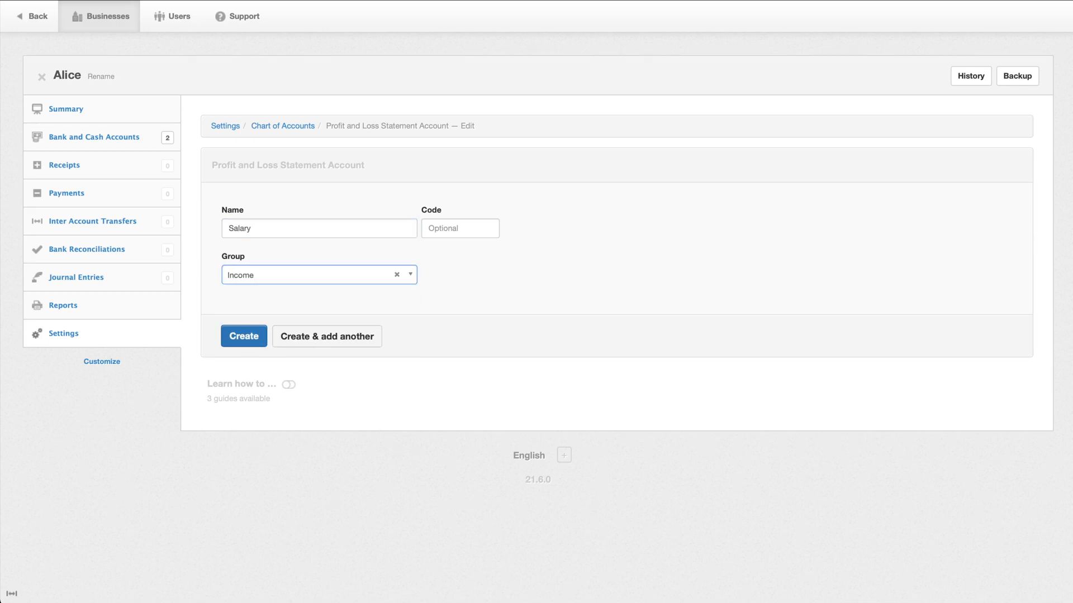
{"action": "left_click", "coordinate": [396, 274]}
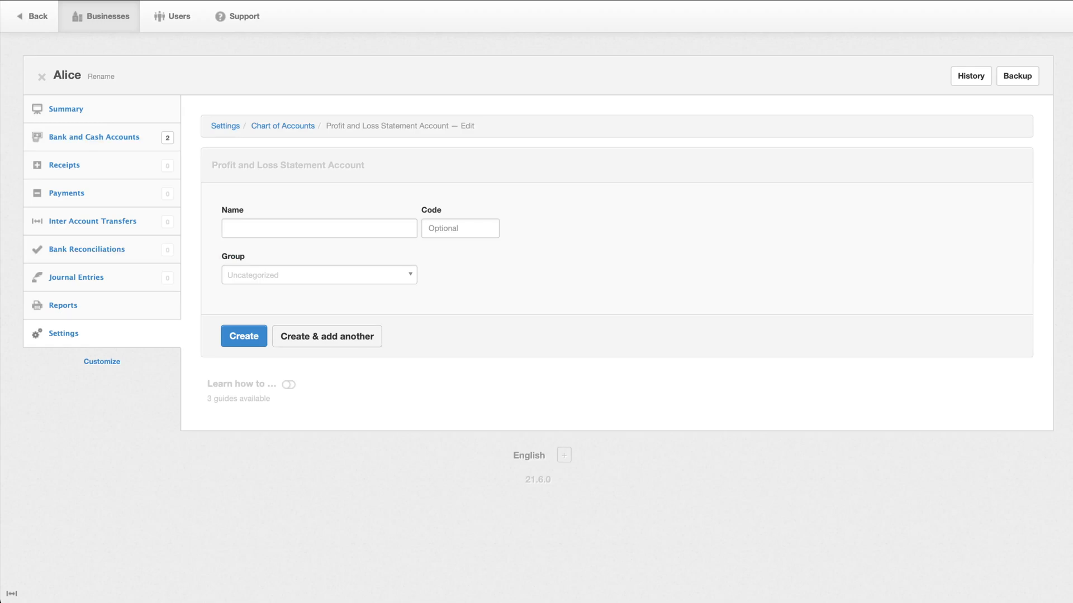
Add Rent and Groceries as expense accounts and finish creating.
{"action": "type", "text": "Re"}
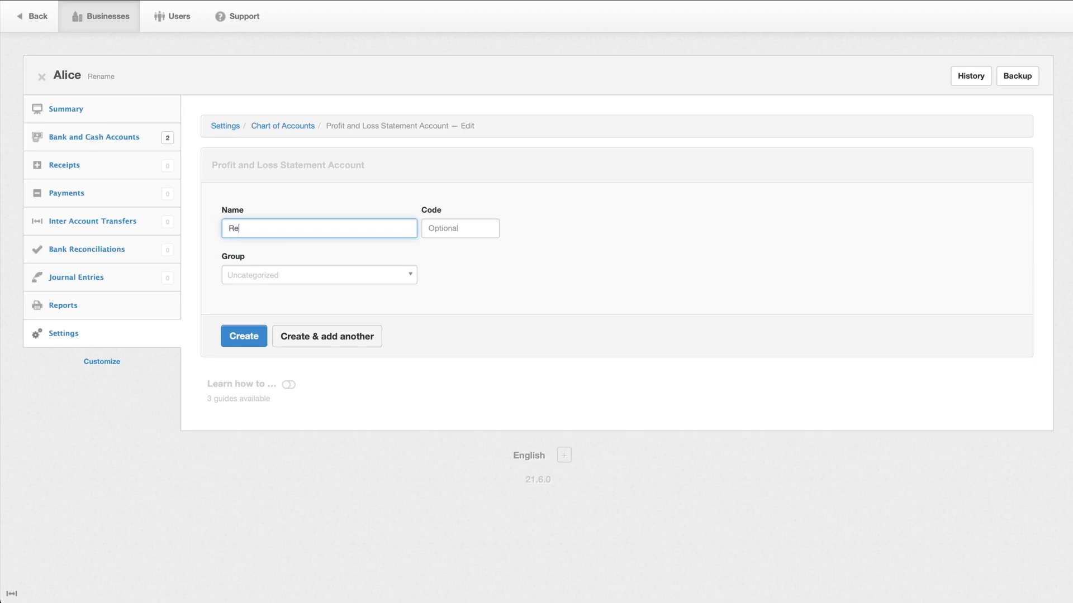
{"action": "left_click", "coordinate": [319, 275]}
{"action": "type", "text": "G"}
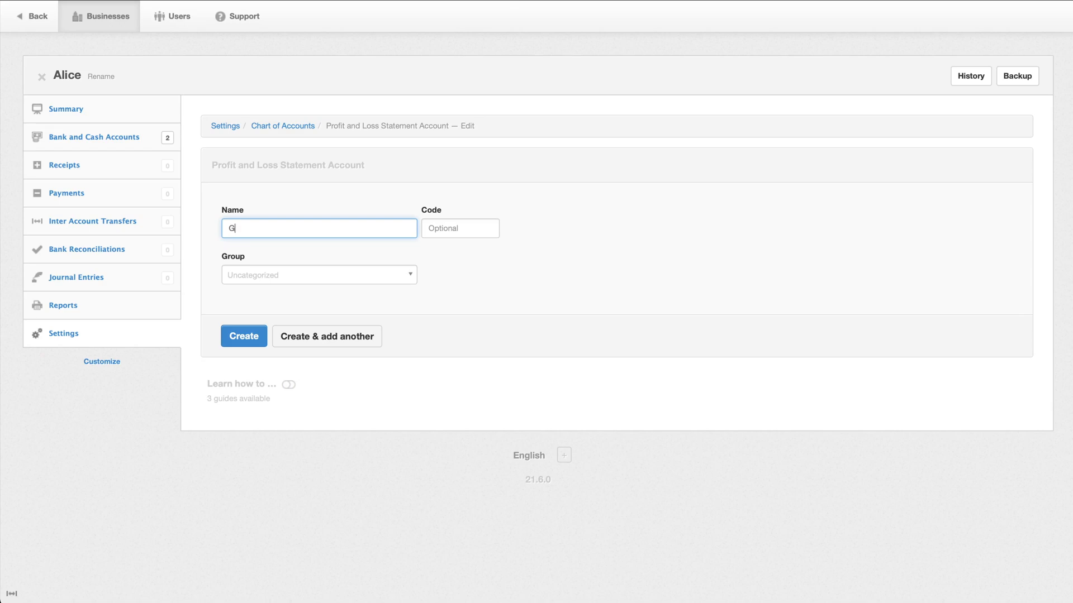
{"action": "type", "text": "roceries"}
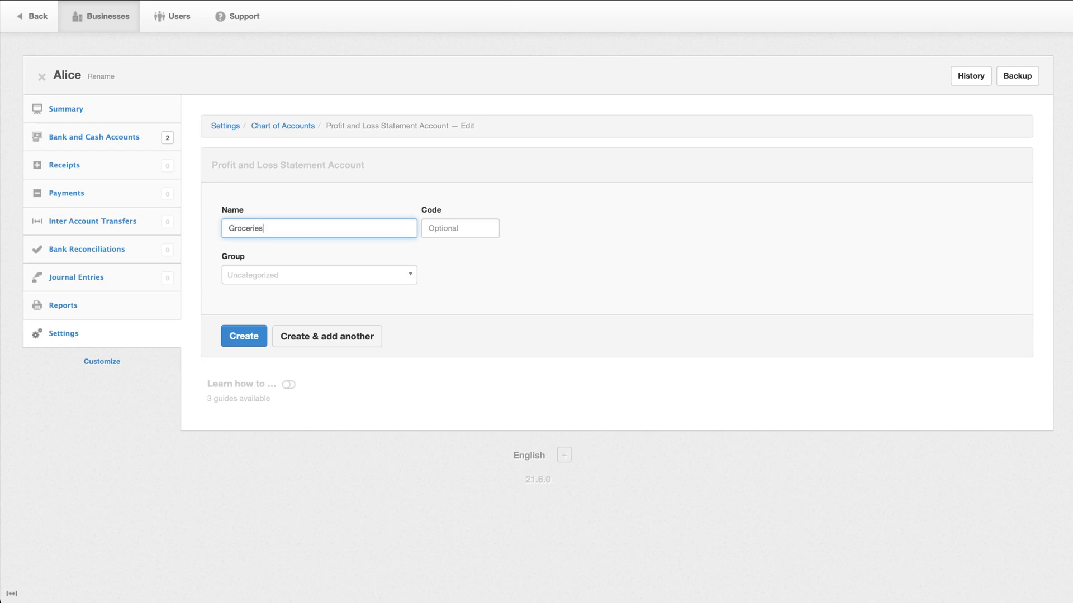
{"action": "left_click", "coordinate": [318, 275]}
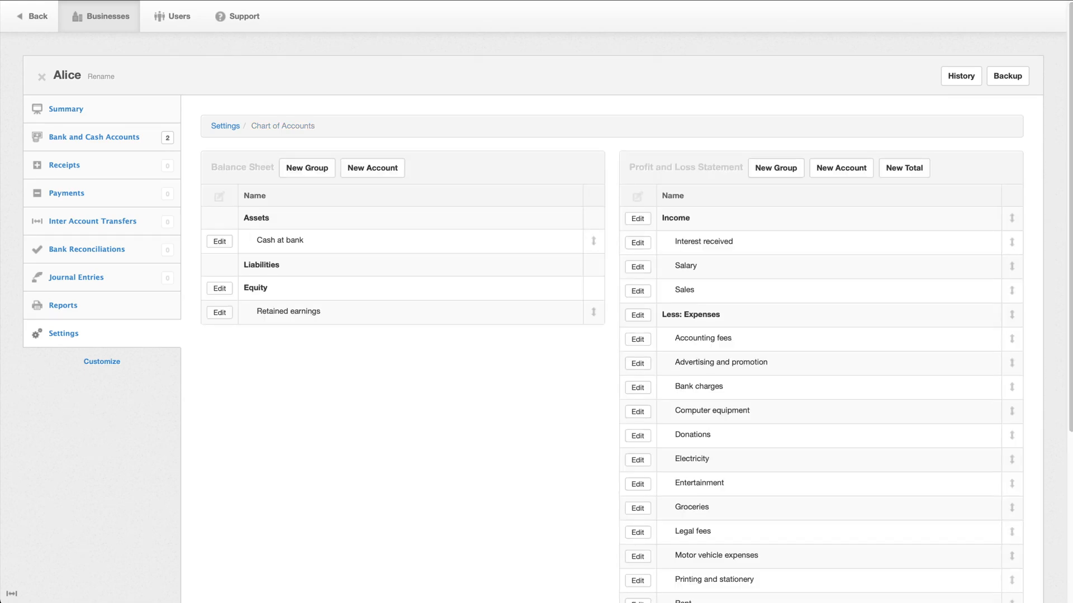
{"action": "scroll", "scroll_direction": "down", "scroll_amount": 3}
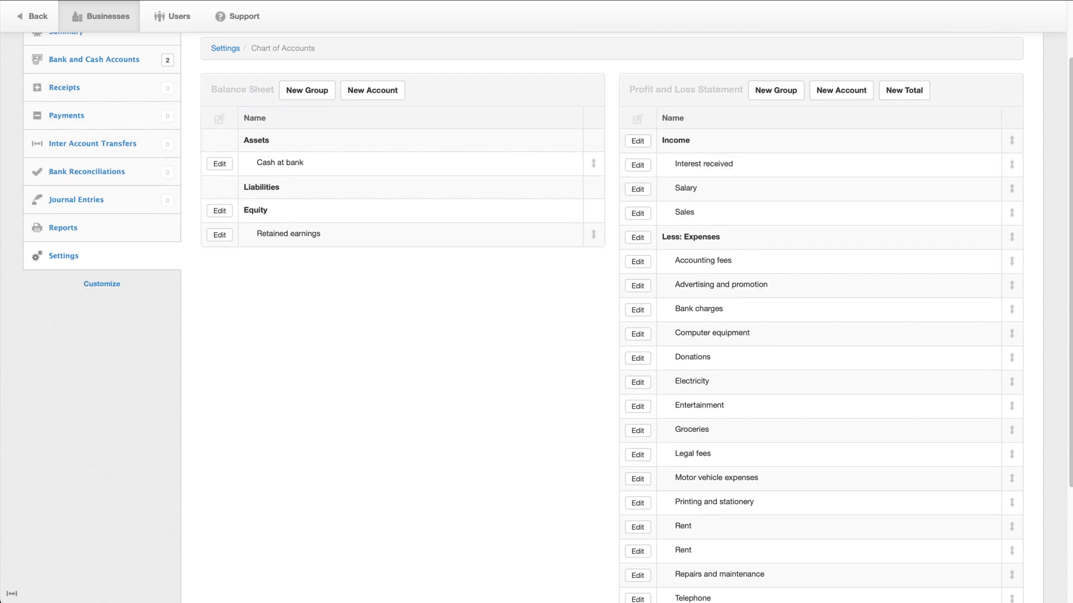
Delete the duplicate Rent expense account and confirm the removal.
{"action": "left_click", "coordinate": [636, 526]}
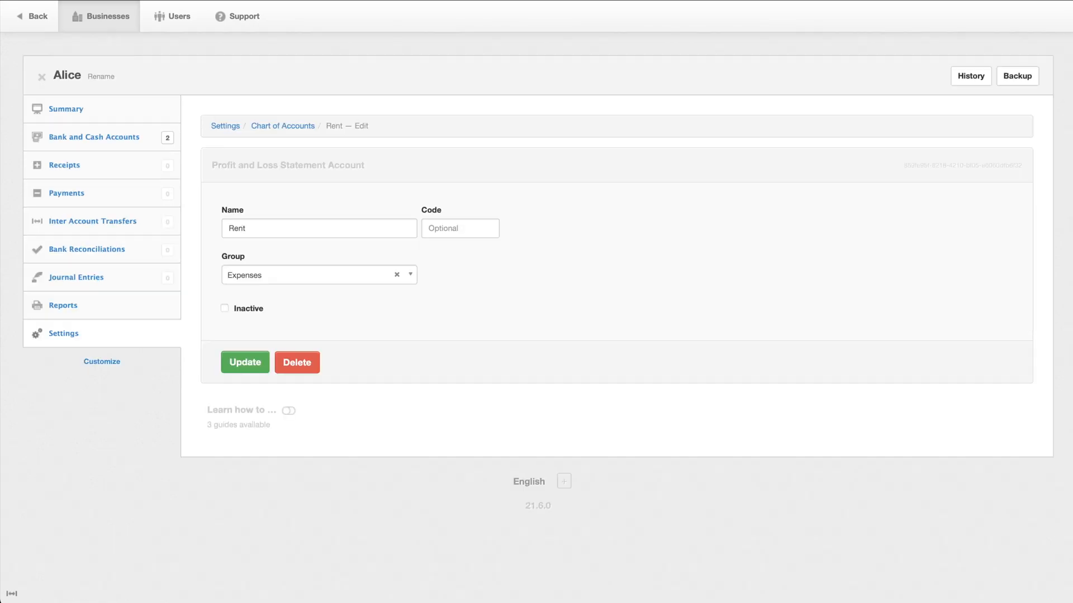
{"action": "left_click", "coordinate": [296, 362]}
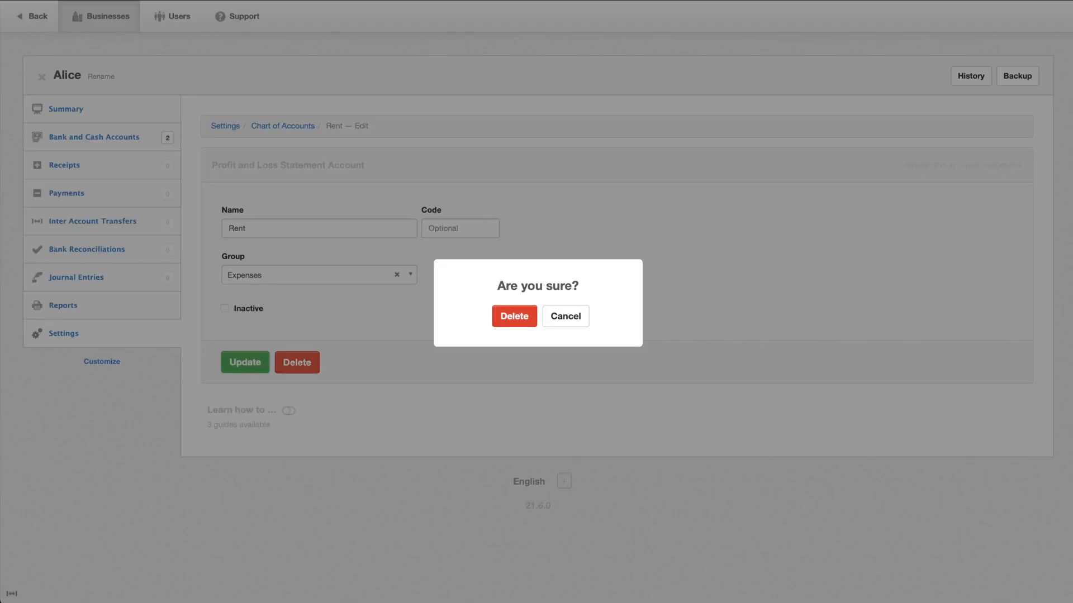
{"action": "left_click", "coordinate": [514, 316]}
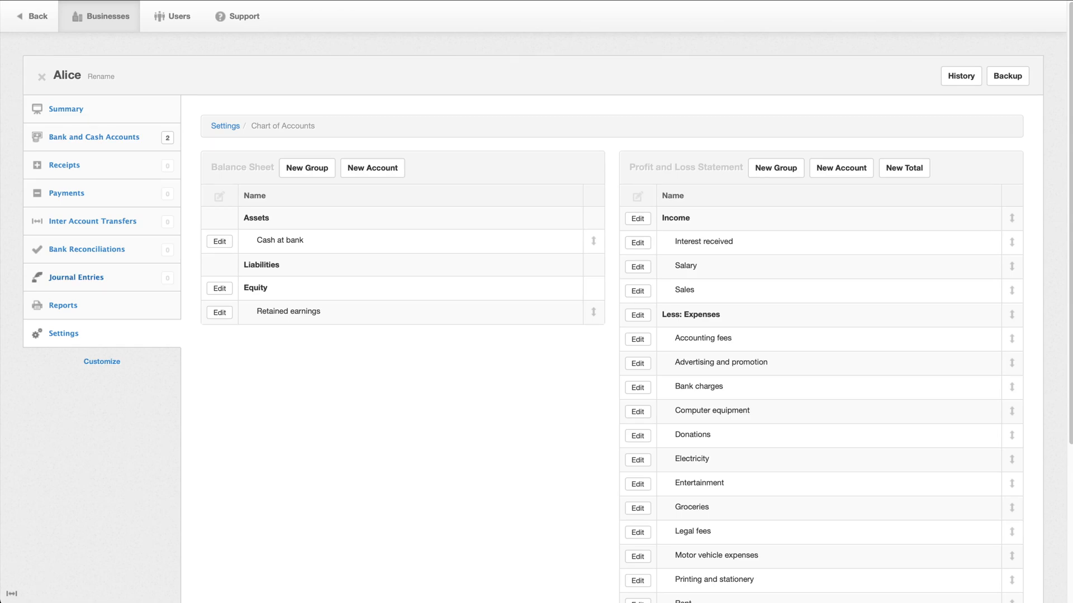
Start a journal entry with narration Rent, date 01/01/2021, and search the account list for Checking.
{"action": "left_click", "coordinate": [76, 277]}
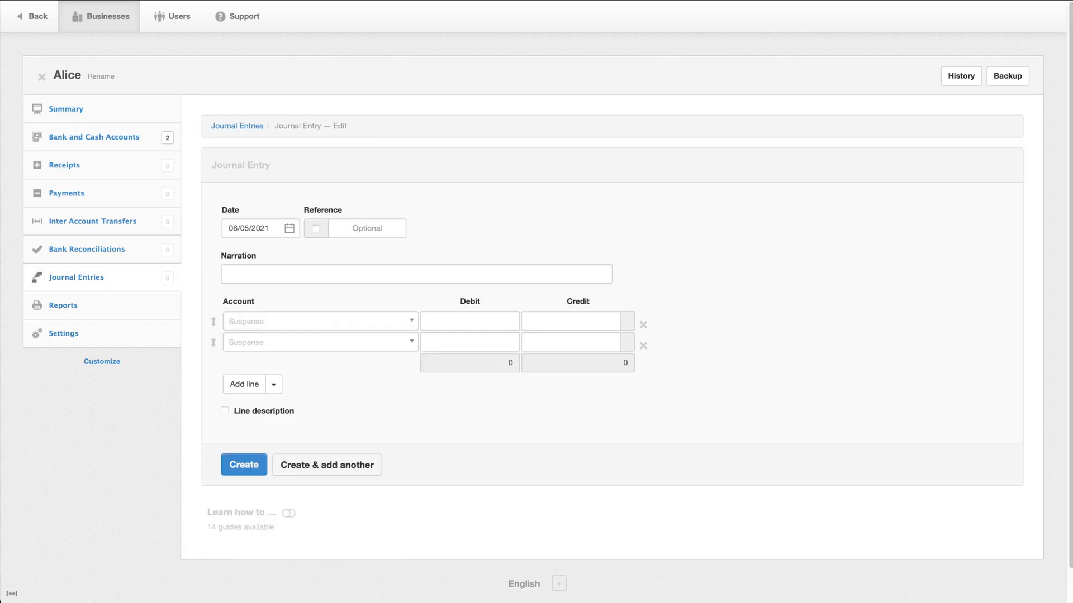
{"action": "type", "text": "Rent"}
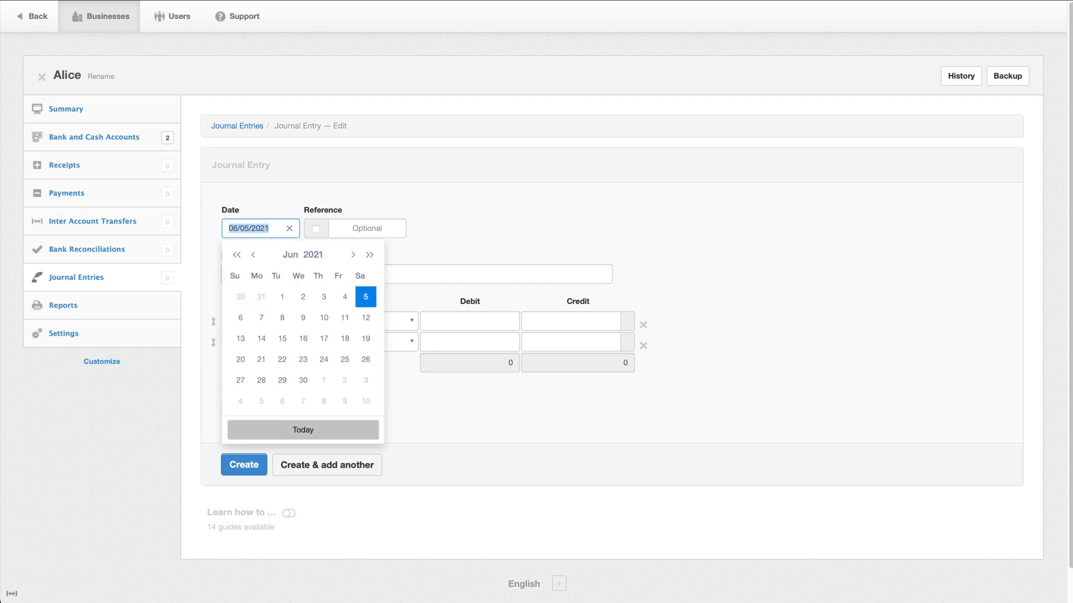
{"action": "type", "text": "01/01/20"}
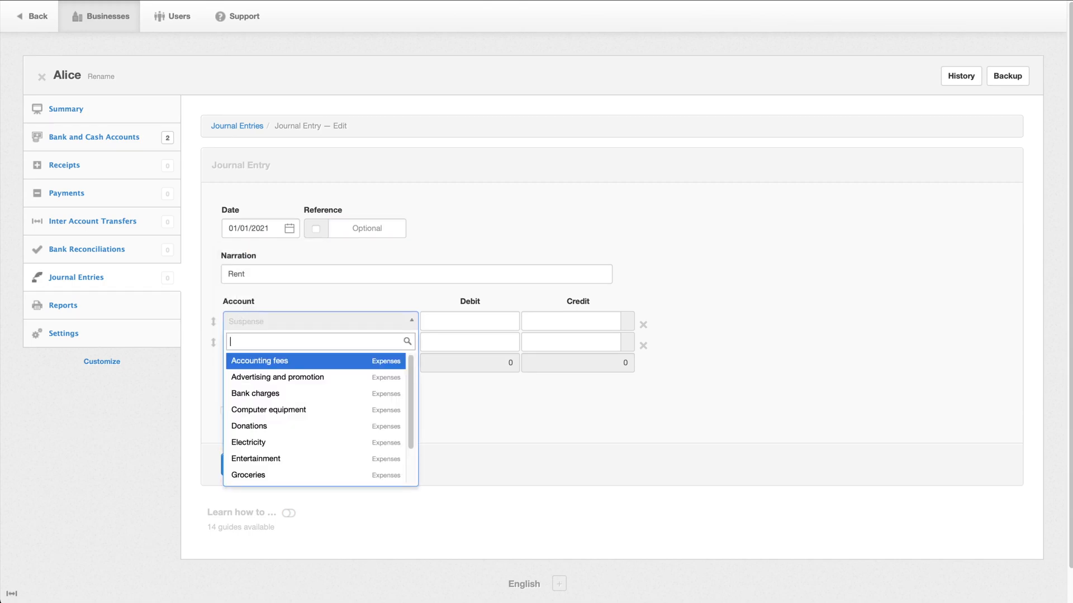
{"action": "type", "text": "Checki"}
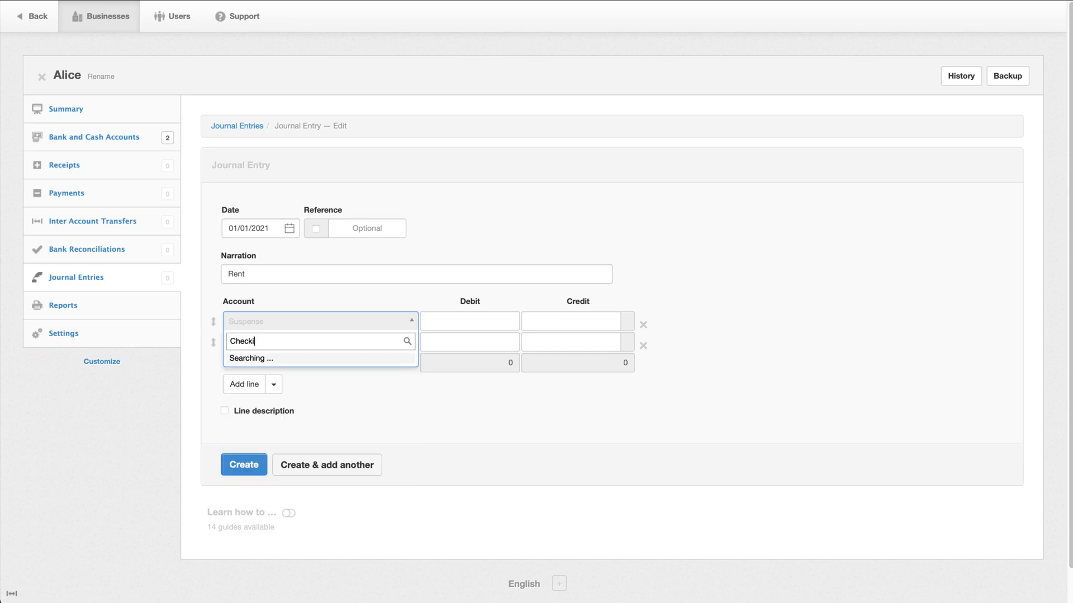
{"action": "type", "text": "ng"}
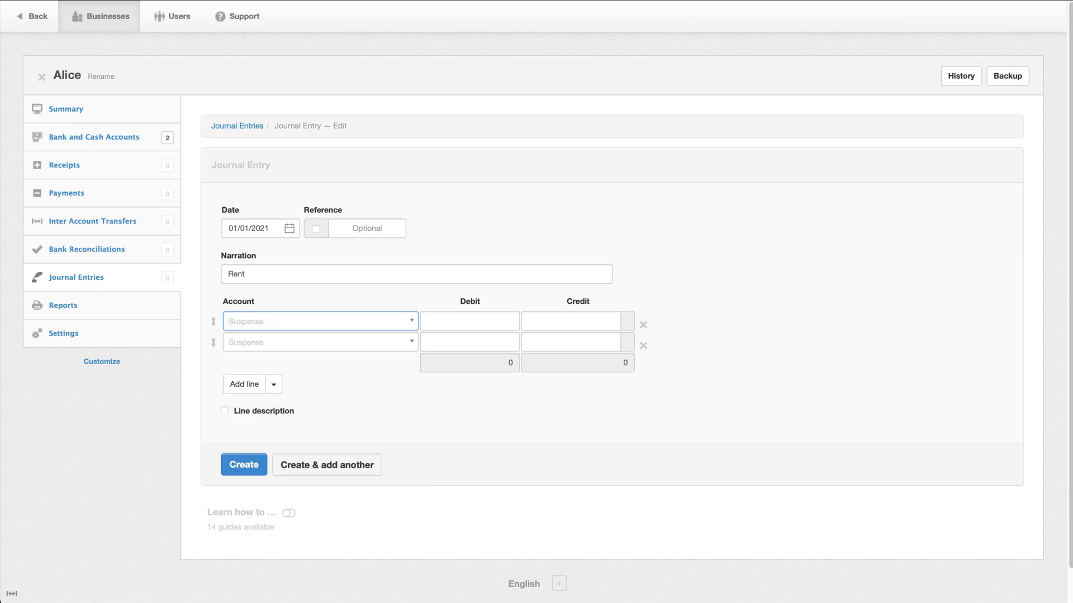
Start a payment dated 01/01/2021 from Checking to Evil Landlord Inc with description Rent.
{"action": "left_click", "coordinate": [94, 137]}
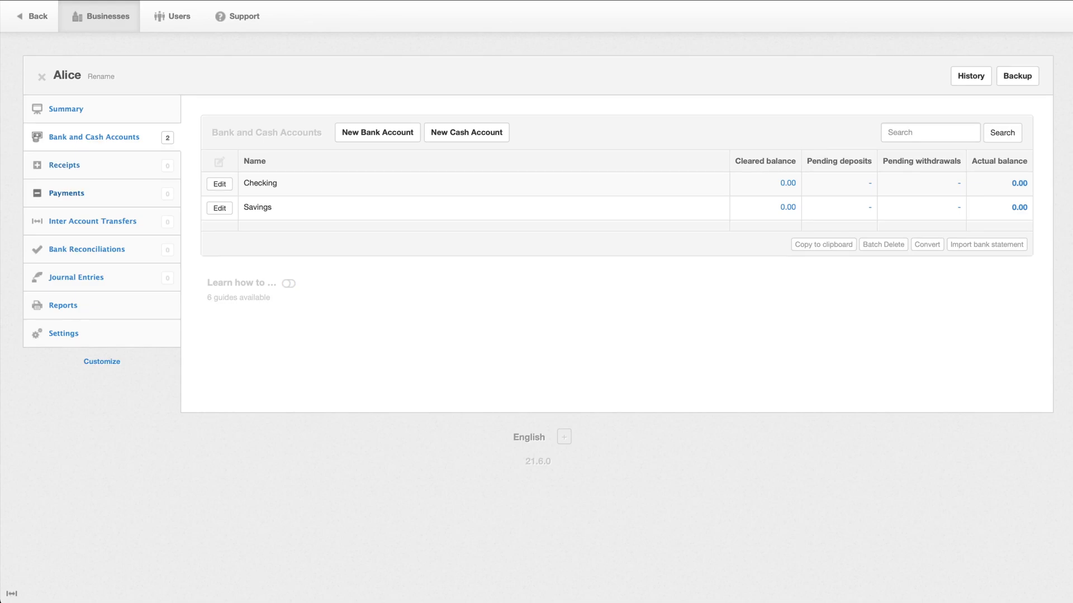
{"action": "left_click", "coordinate": [66, 193]}
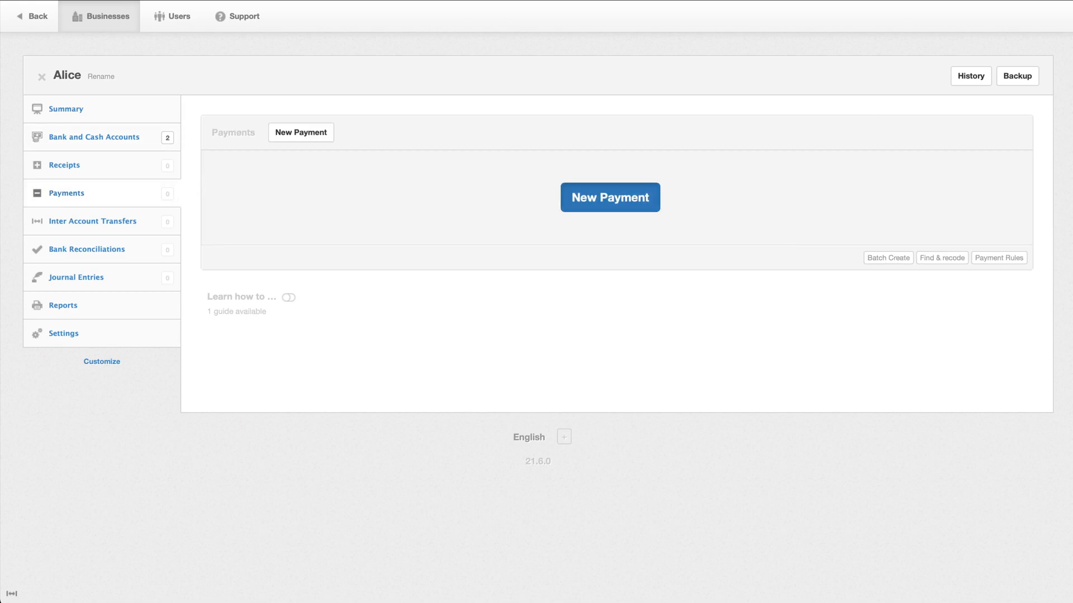
{"action": "left_click", "coordinate": [609, 197]}
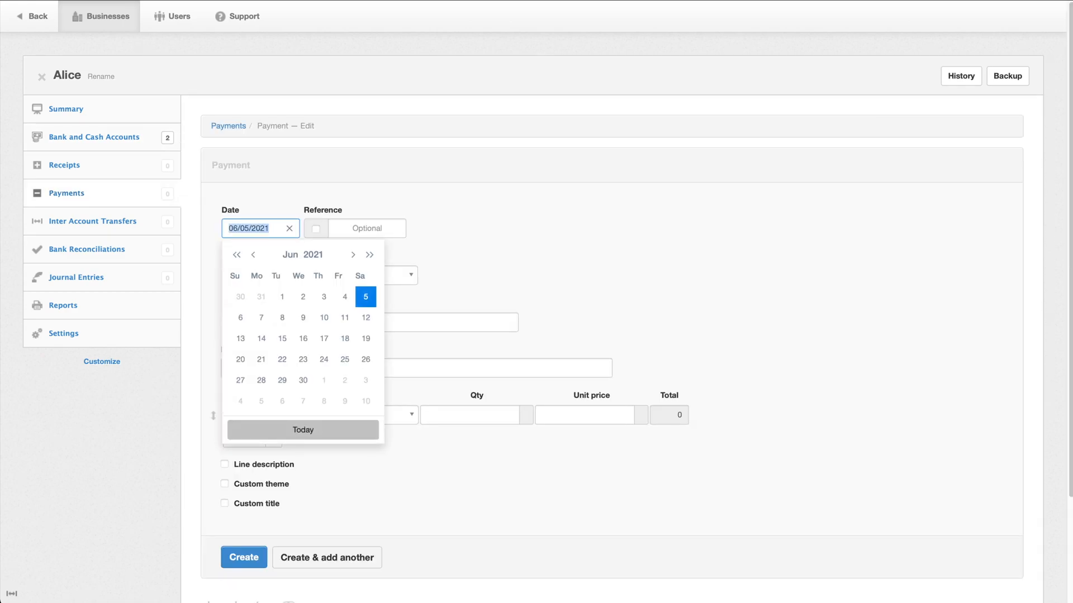
{"action": "type", "text": "01/01/2021"}
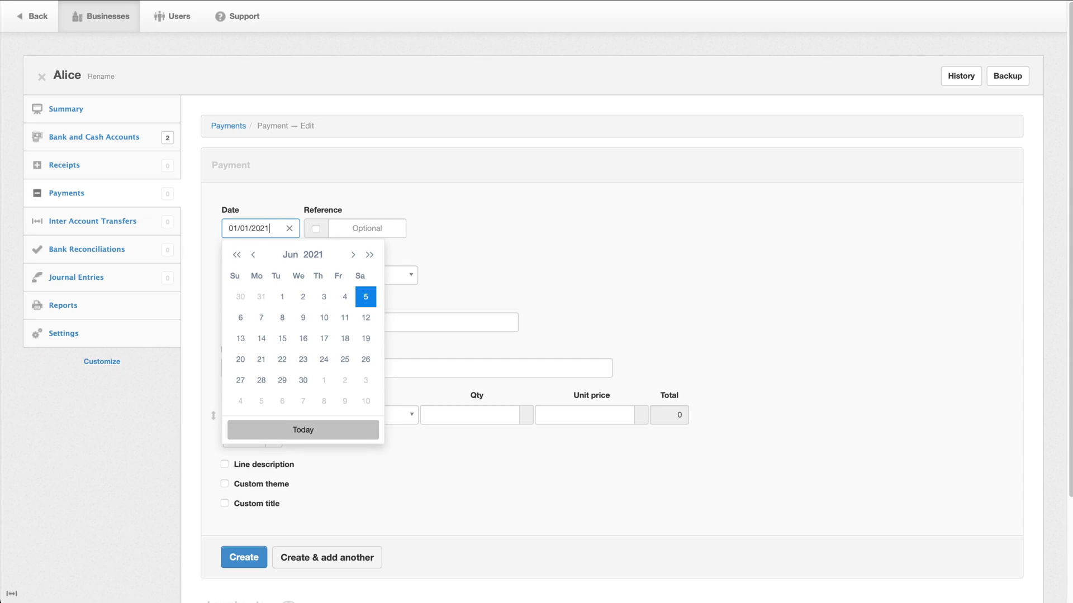
{"action": "left_click", "coordinate": [367, 228]}
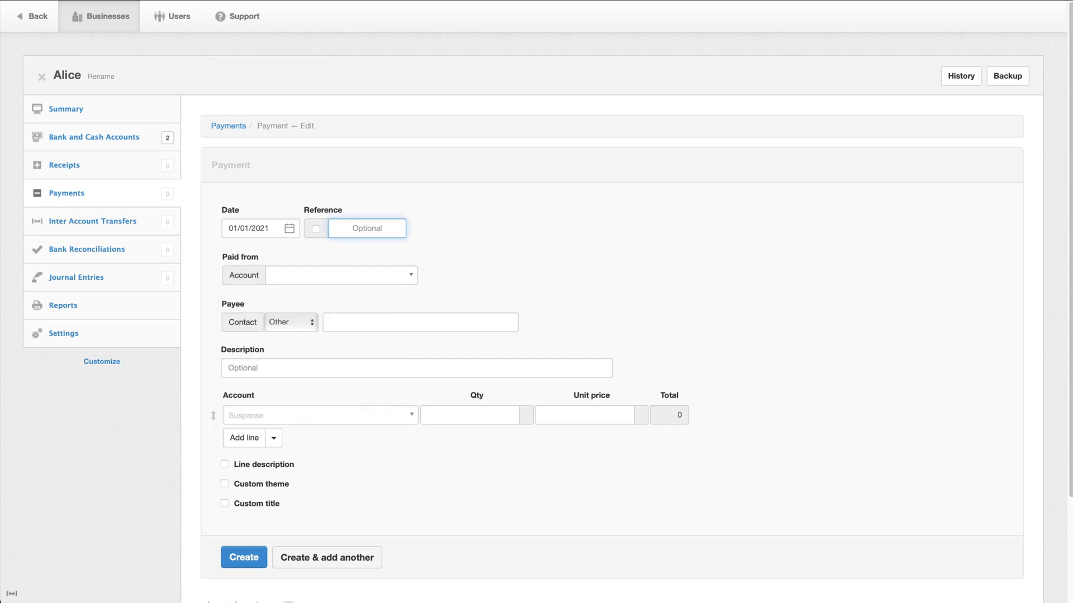
{"action": "type", "text": "Checking"}
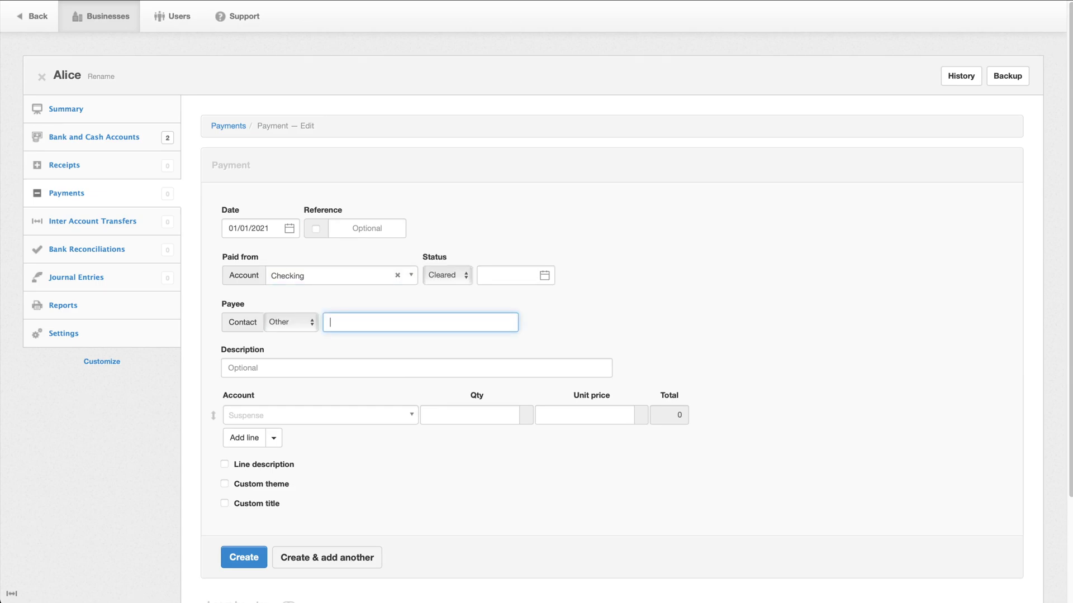
{"action": "type", "text": "Evil. Landlord Inc"}
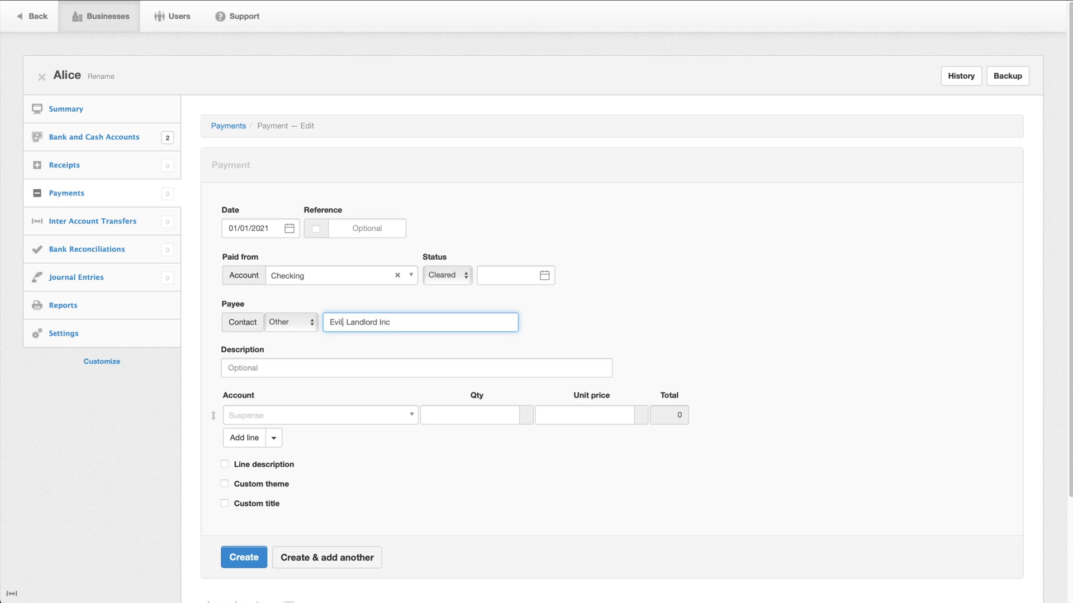
{"action": "left_click", "coordinate": [416, 368]}
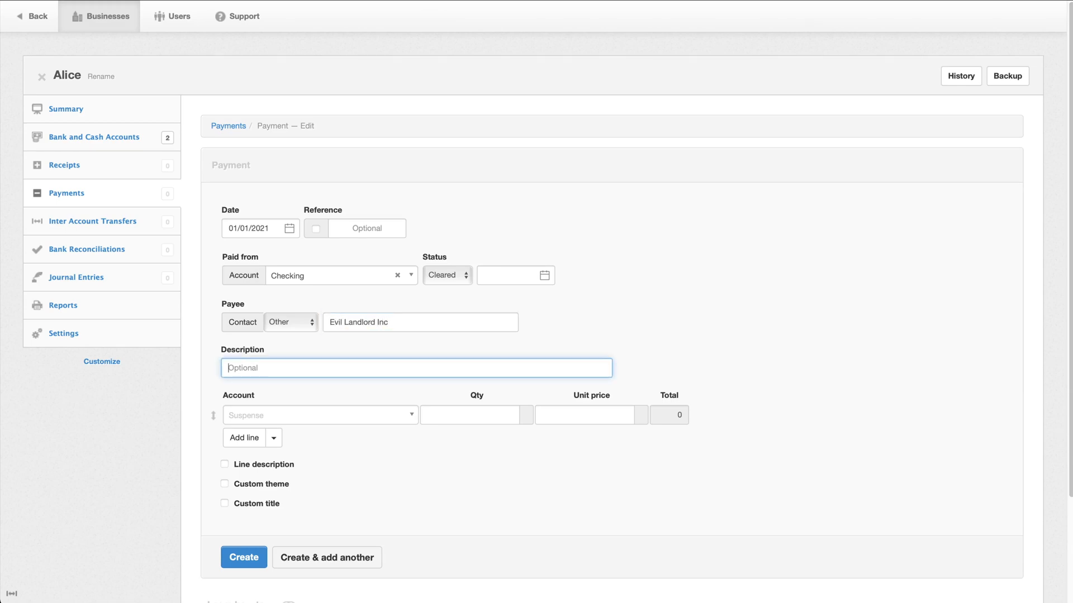
{"action": "type", "text": "Rent"}
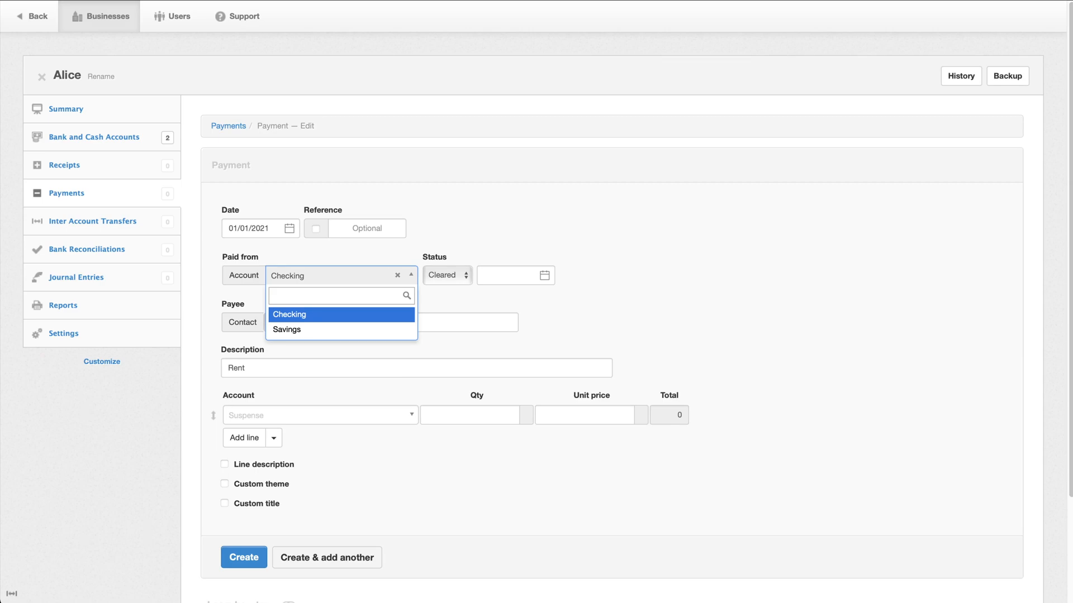
{"action": "left_click", "coordinate": [319, 415]}
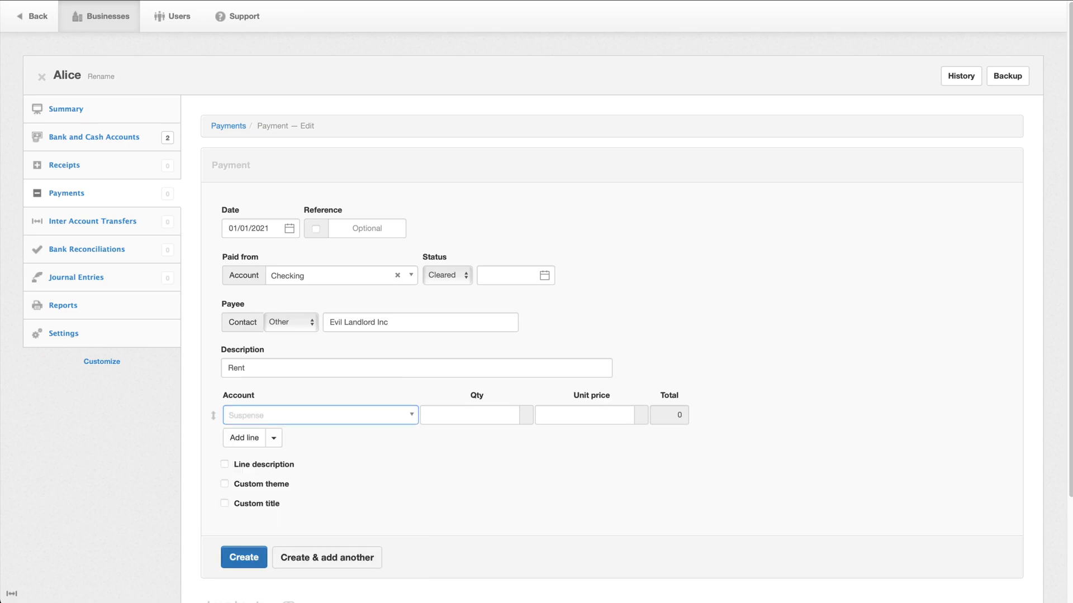
Give the payment a single Rent line at 300.00 and create it.
{"action": "left_click", "coordinate": [243, 438]}
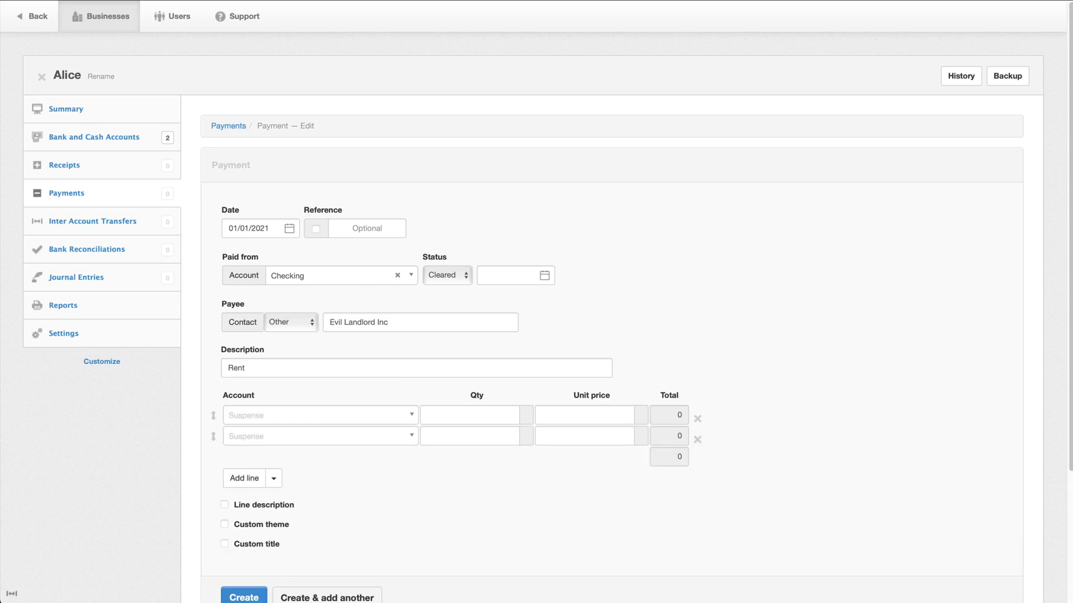
{"action": "left_click", "coordinate": [244, 478]}
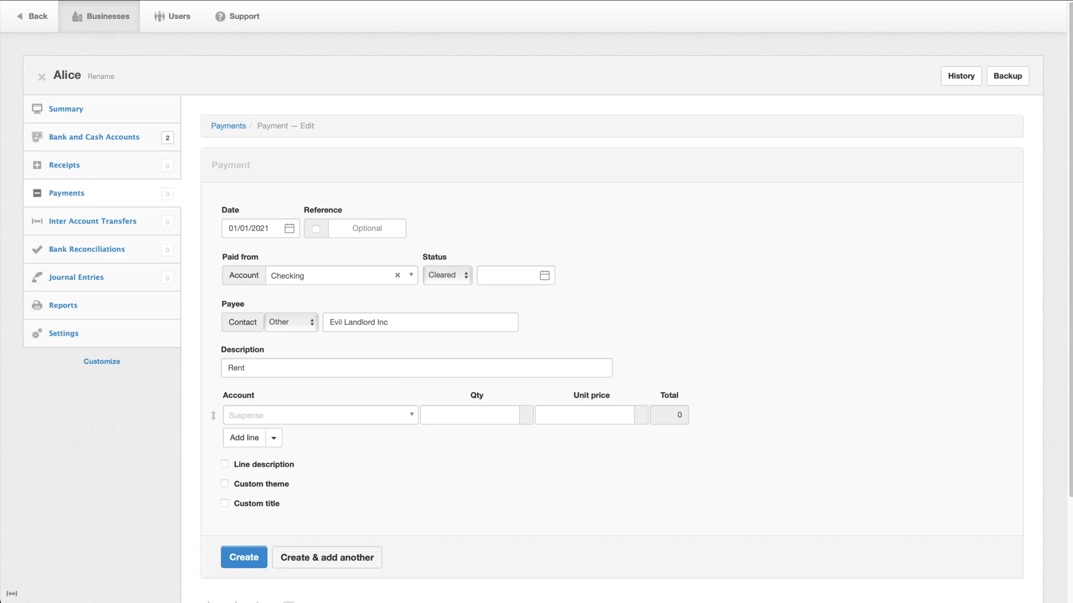
{"action": "type", "text": "Rent"}
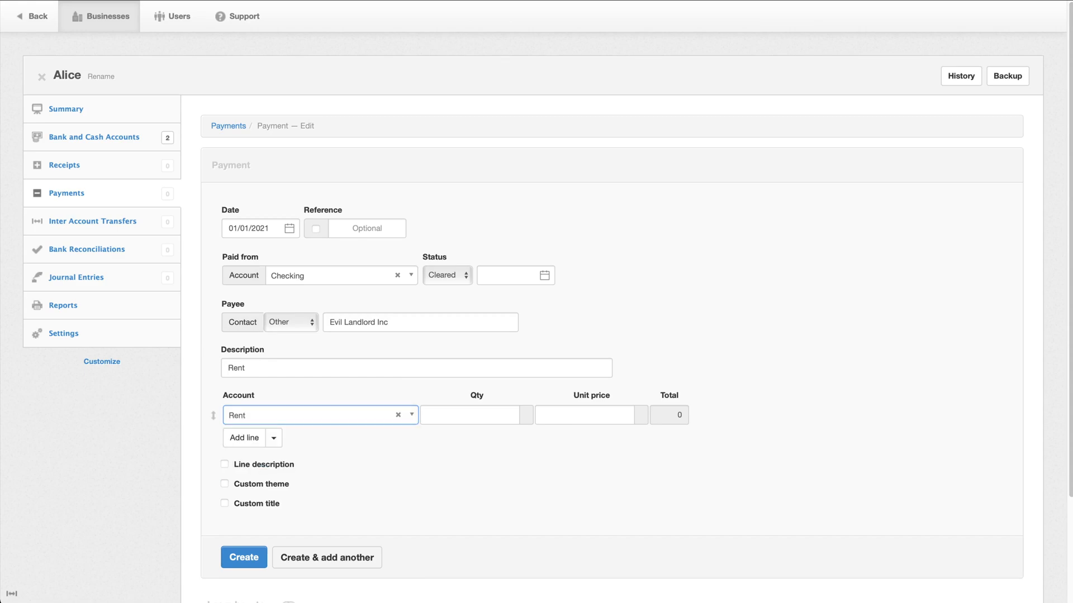
{"action": "type", "text": "3"}
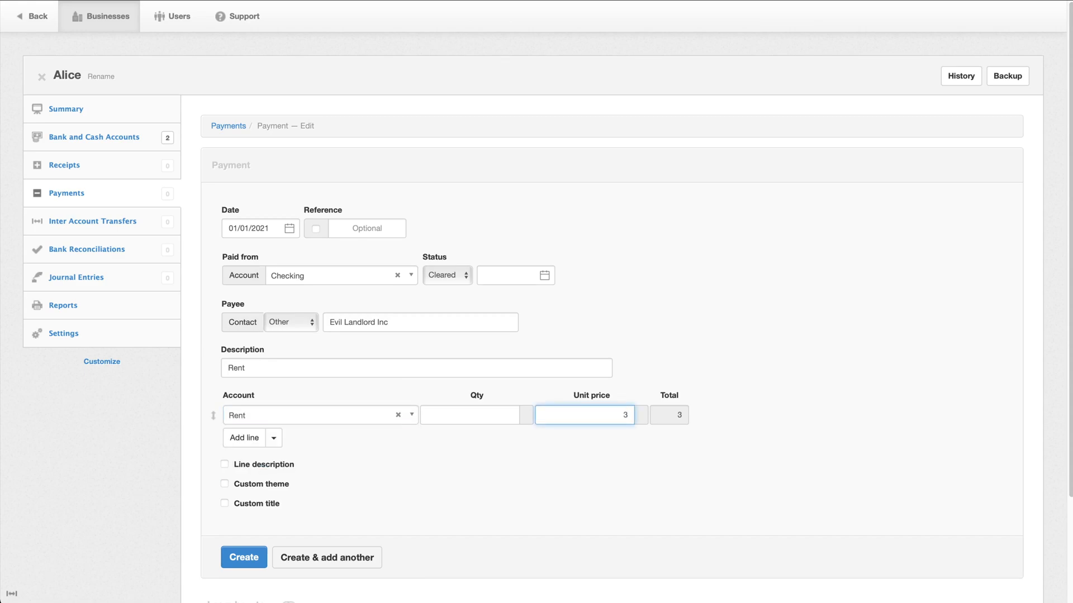
{"action": "type", "text": "00"}
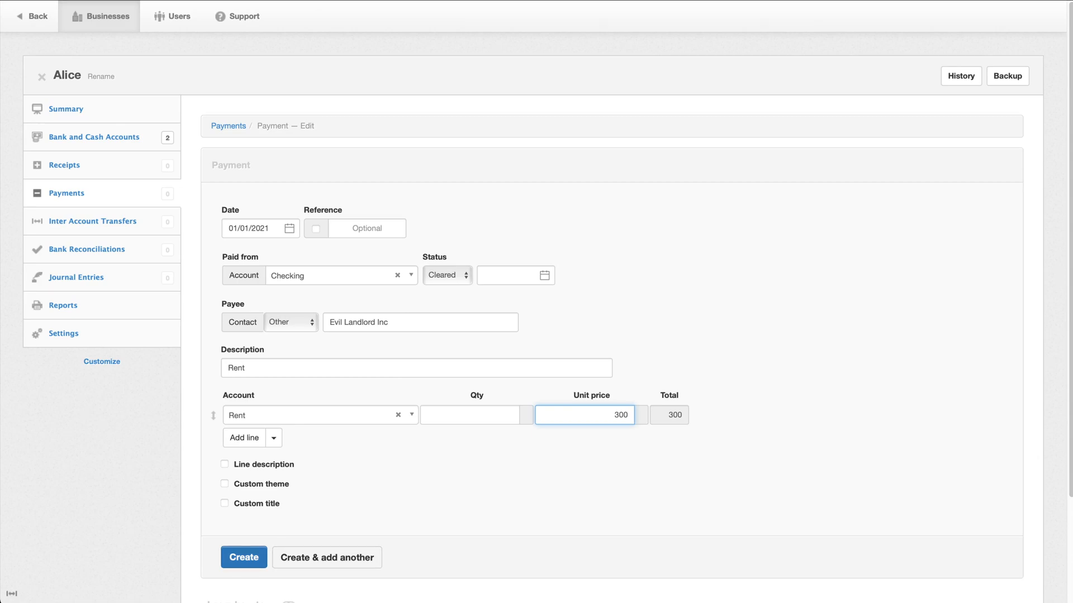
{"action": "left_click", "coordinate": [243, 557]}
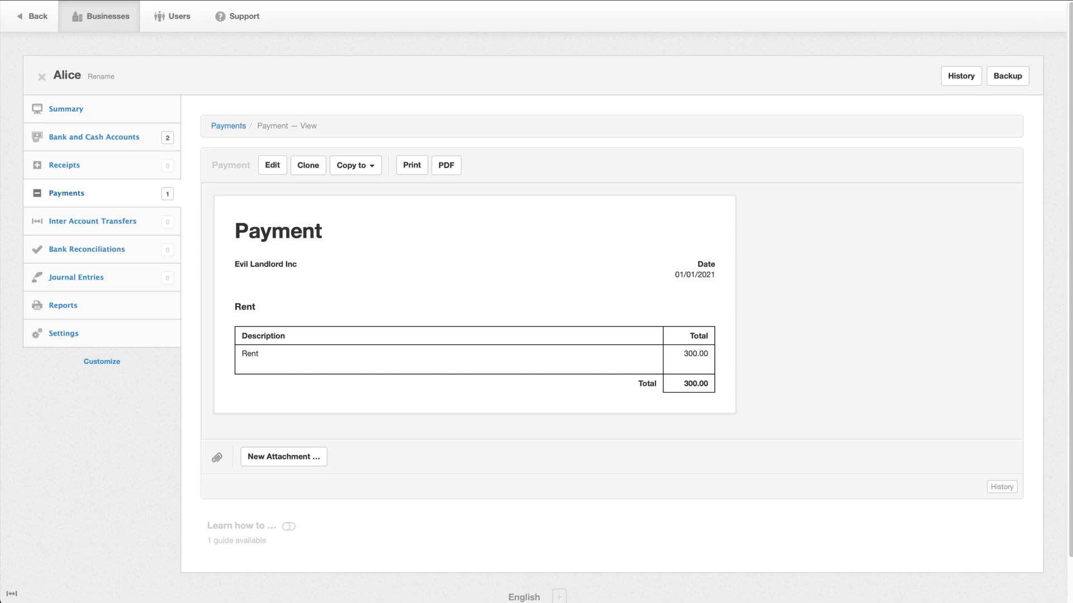
Check the Checking account details, then head to the business Settings.
{"action": "left_click", "coordinate": [94, 136]}
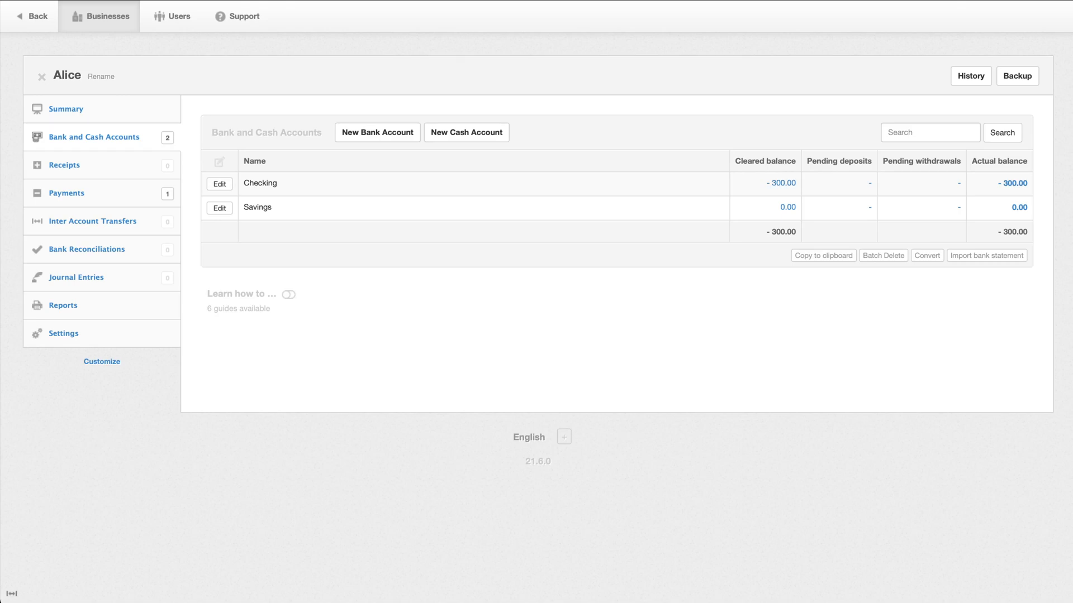
{"action": "left_click", "coordinate": [219, 183]}
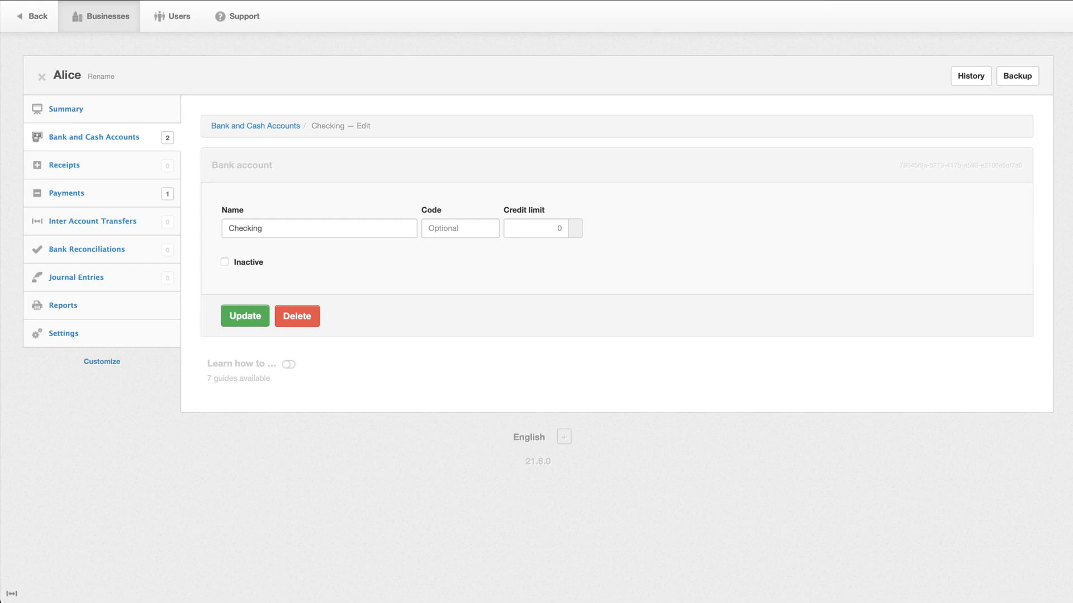
{"action": "left_click", "coordinate": [62, 333]}
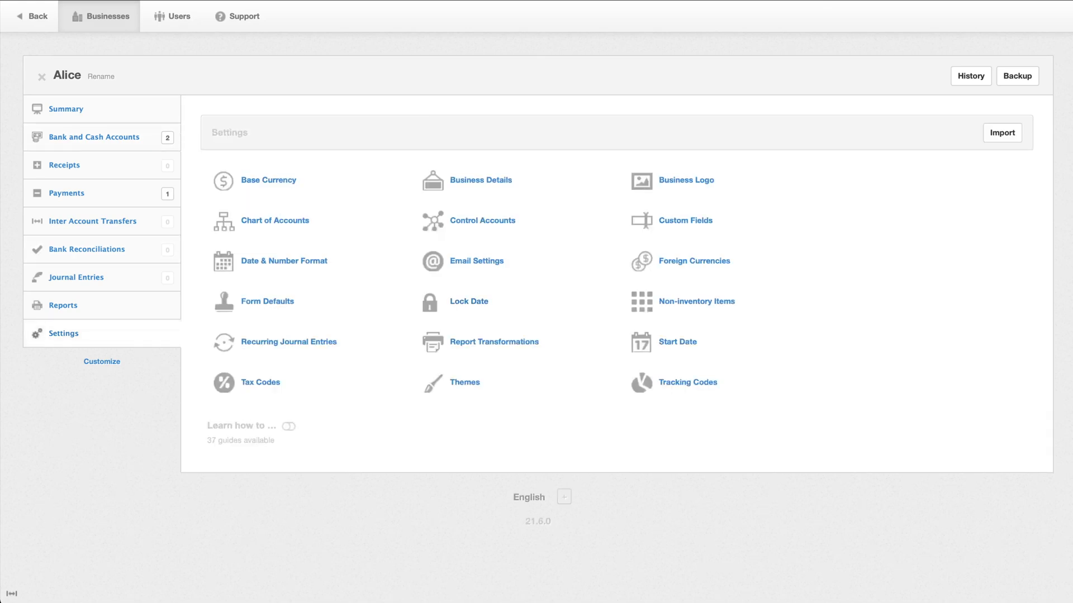
{"action": "mouse_move", "coordinate": [677, 342]}
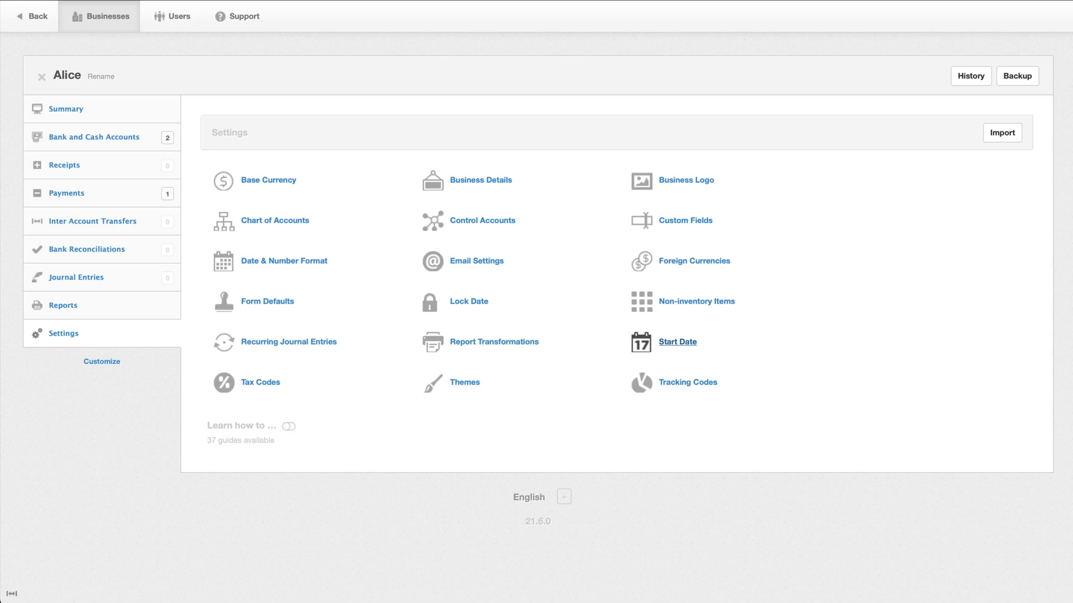
Set the business Start Date to 12/31/2020 and update.
{"action": "left_click", "coordinate": [677, 342]}
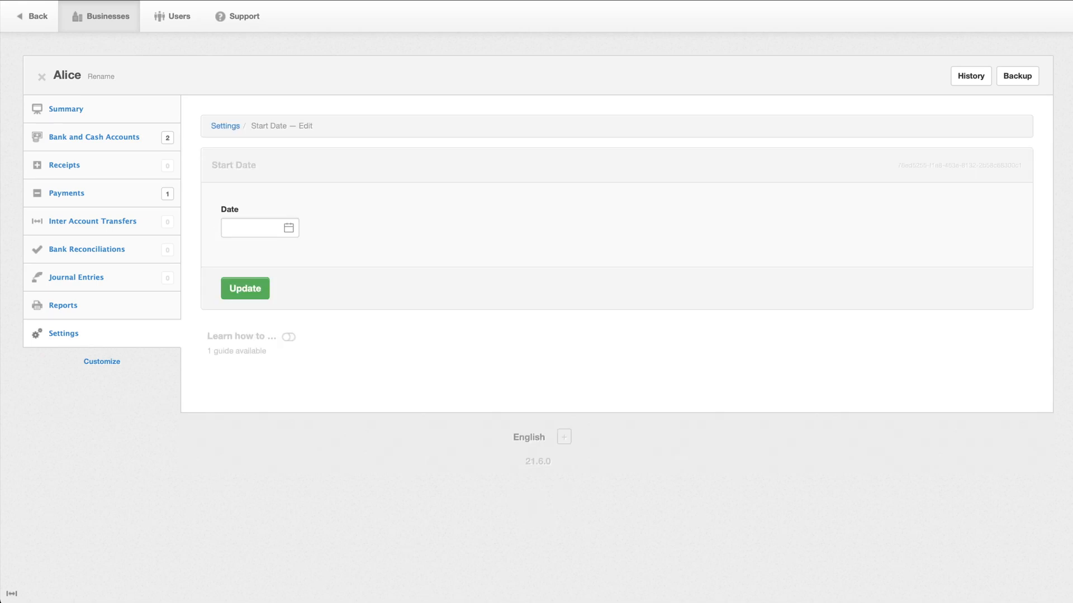
{"action": "left_click", "coordinate": [258, 227]}
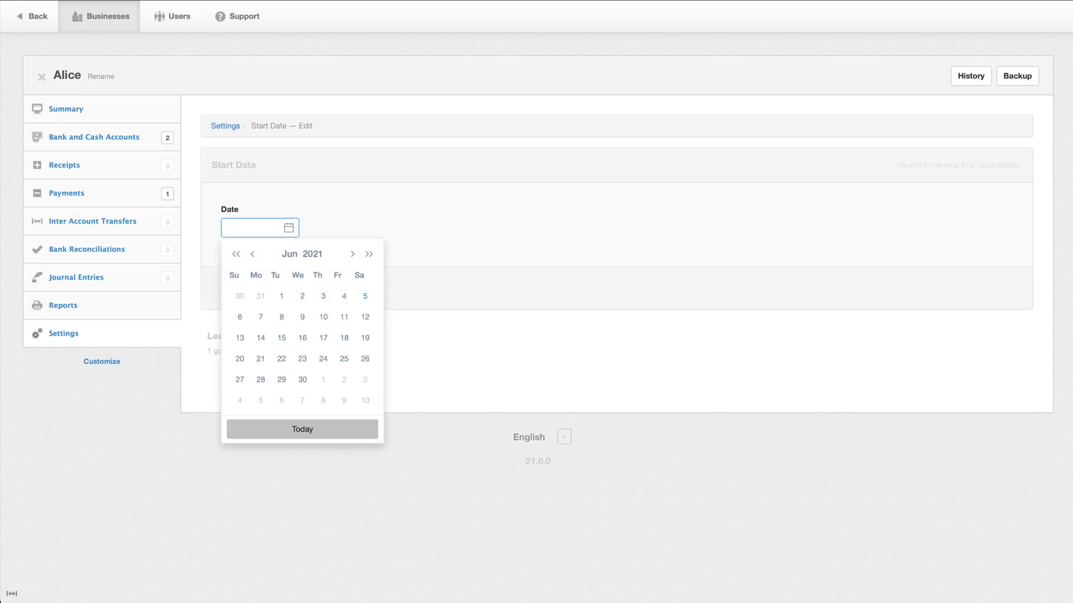
{"action": "type", "text": "12/31/2020"}
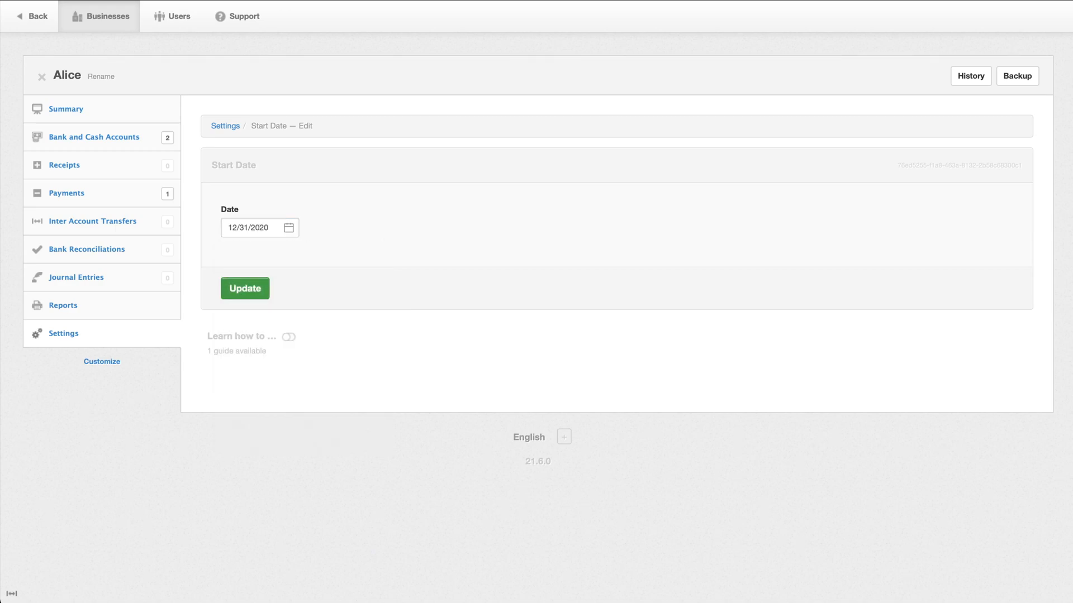
{"action": "left_click", "coordinate": [225, 125]}
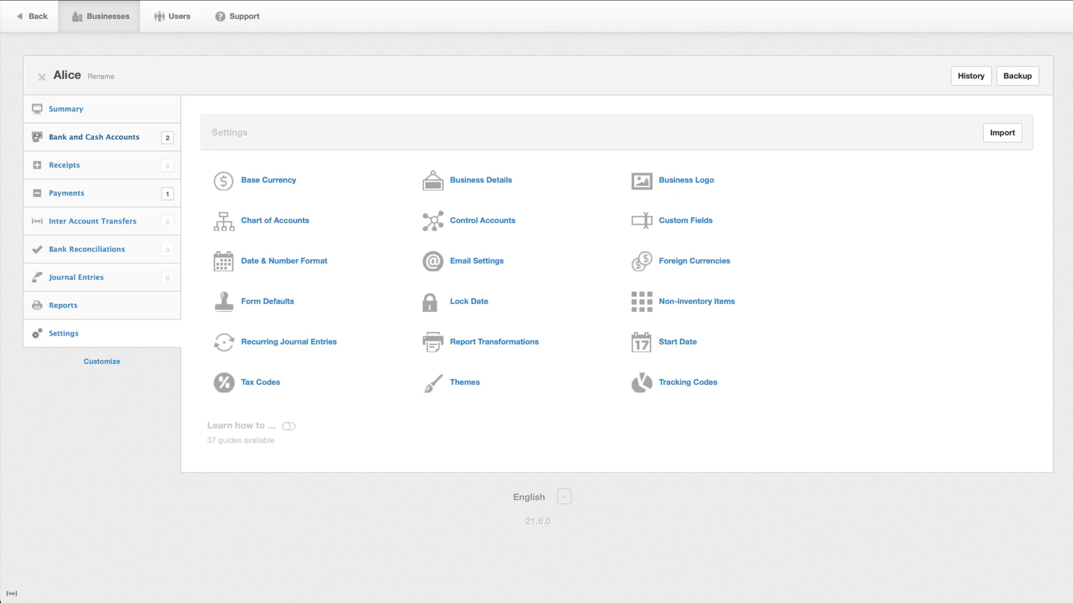
Give Checking a 3000 and Savings a 5000 starting balance, then view the summary showing 7,700 assets.
{"action": "left_click", "coordinate": [96, 136]}
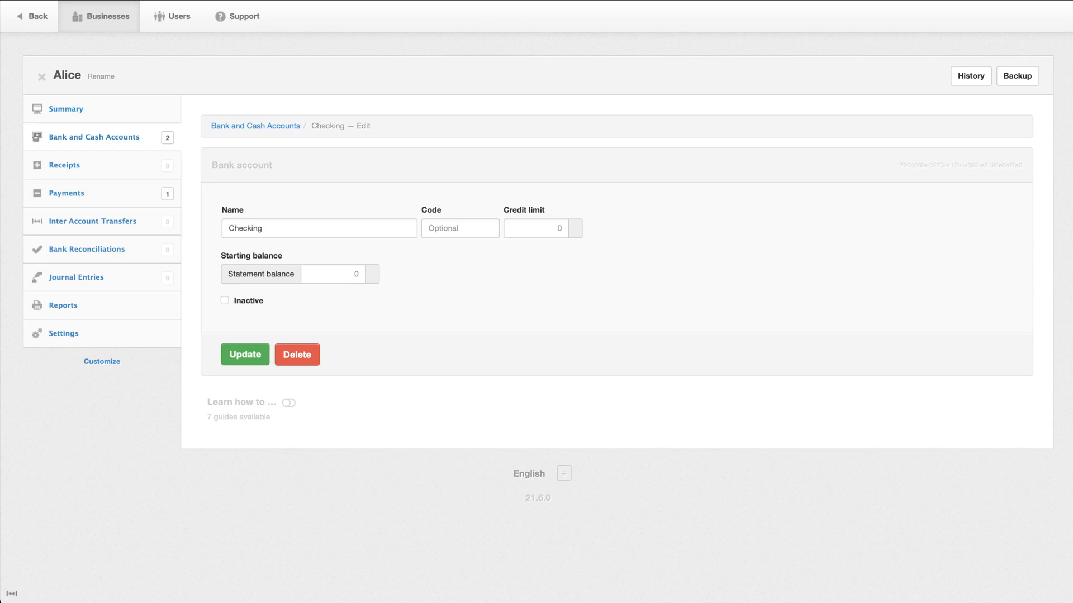
{"action": "type", "text": "3000"}
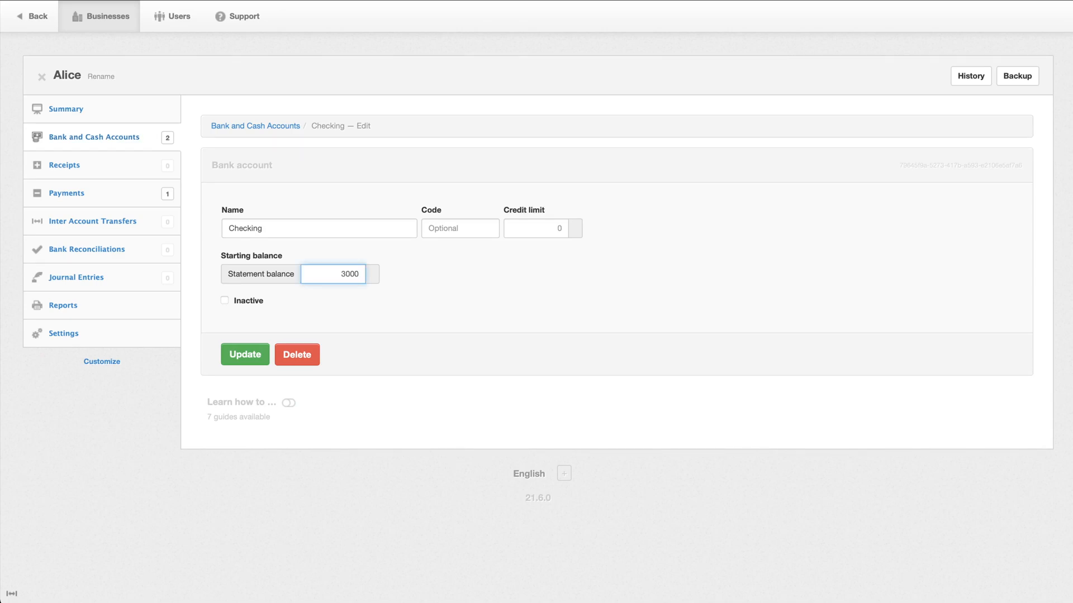
{"action": "left_click", "coordinate": [245, 354]}
{"action": "type", "text": "50"}
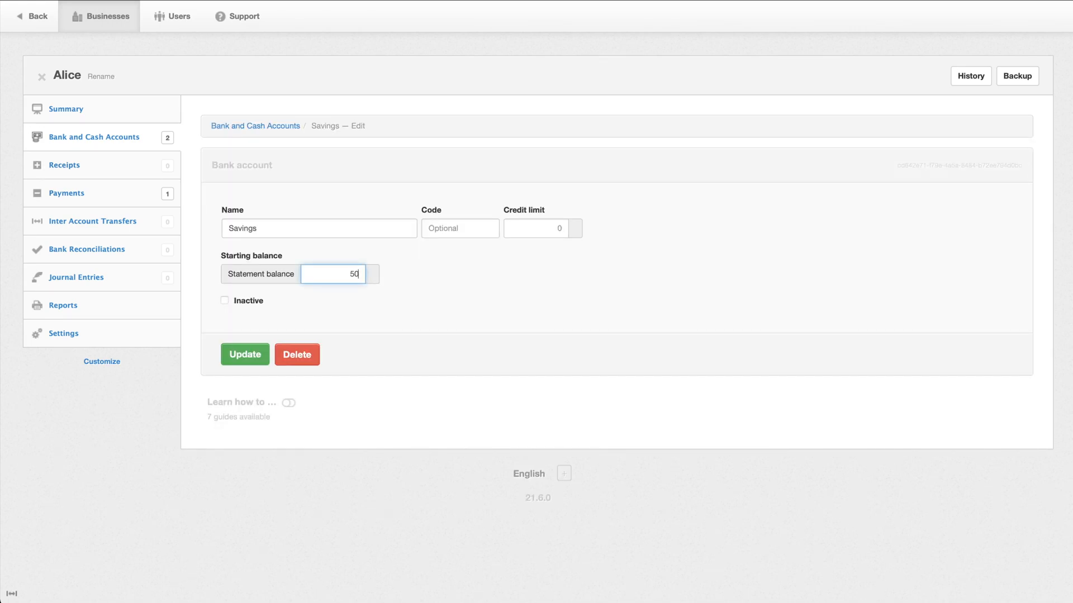
{"action": "left_click", "coordinate": [245, 354]}
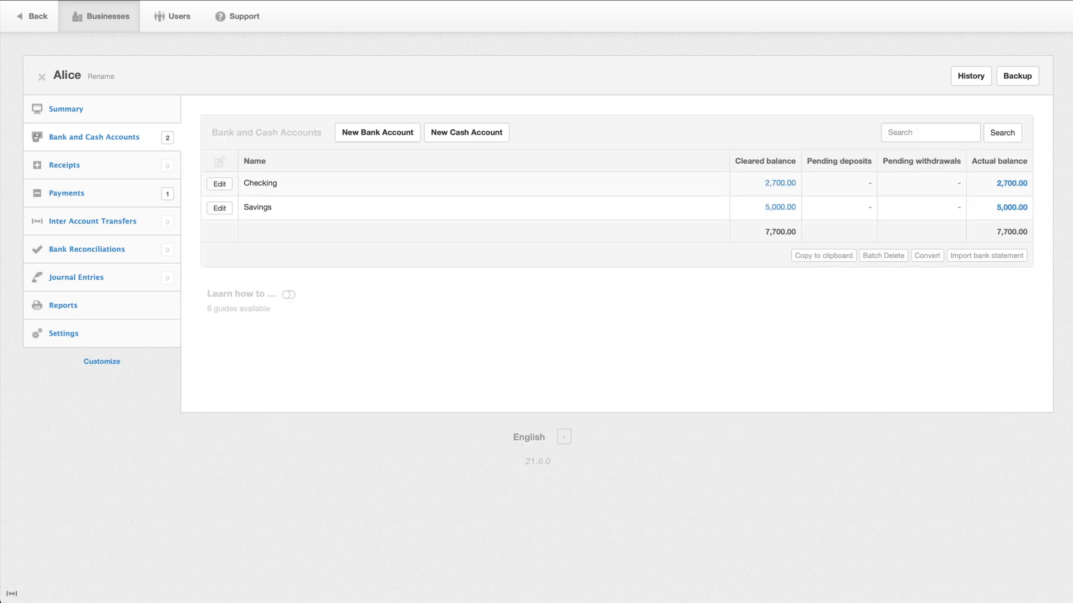
{"action": "left_click", "coordinate": [66, 108]}
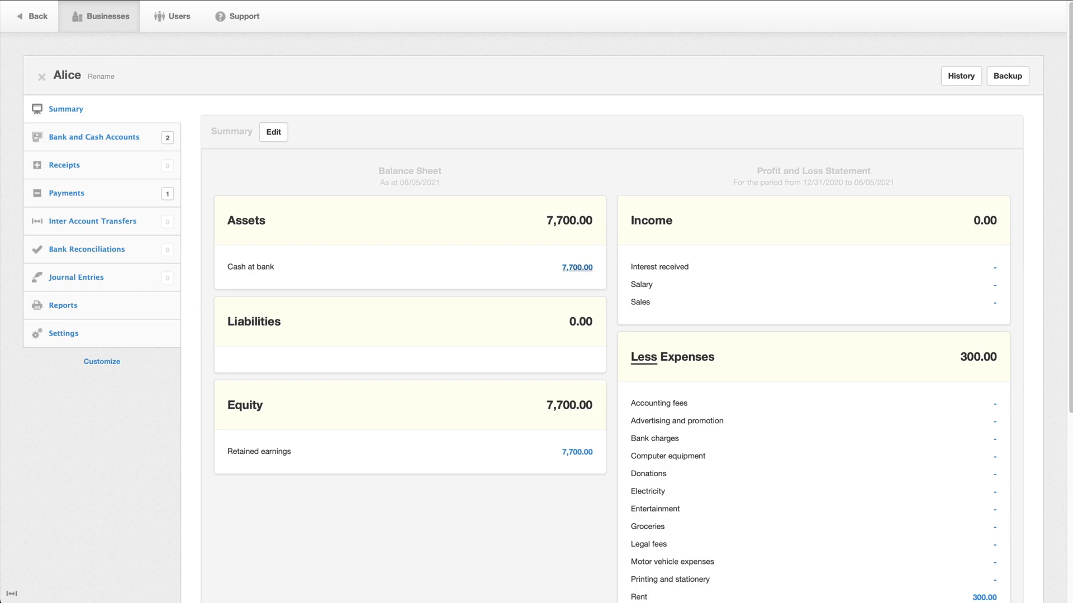
Open the Evil Landlord Inc rent payment for editing, toggling Status to Pending then back to Cleared.
{"action": "left_click", "coordinate": [94, 136]}
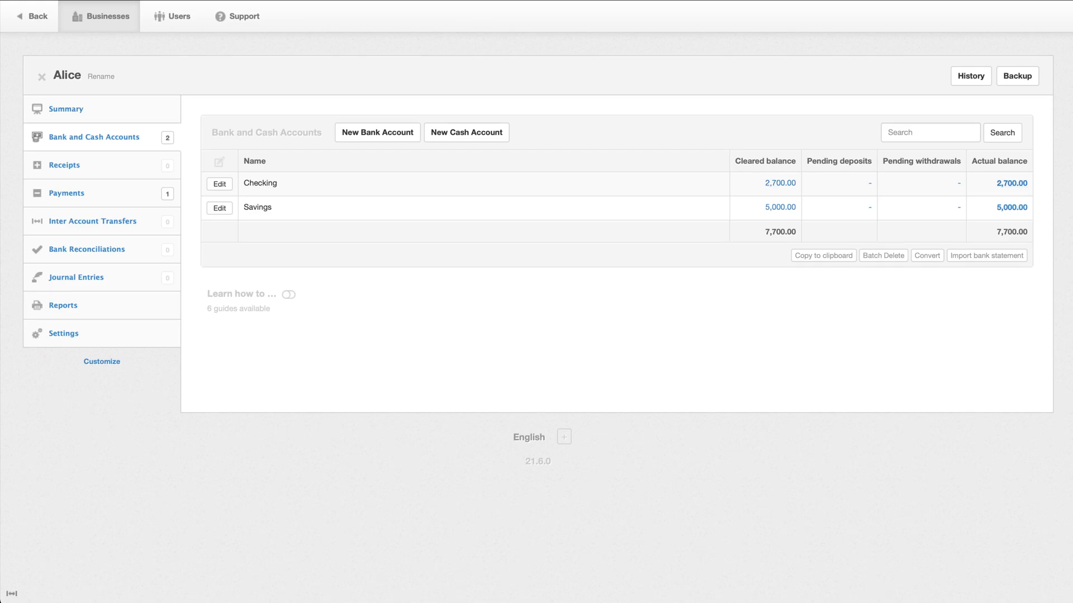
{"action": "left_click", "coordinate": [66, 194]}
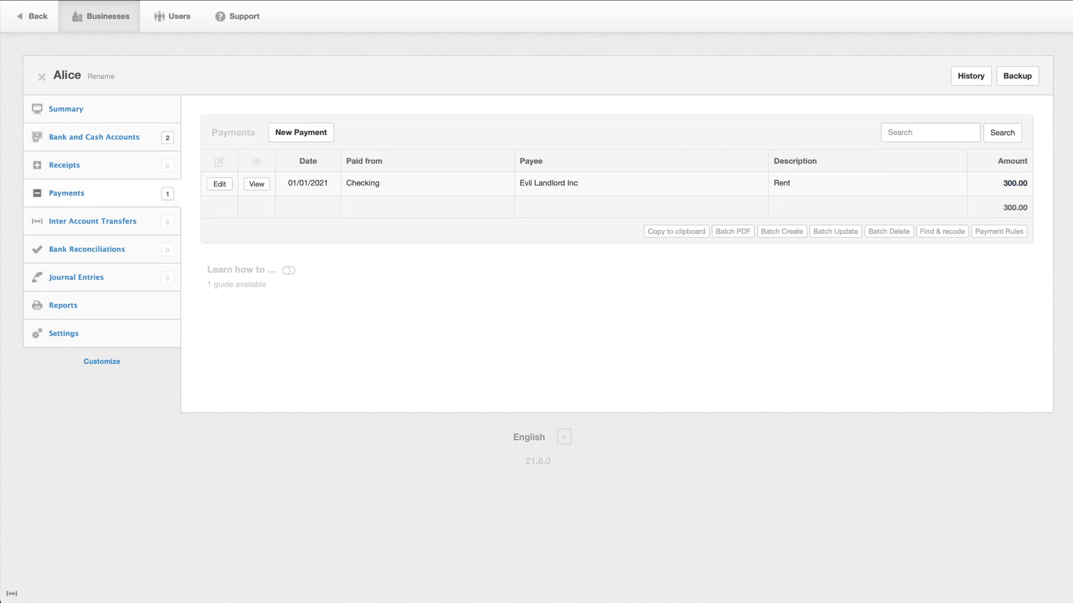
{"action": "left_click", "coordinate": [219, 184]}
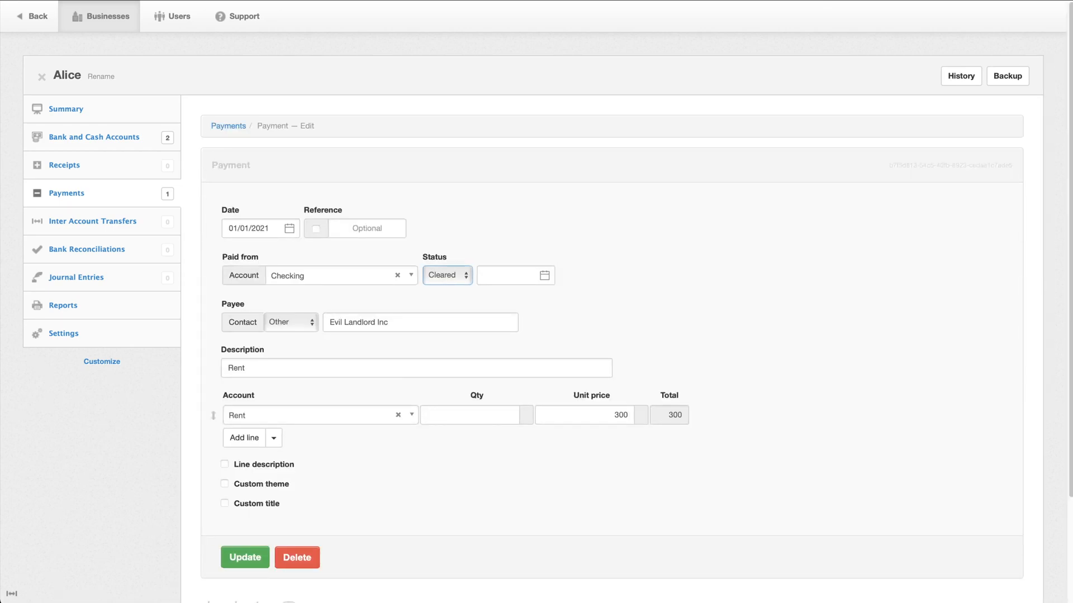
{"action": "left_click", "coordinate": [447, 275]}
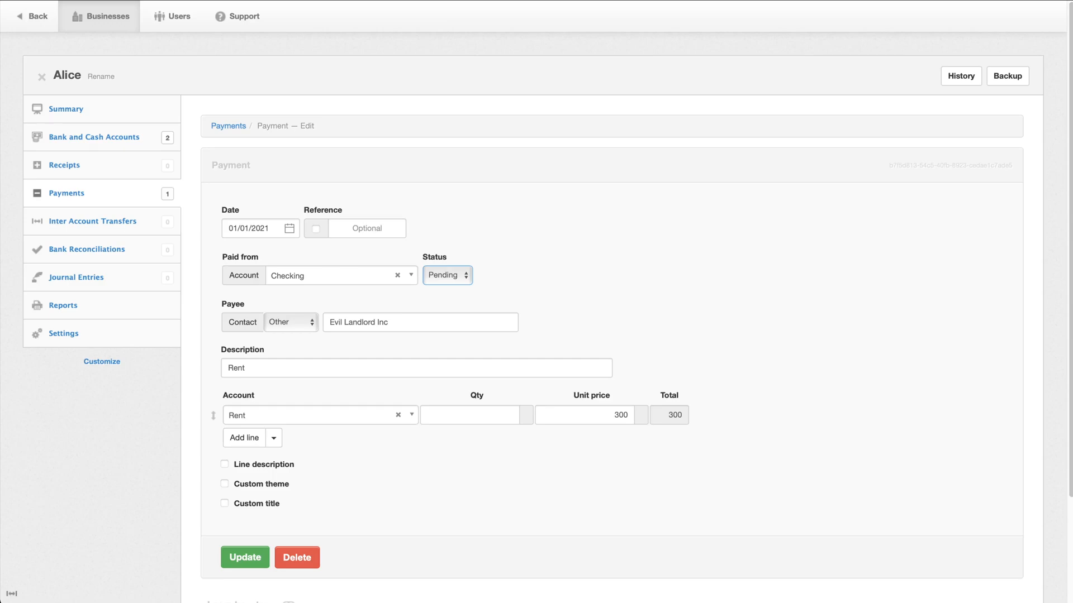
{"action": "left_click", "coordinate": [447, 274]}
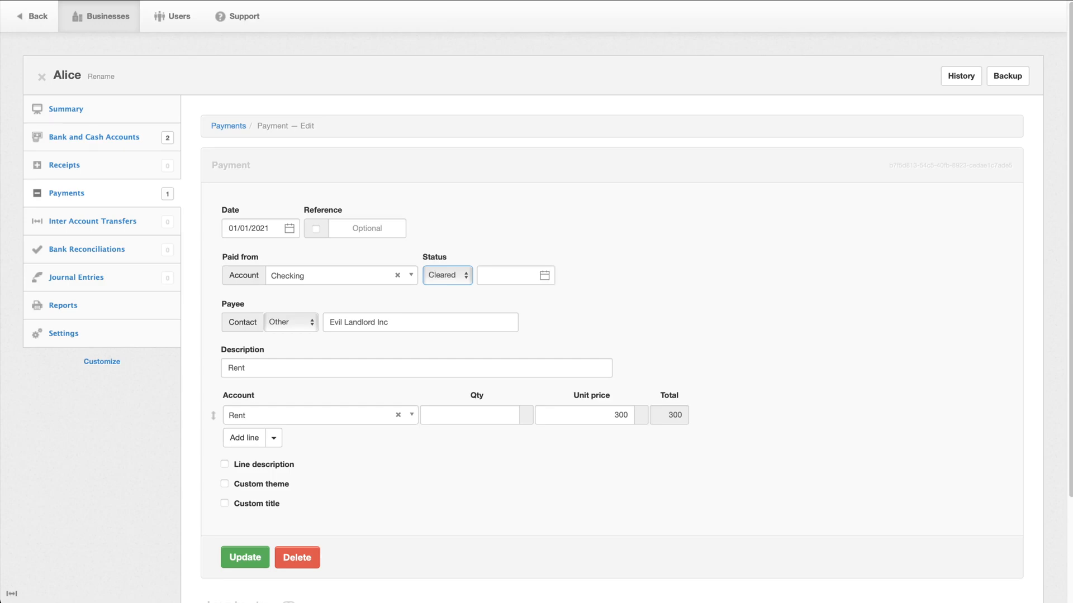
{"action": "left_click", "coordinate": [513, 275]}
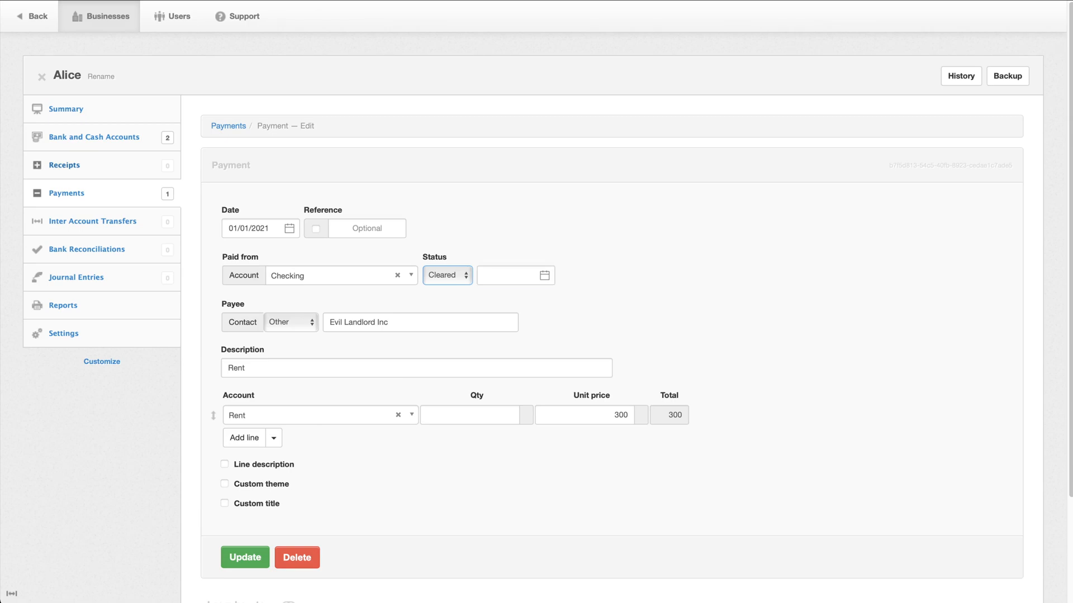
Check the Payments list still holds only the rent payment and return to the empty Receipts list.
{"action": "left_click", "coordinate": [64, 166]}
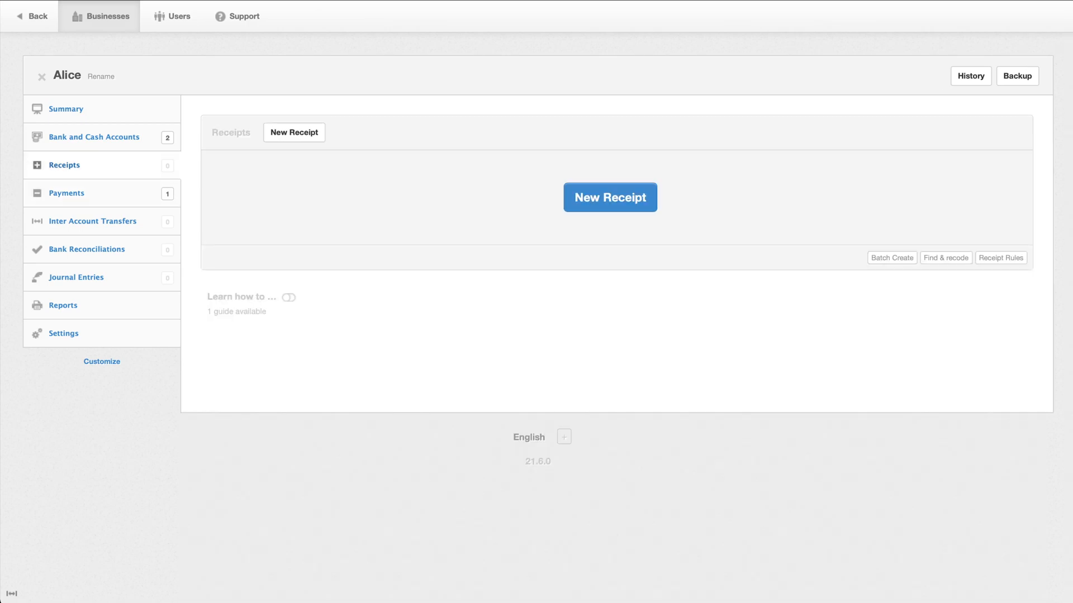
{"action": "left_click", "coordinate": [66, 193]}
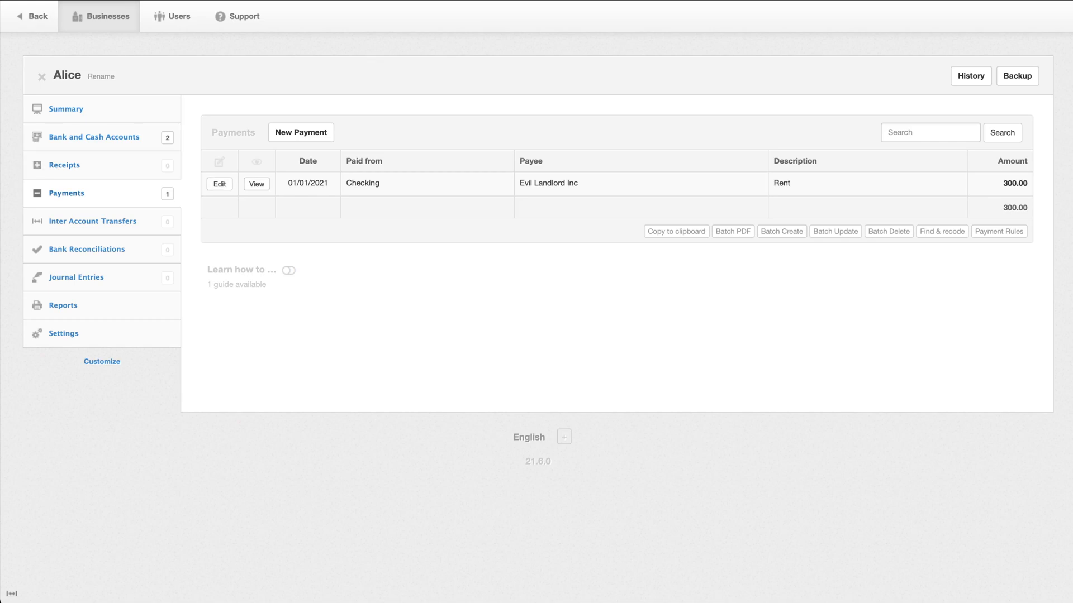
{"action": "left_click", "coordinate": [63, 165]}
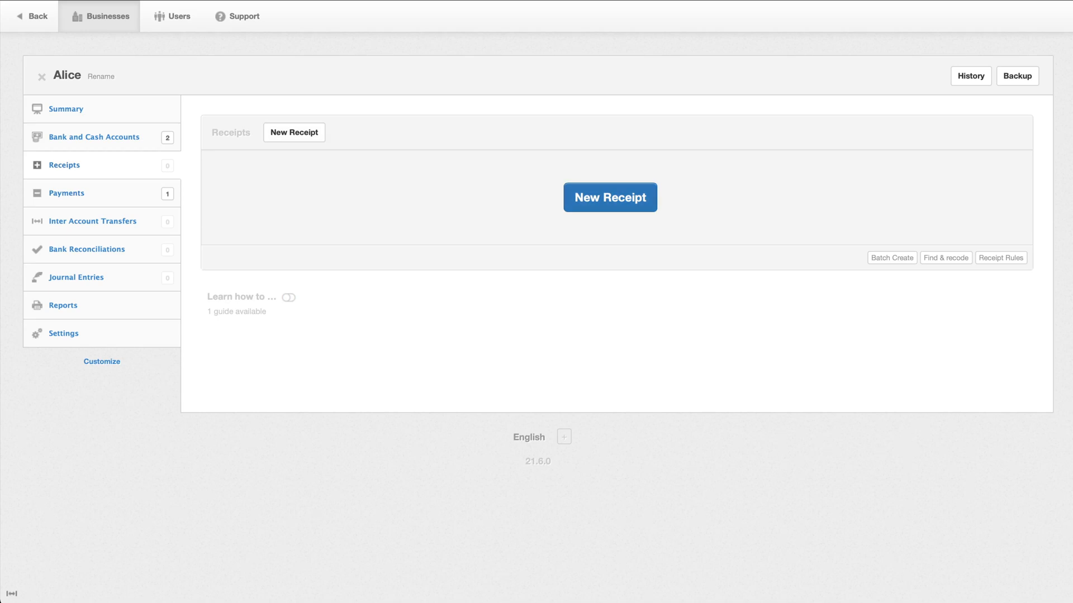
Start a BigCo receipt dated 02/07/2021 received into Checking, described as Paycheck.
{"action": "left_click", "coordinate": [609, 197]}
{"action": "type", "text": "02/0"}
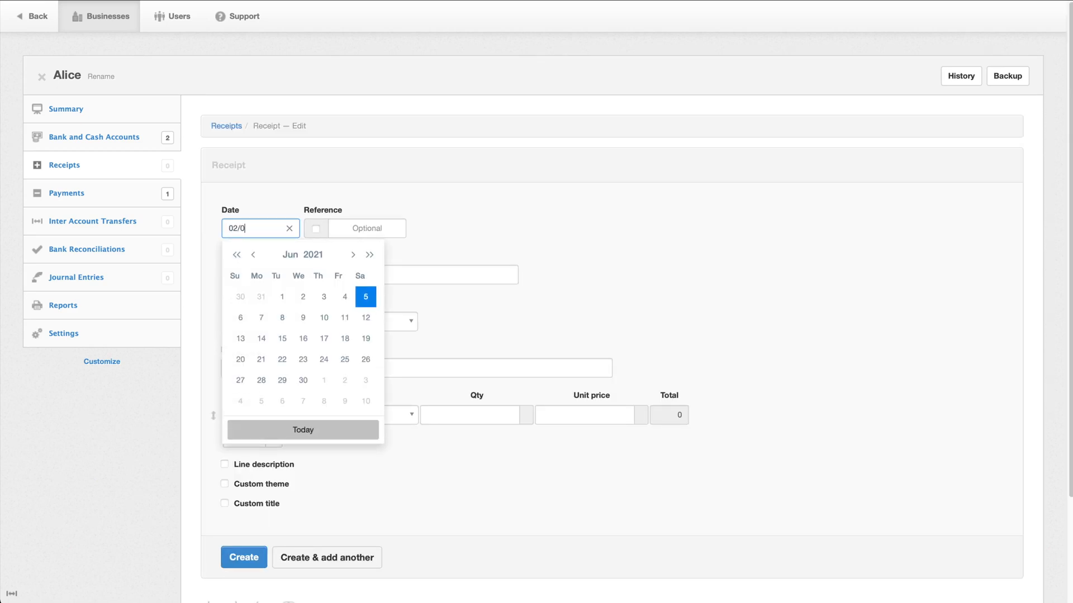
{"action": "type", "text": "7/2021"}
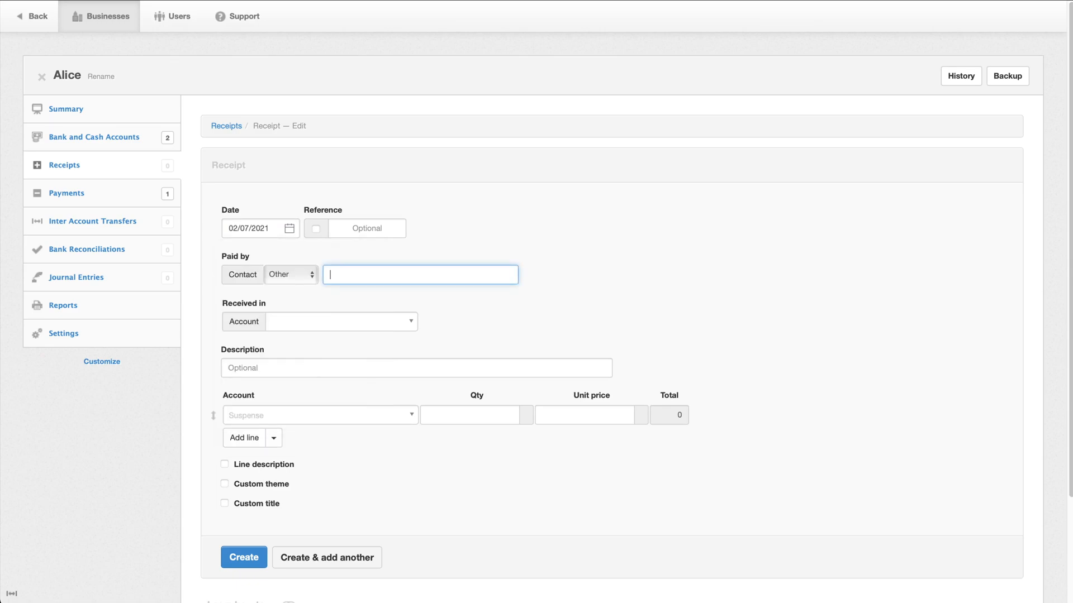
{"action": "type", "text": "BigCo"}
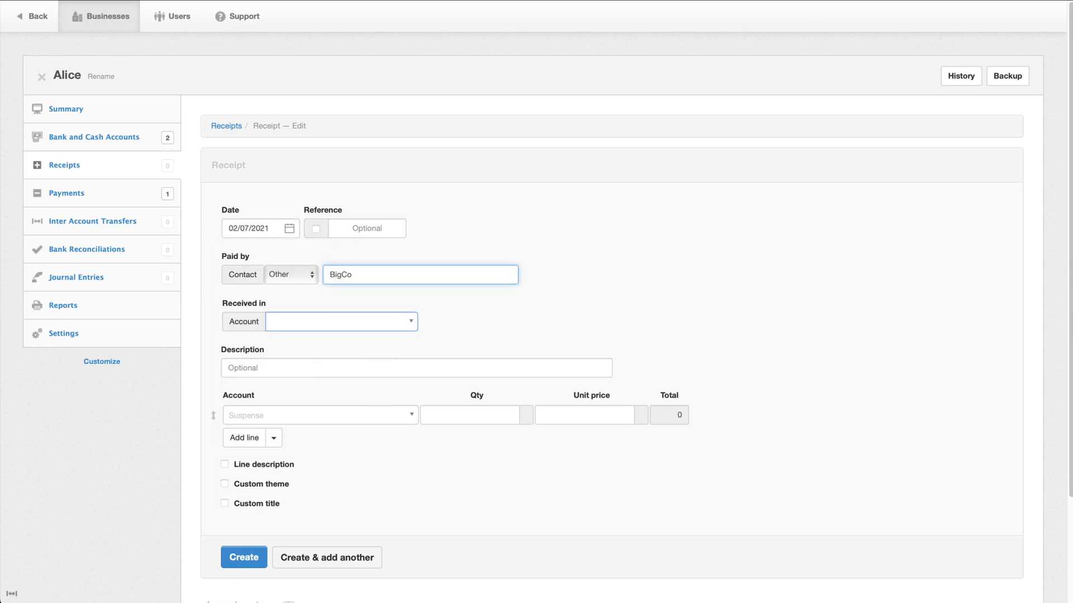
{"action": "left_click", "coordinate": [340, 320]}
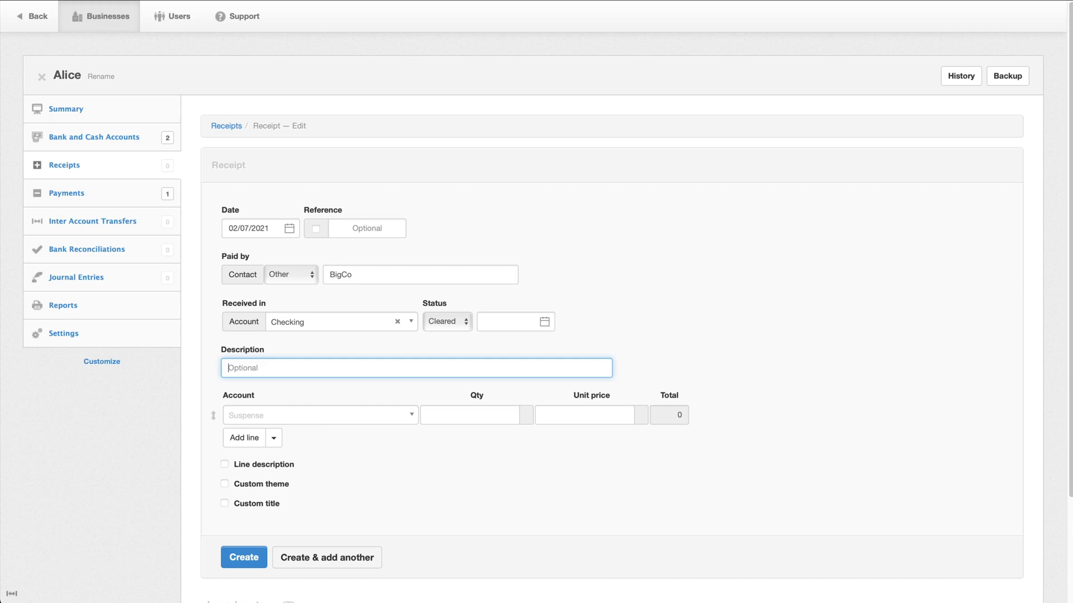
{"action": "type", "text": "Paycheck"}
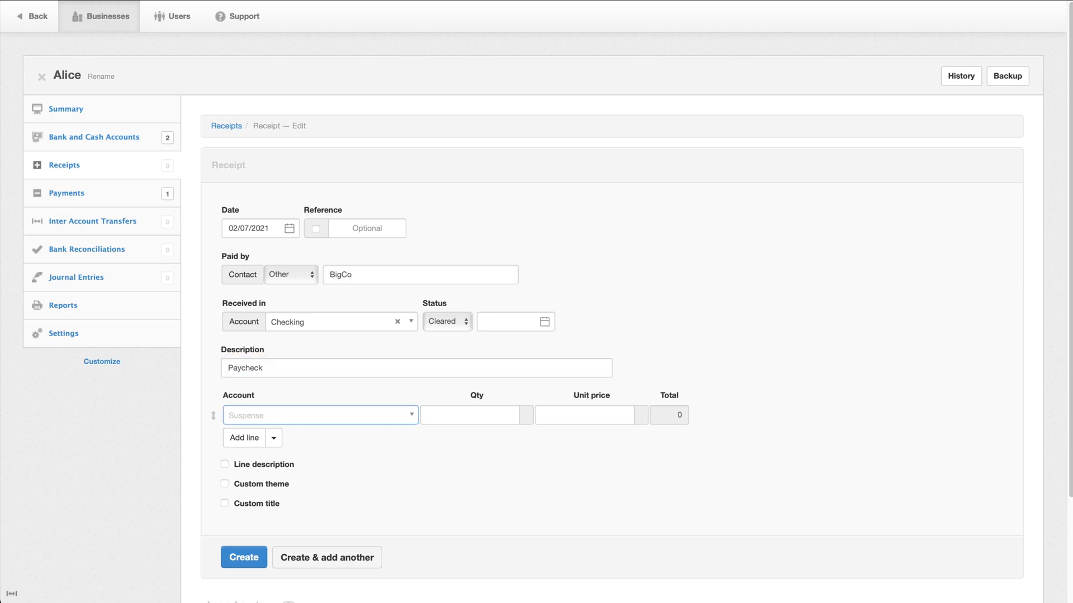
Add a Salary line of 1000 and a Tax payable line of -200, then create the 800.00 receipt.
{"action": "type", "text": "Salar"}
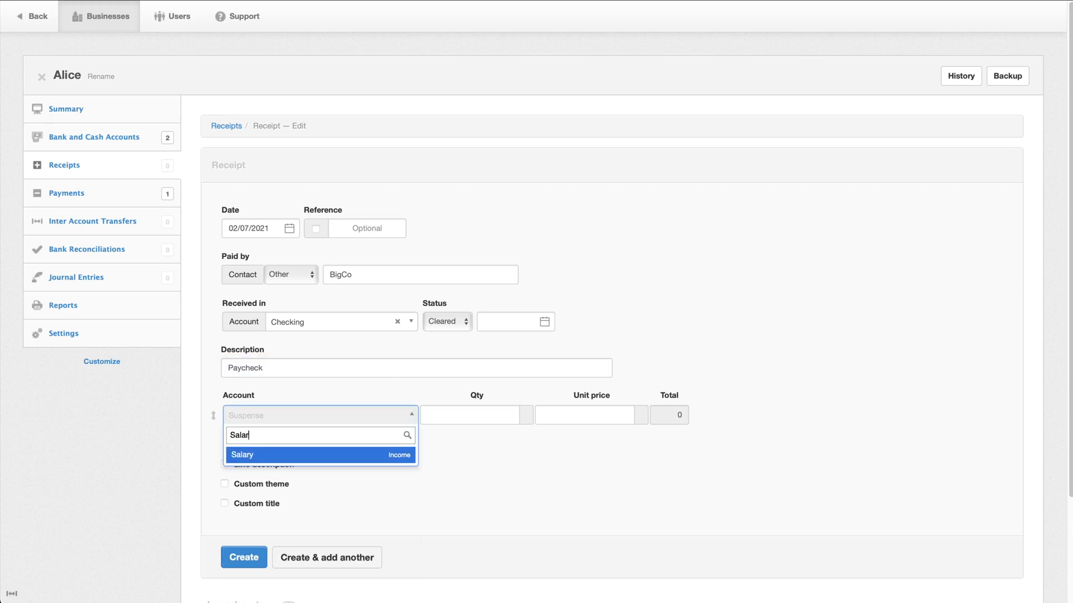
{"action": "left_click", "coordinate": [320, 455]}
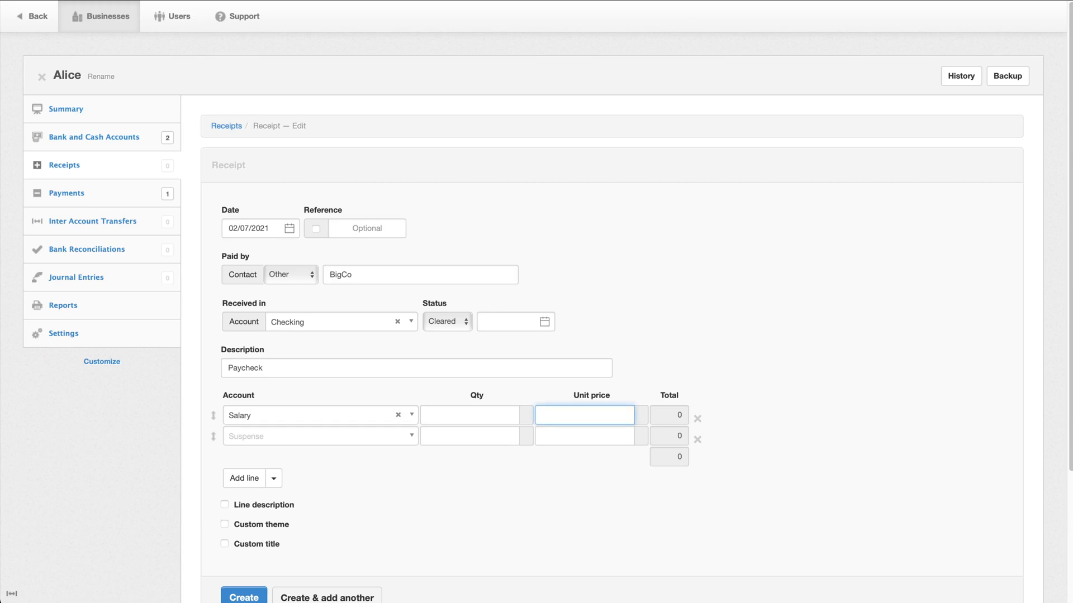
{"action": "left_click", "coordinate": [585, 415]}
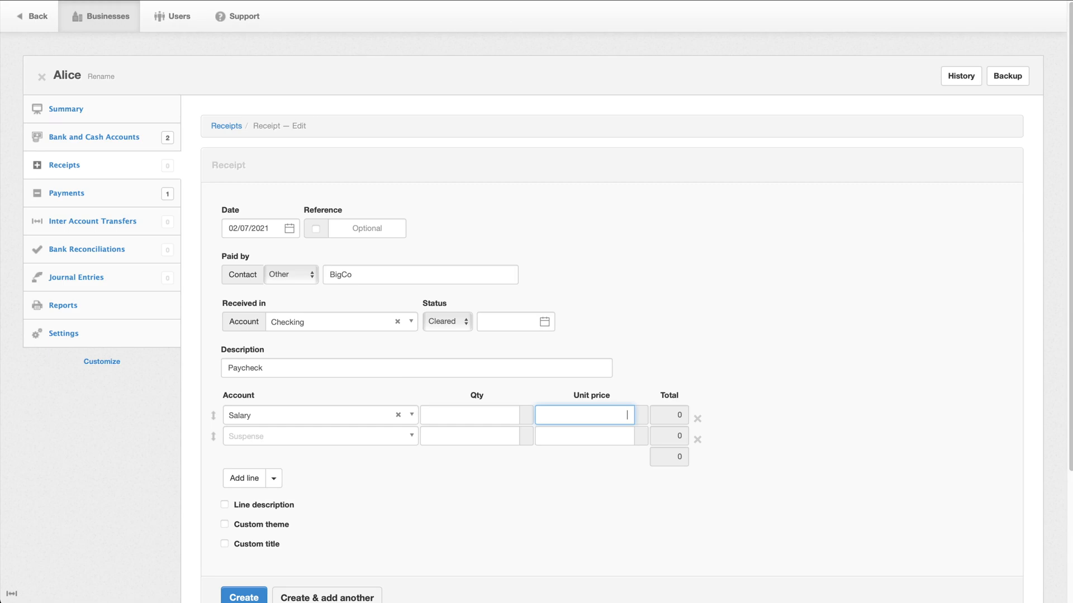
{"action": "type", "text": "1000"}
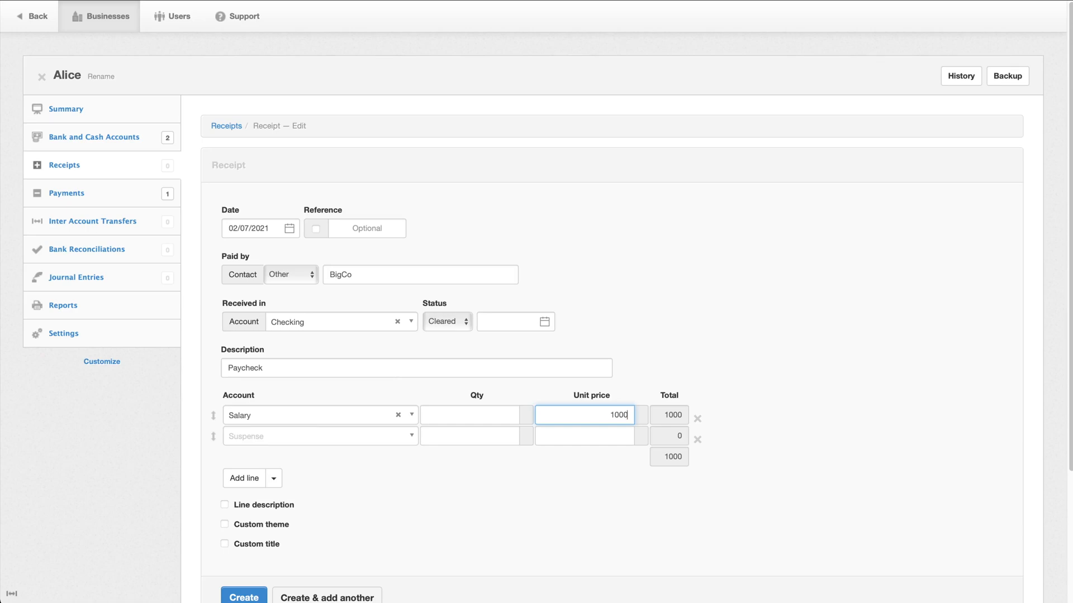
{"action": "left_click", "coordinate": [318, 436]}
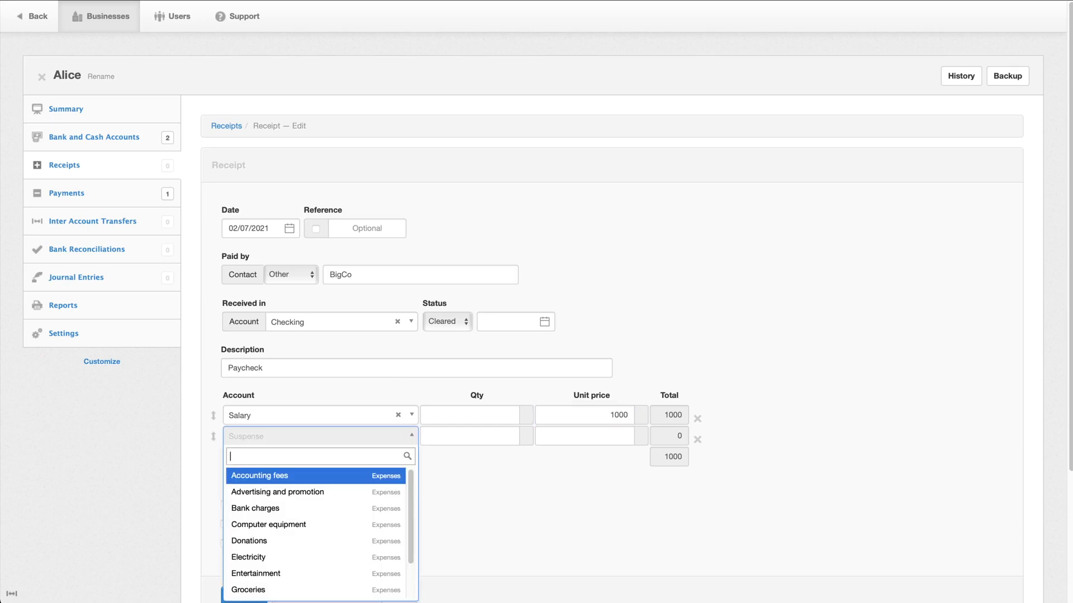
{"action": "type", "text": "taxe"}
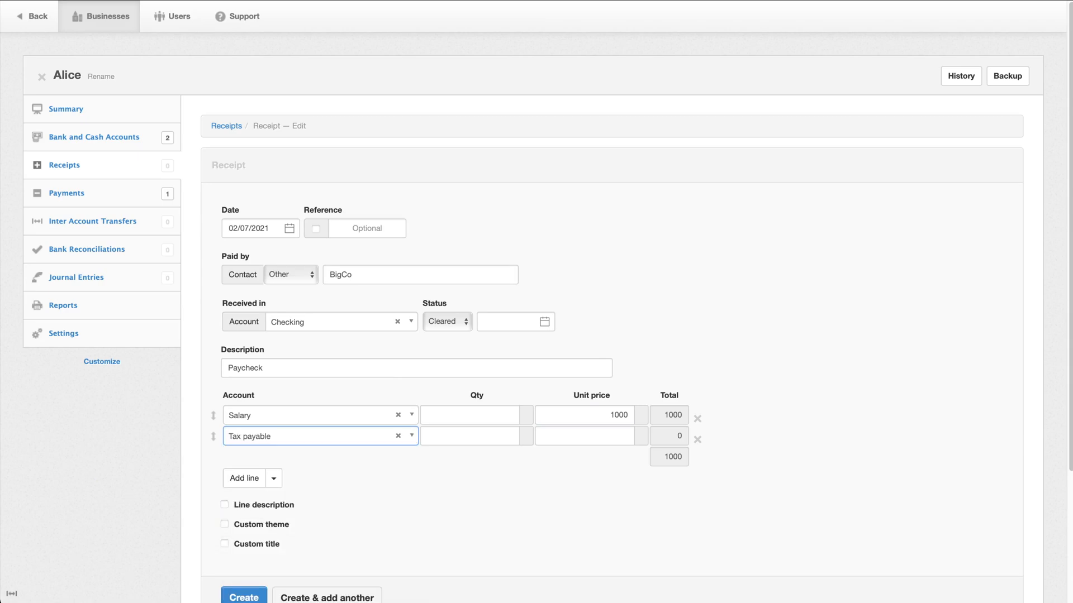
{"action": "left_click", "coordinate": [586, 435]}
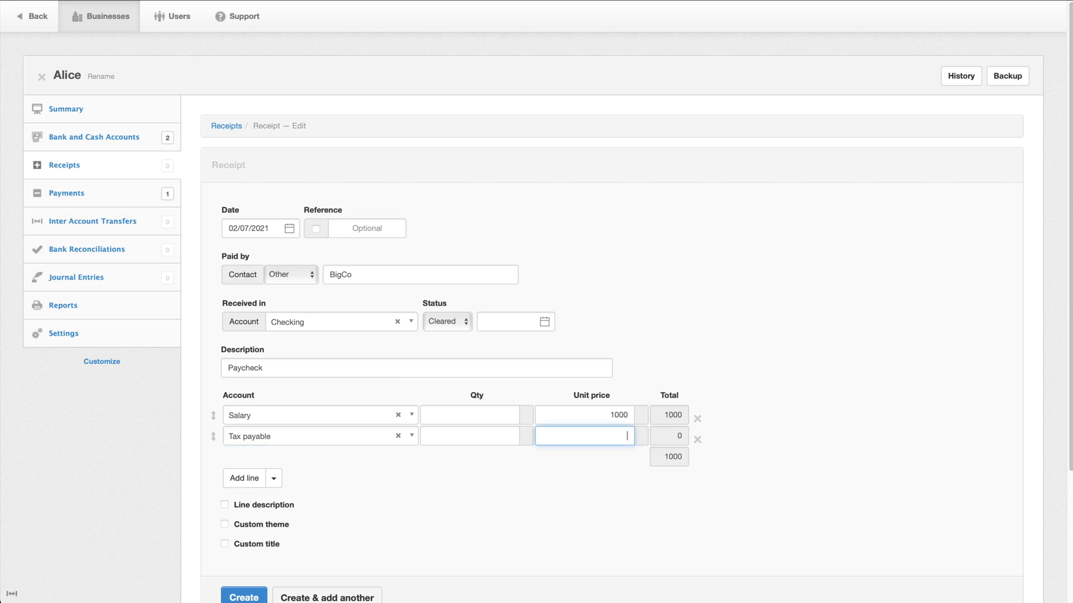
{"action": "type", "text": "-200"}
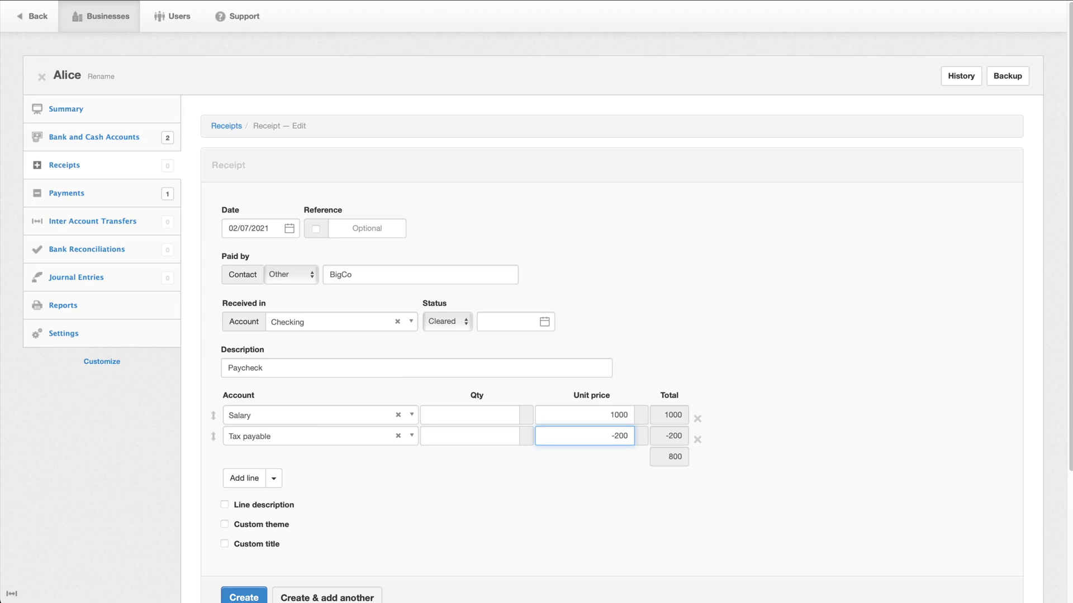
{"action": "left_click", "coordinate": [243, 595]}
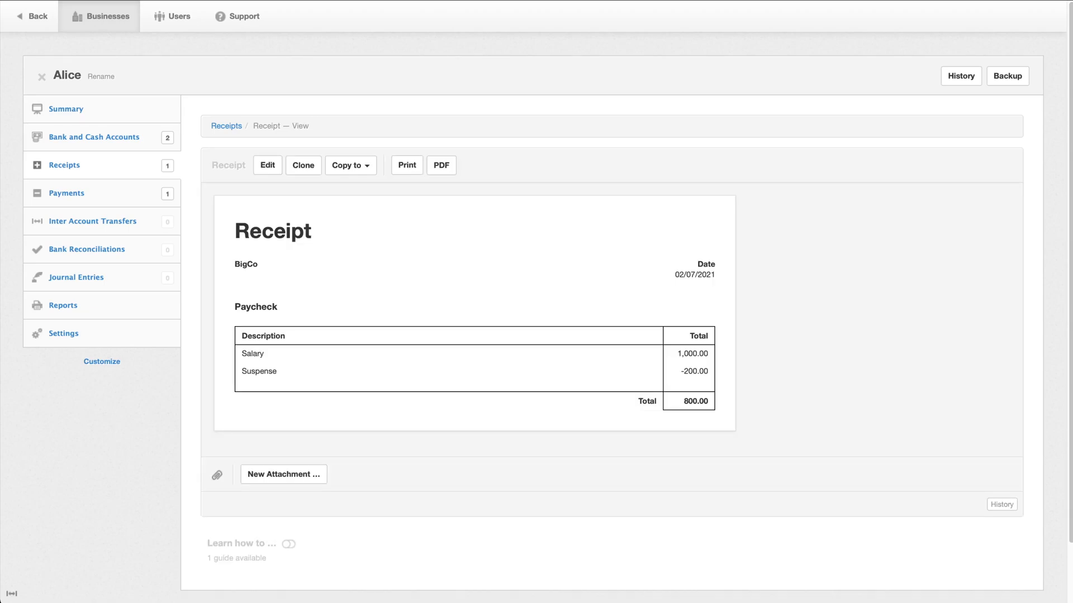
Review bank accounts, Customize and the Summary (Checking 3,500, assets 8,500), then go to Settings.
{"action": "left_click", "coordinate": [227, 126]}
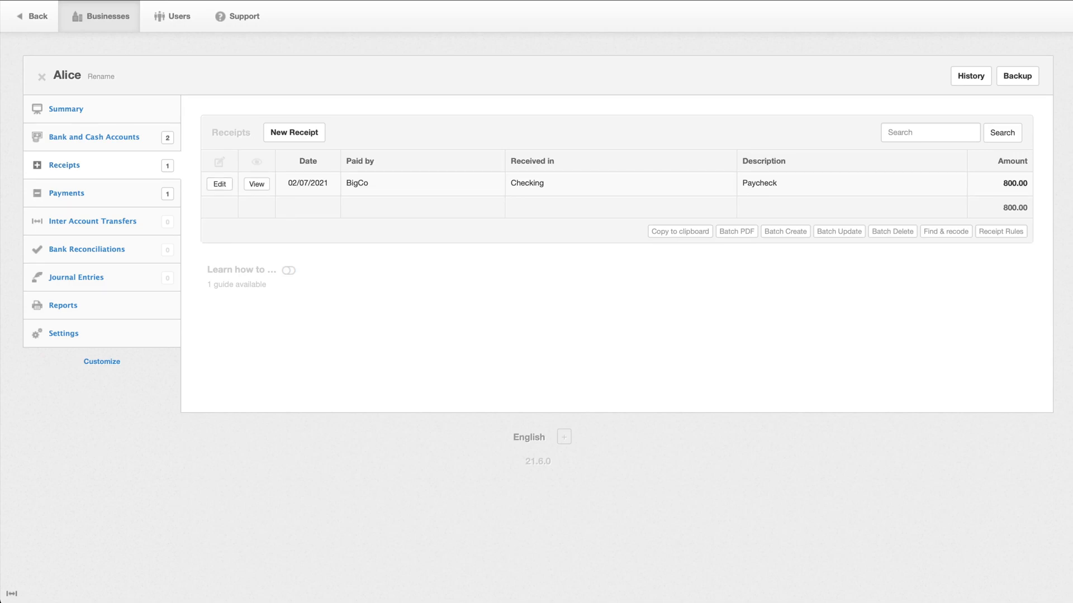
{"action": "left_click", "coordinate": [94, 136]}
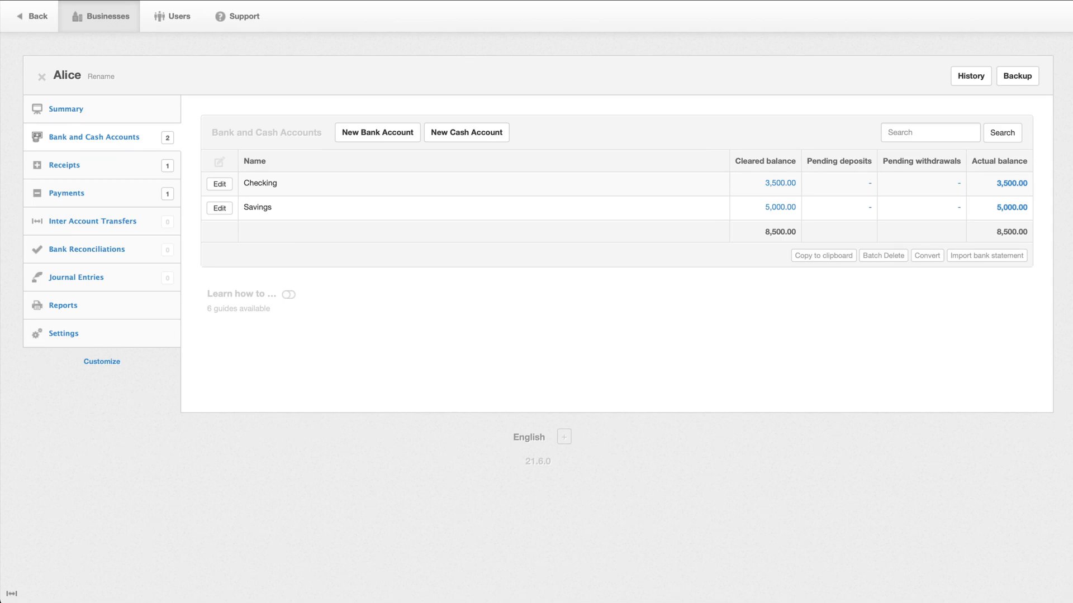
{"action": "left_click", "coordinate": [101, 361]}
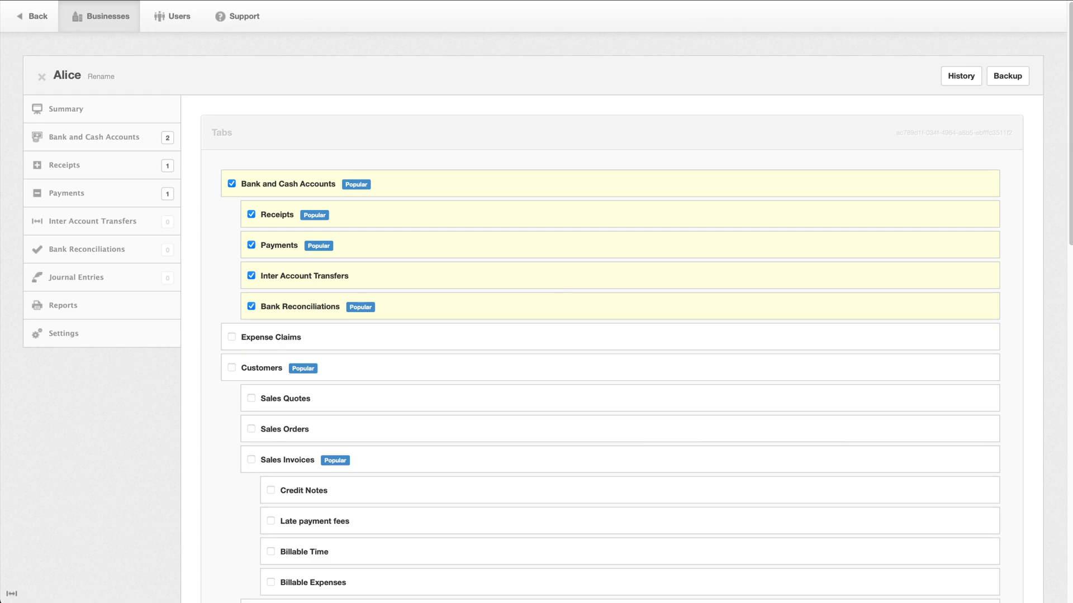
{"action": "left_click", "coordinate": [66, 109]}
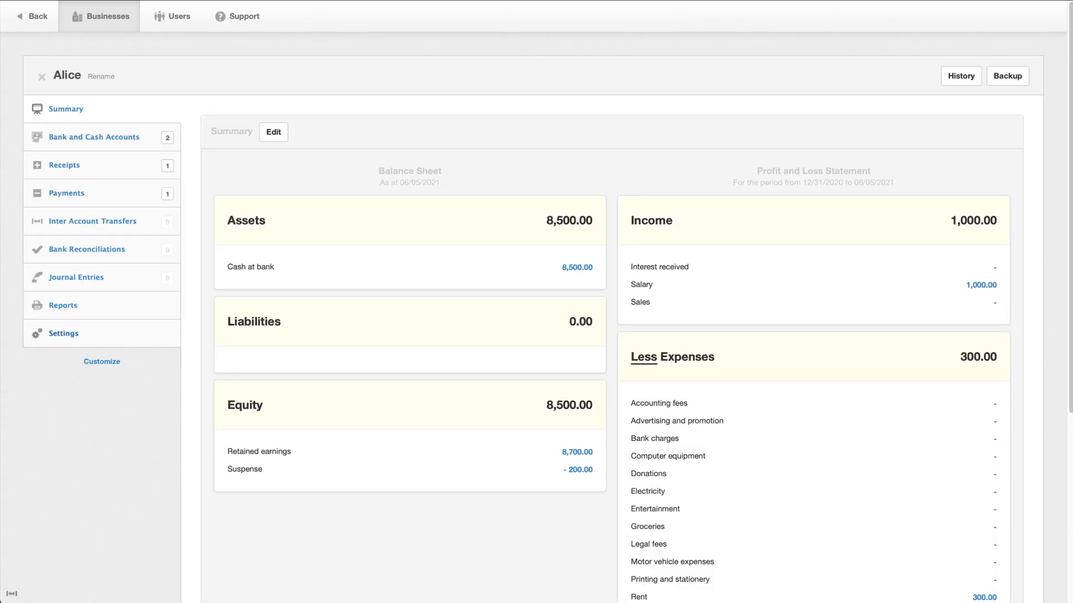
{"action": "left_click", "coordinate": [62, 333]}
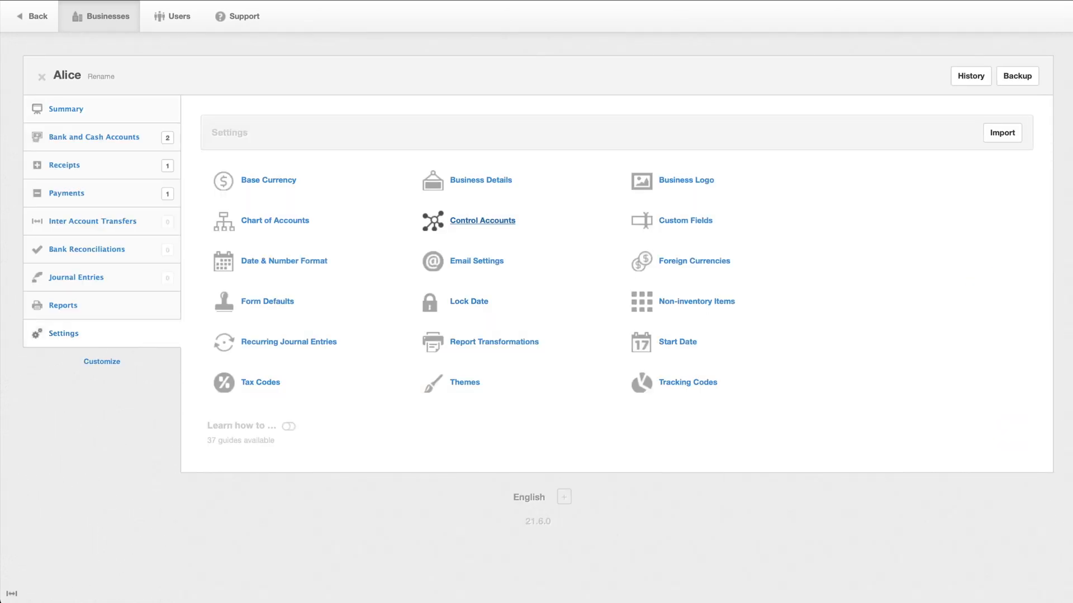
{"action": "left_click", "coordinate": [482, 220]}
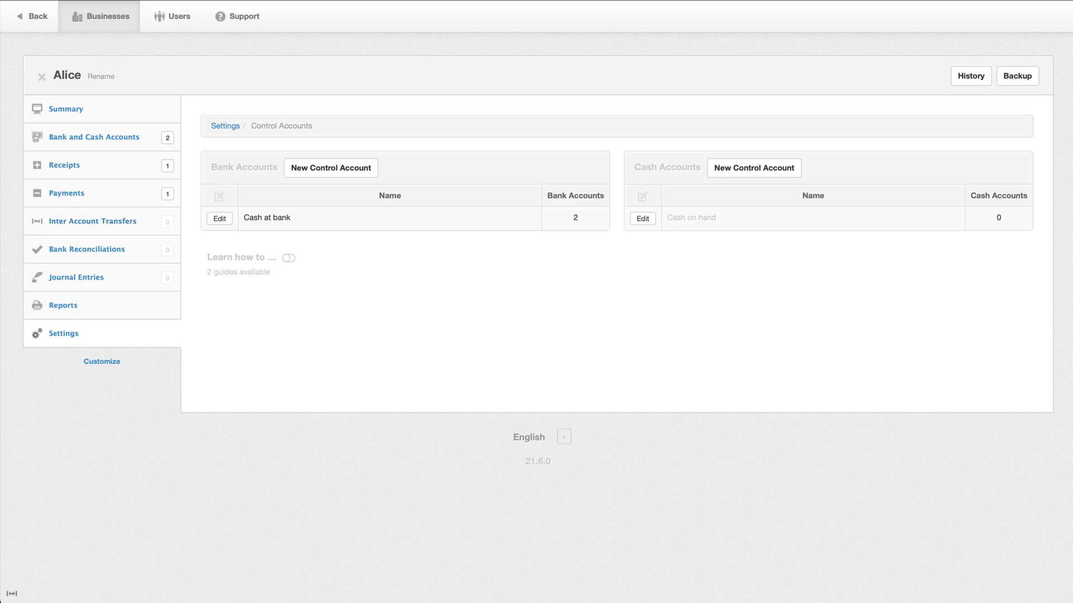
{"action": "left_click", "coordinate": [224, 126]}
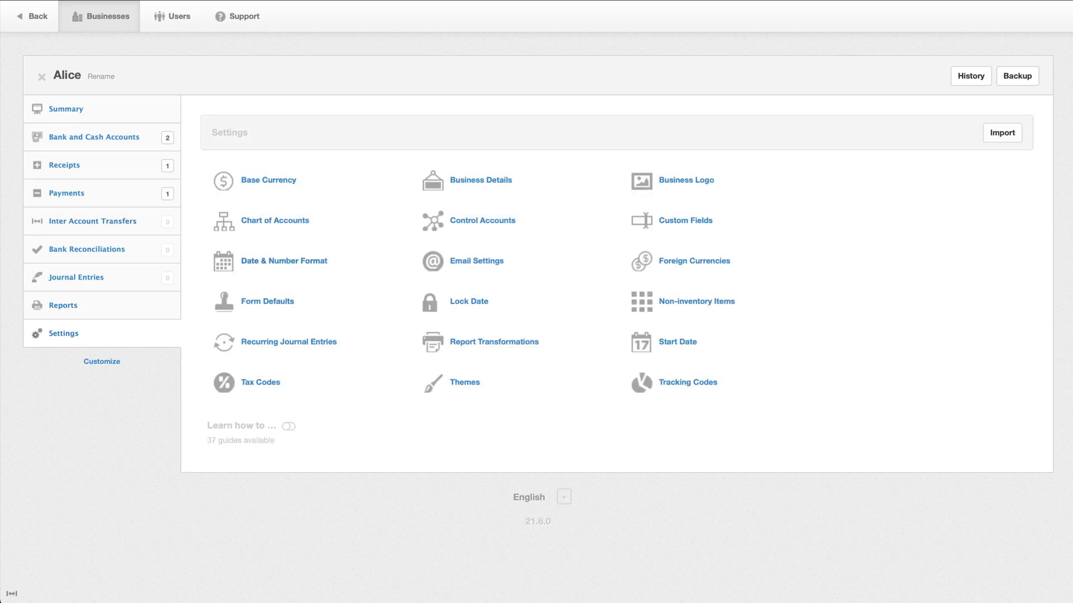
{"action": "left_click", "coordinate": [275, 221]}
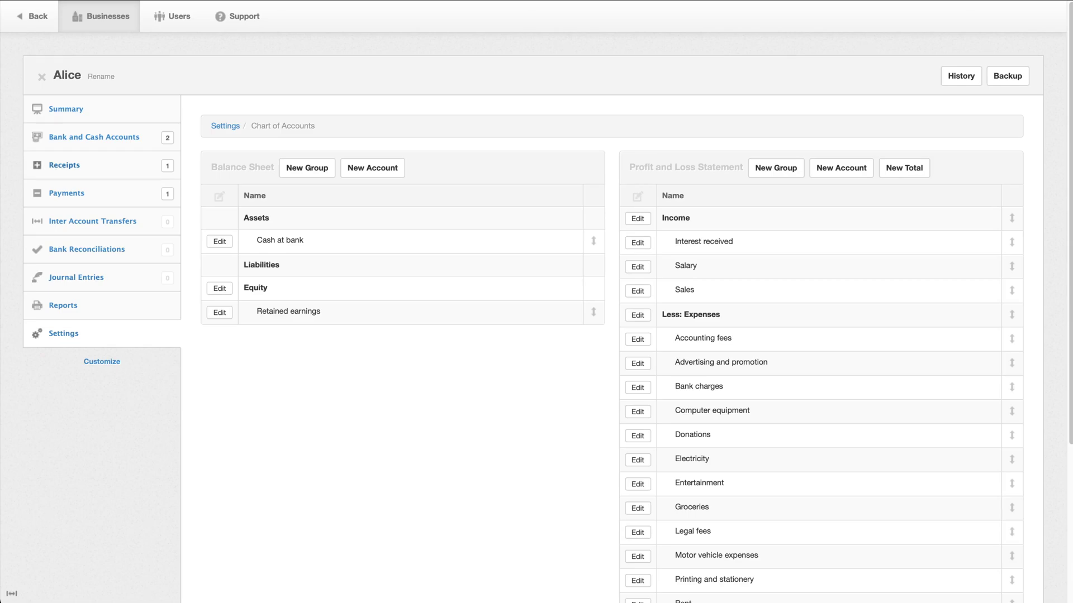
{"action": "left_click", "coordinate": [94, 136]}
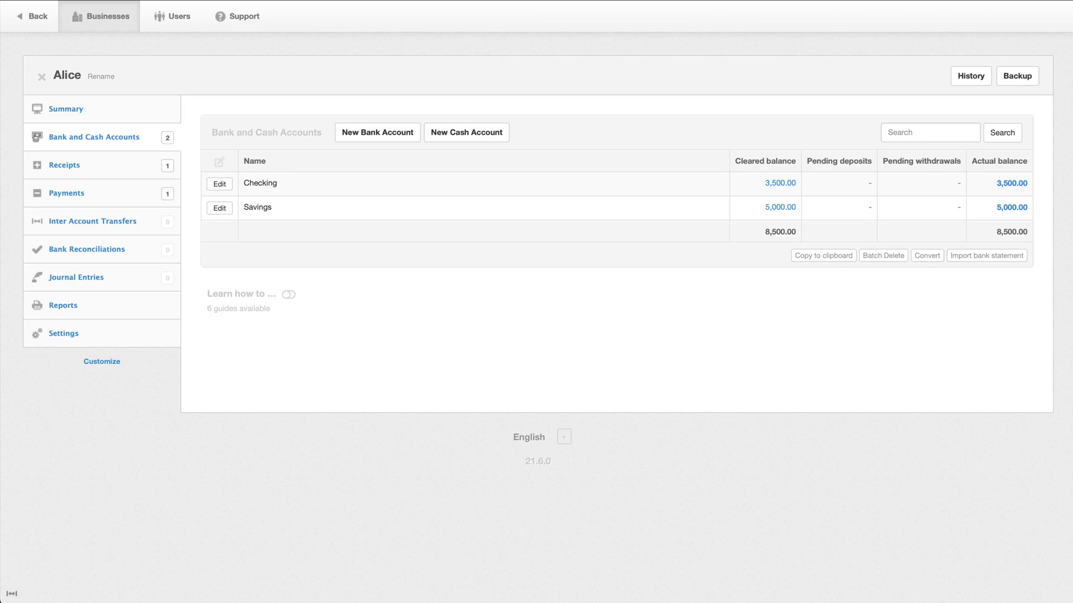
{"action": "left_click", "coordinate": [62, 333]}
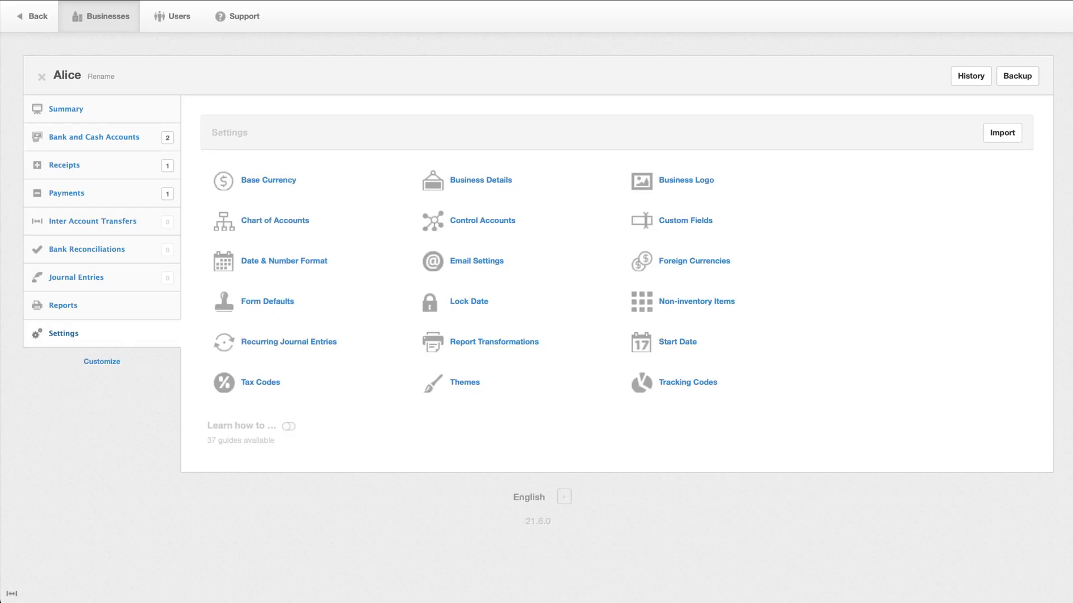
Create a Credit Cards bank control account grouped under Liabilities.
{"action": "left_click", "coordinate": [482, 220]}
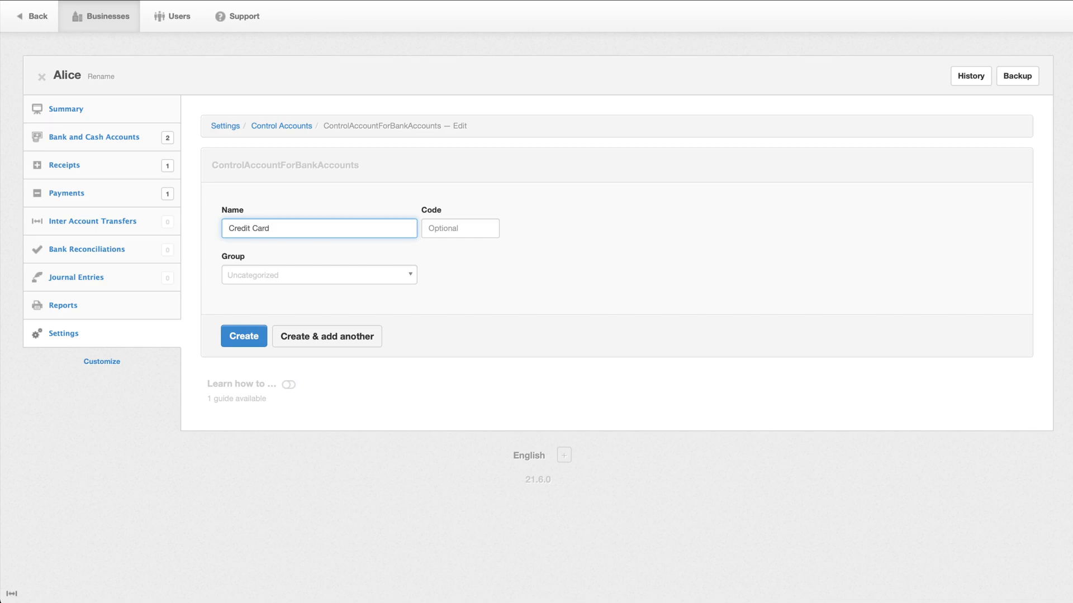
{"action": "type", "text": "s"}
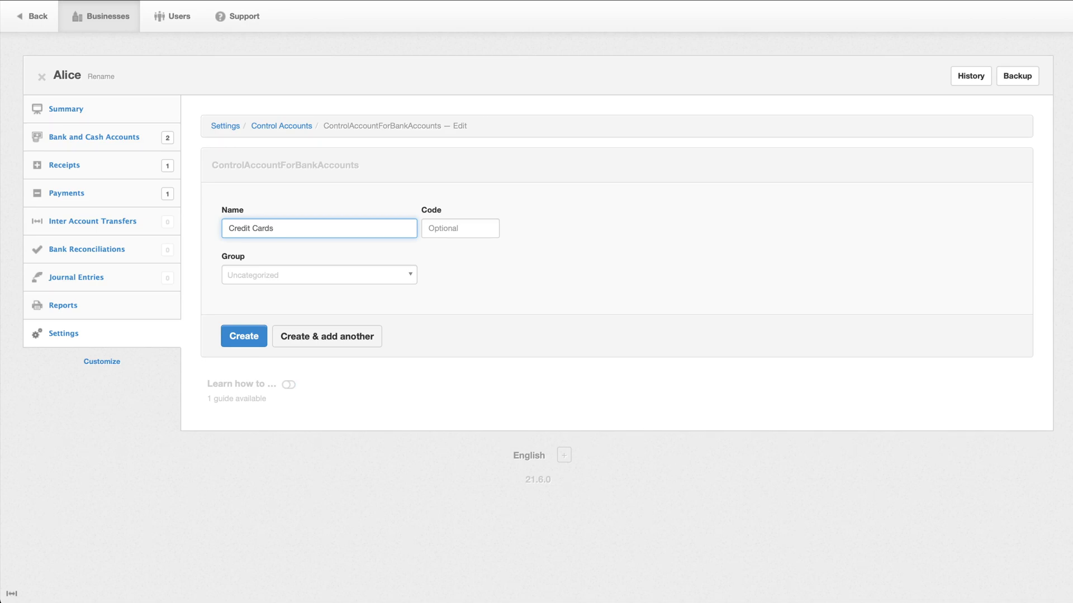
{"action": "left_click", "coordinate": [319, 275]}
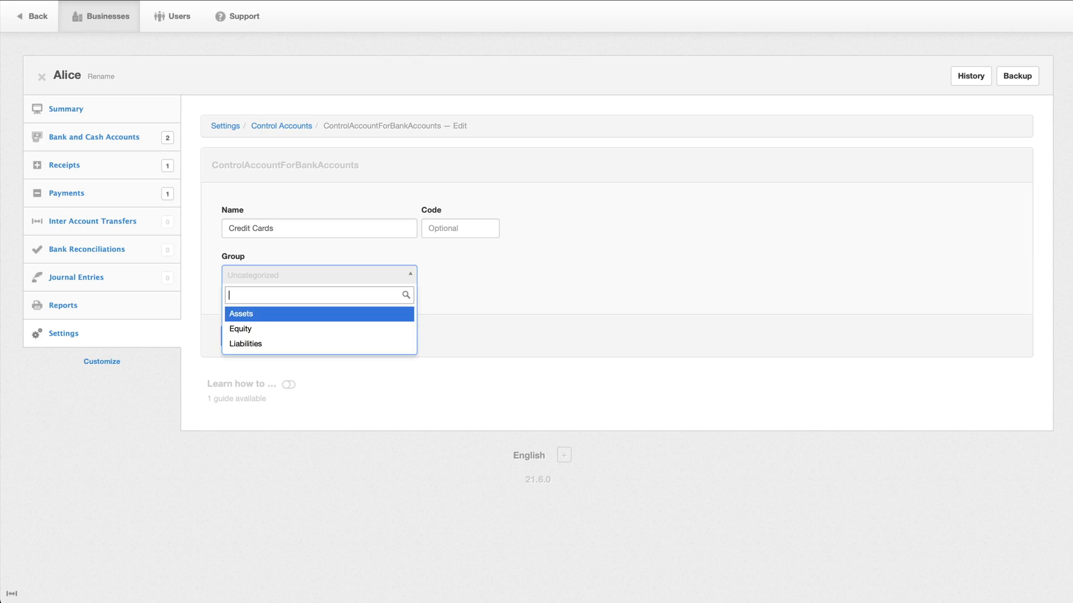
{"action": "mouse_move", "coordinate": [318, 343]}
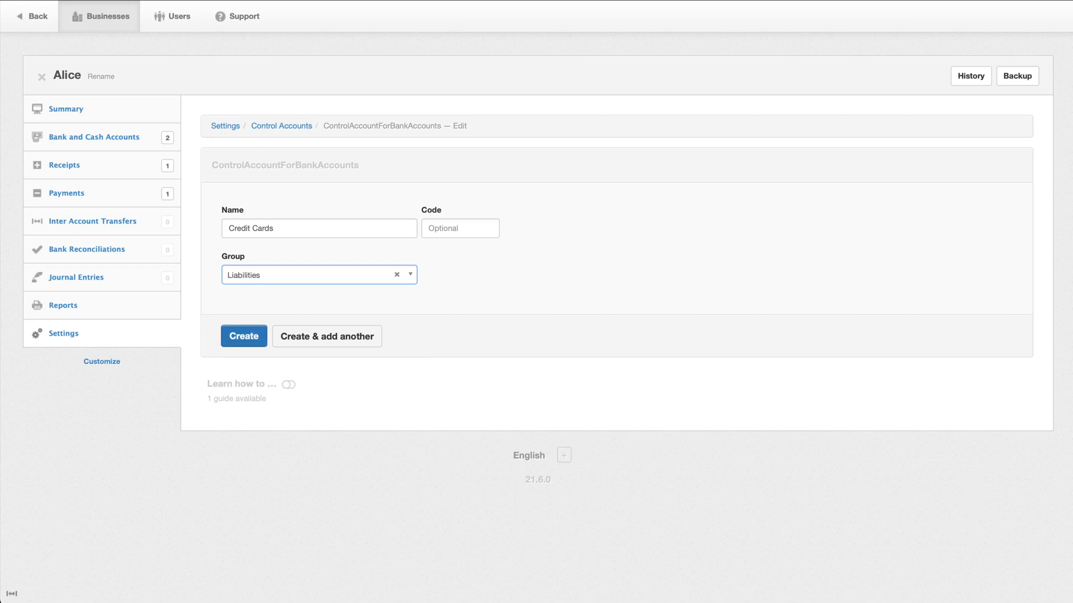
{"action": "left_click", "coordinate": [244, 336]}
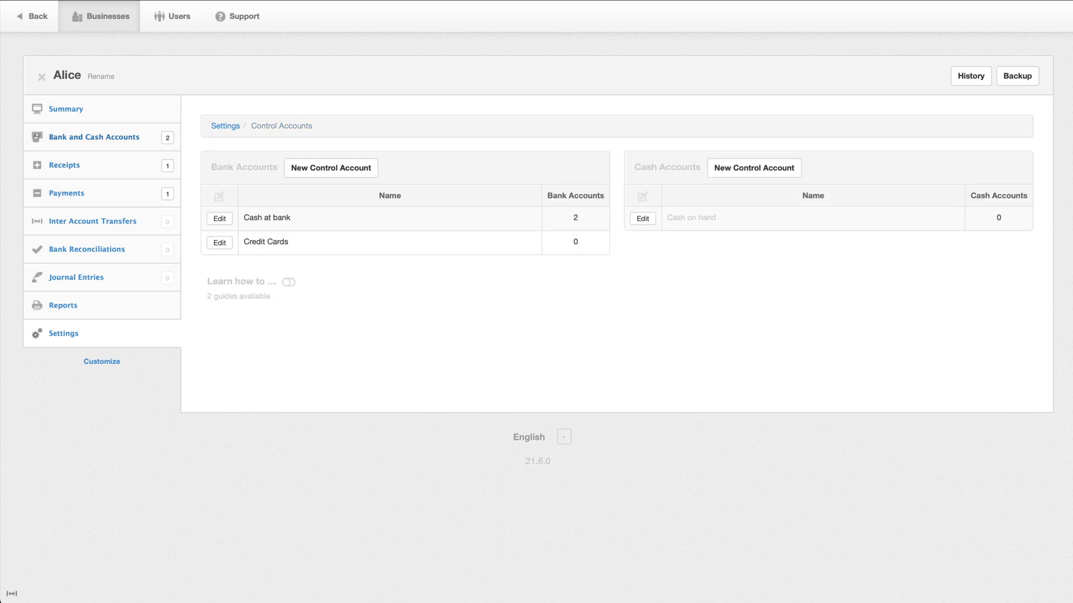
Create a Bank of Latveria bank account with a 10000 credit limit under the Credit Cards control account.
{"action": "left_click", "coordinate": [66, 109]}
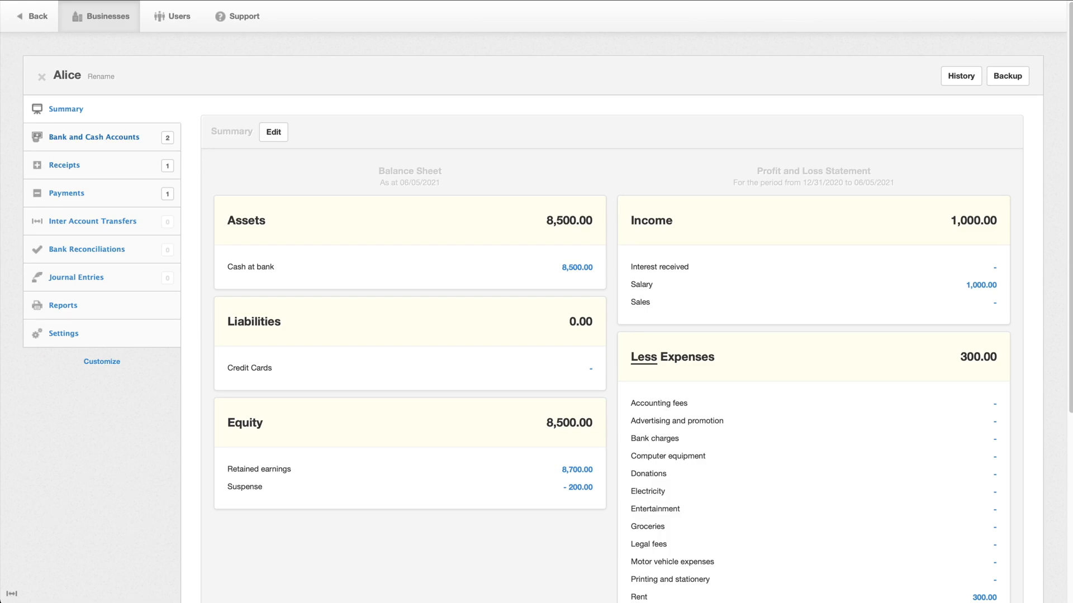
{"action": "left_click", "coordinate": [93, 137]}
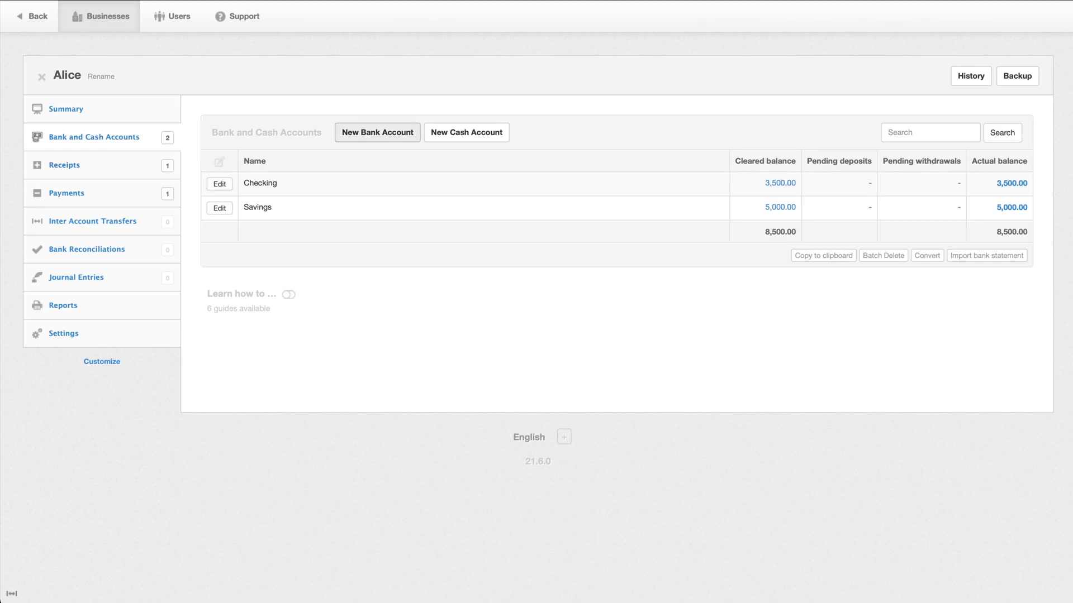
{"action": "left_click", "coordinate": [376, 132]}
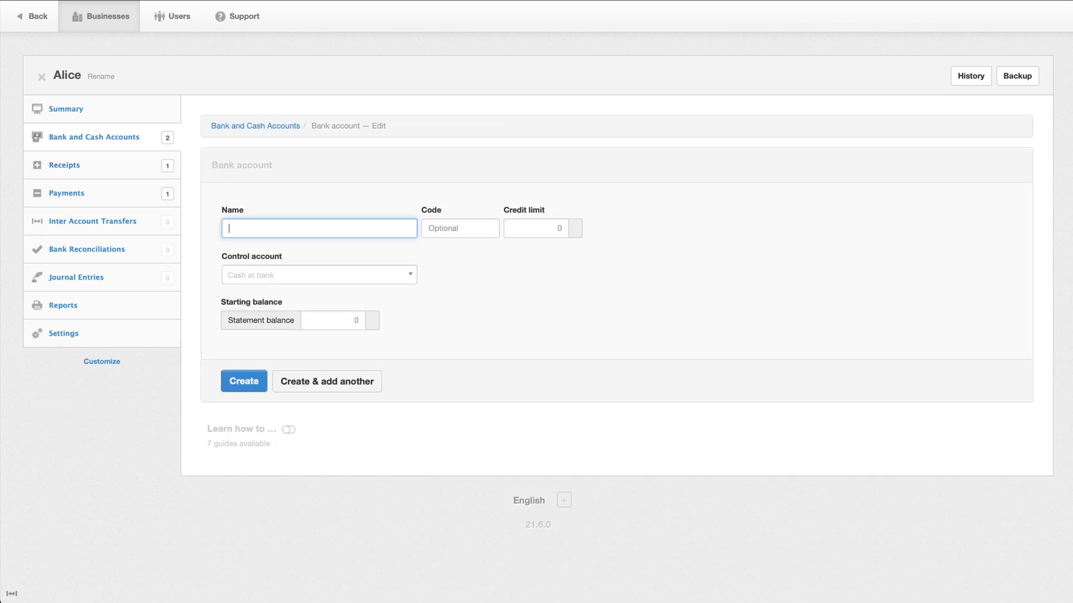
{"action": "type", "text": "Credit C"}
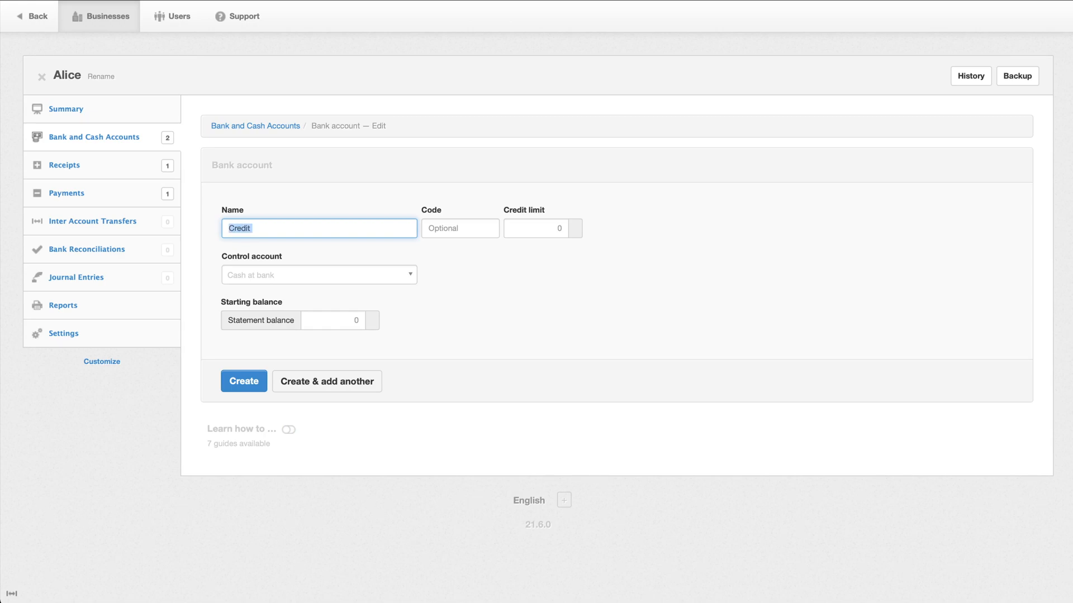
{"action": "type", "text": "Bank of Latveria"}
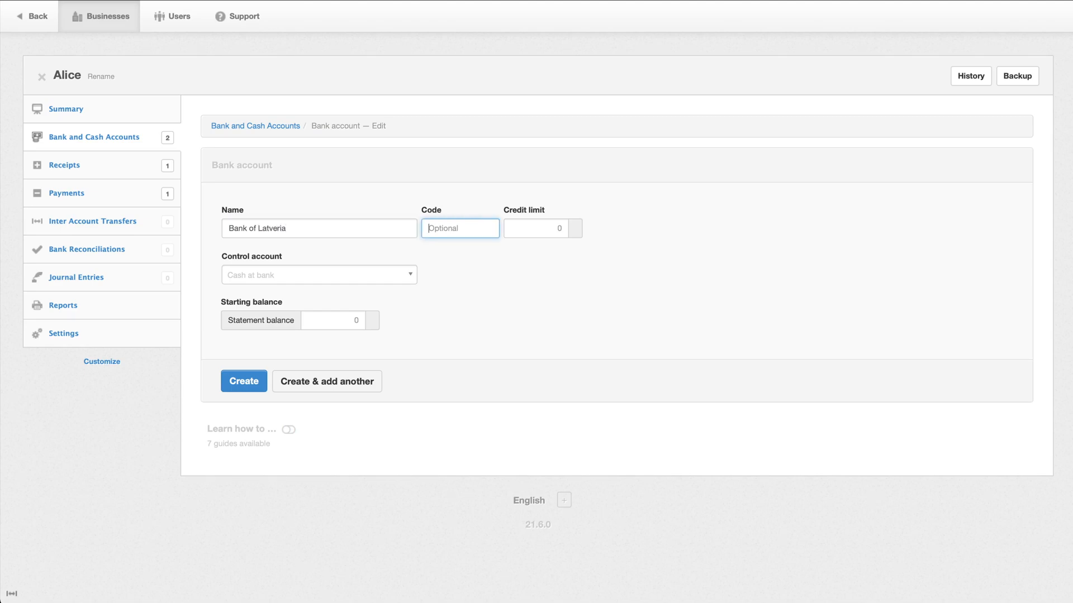
{"action": "left_click", "coordinate": [537, 228]}
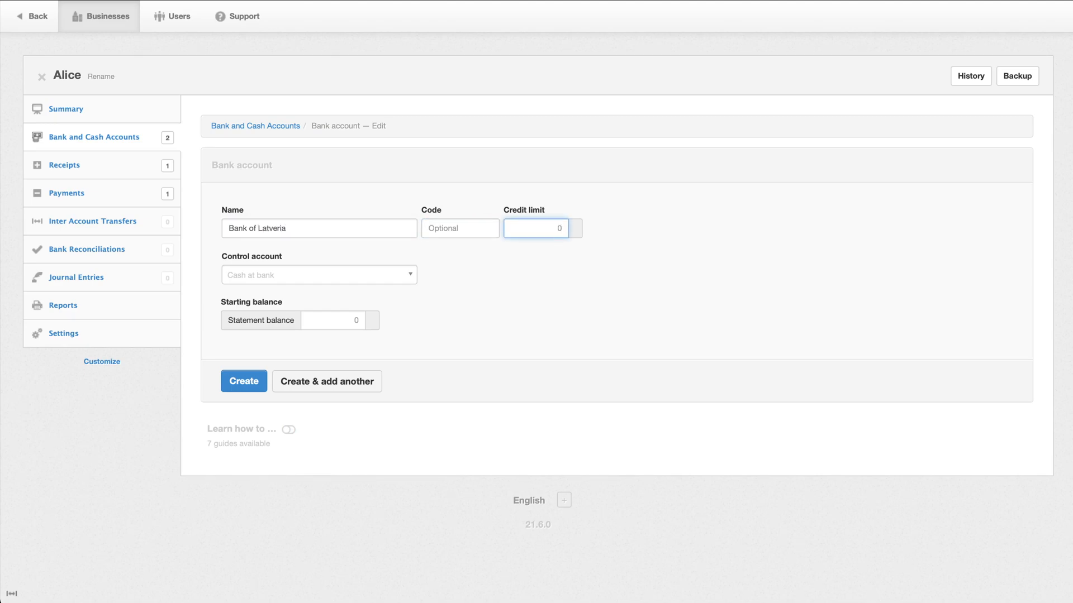
{"action": "type", "text": "10000"}
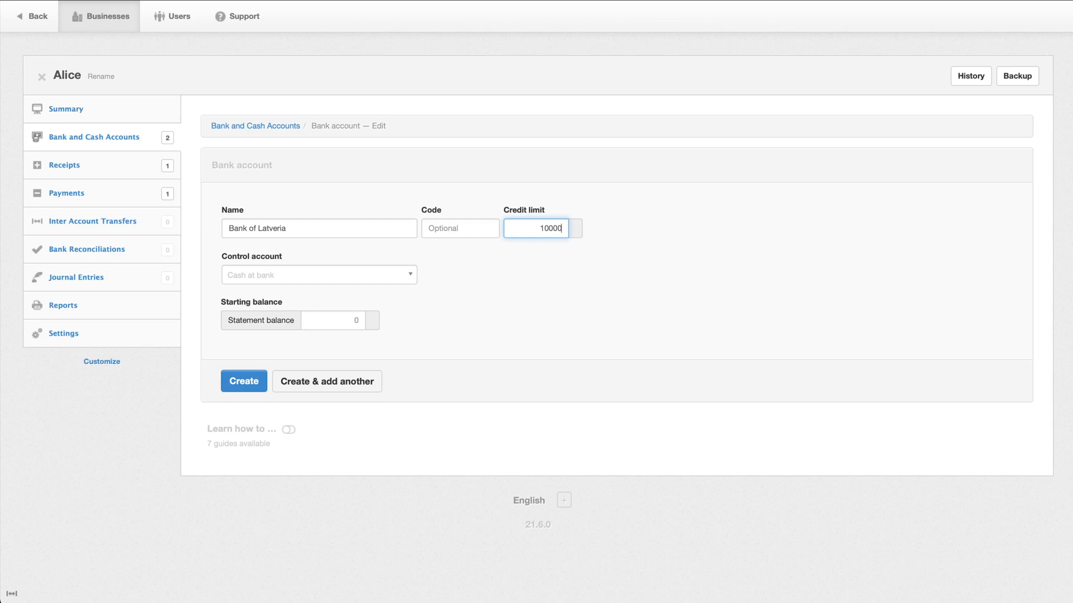
{"action": "left_click", "coordinate": [318, 275]}
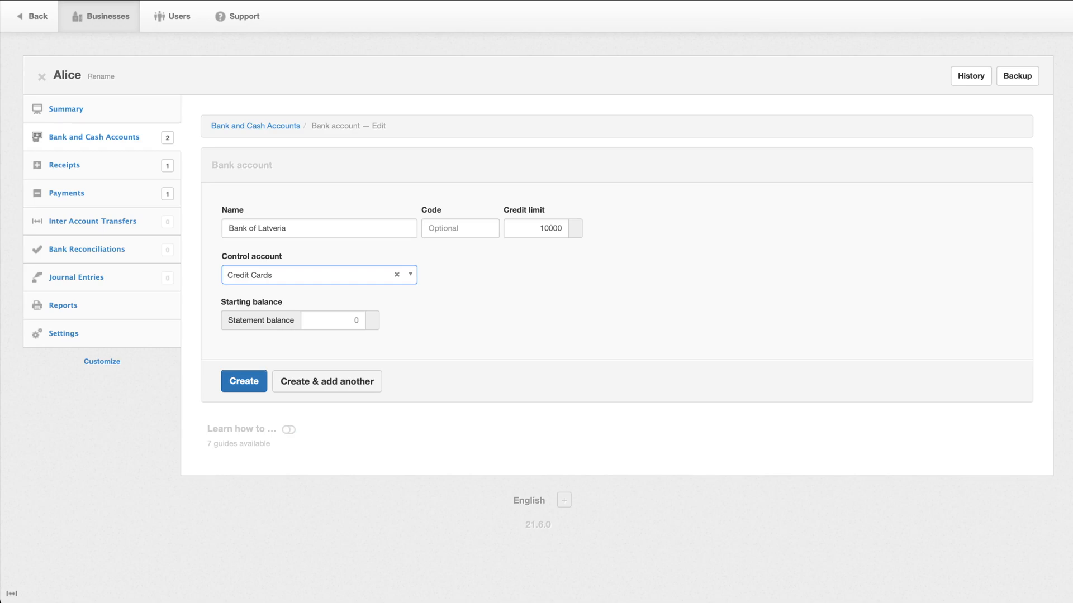
{"action": "left_click", "coordinate": [244, 381]}
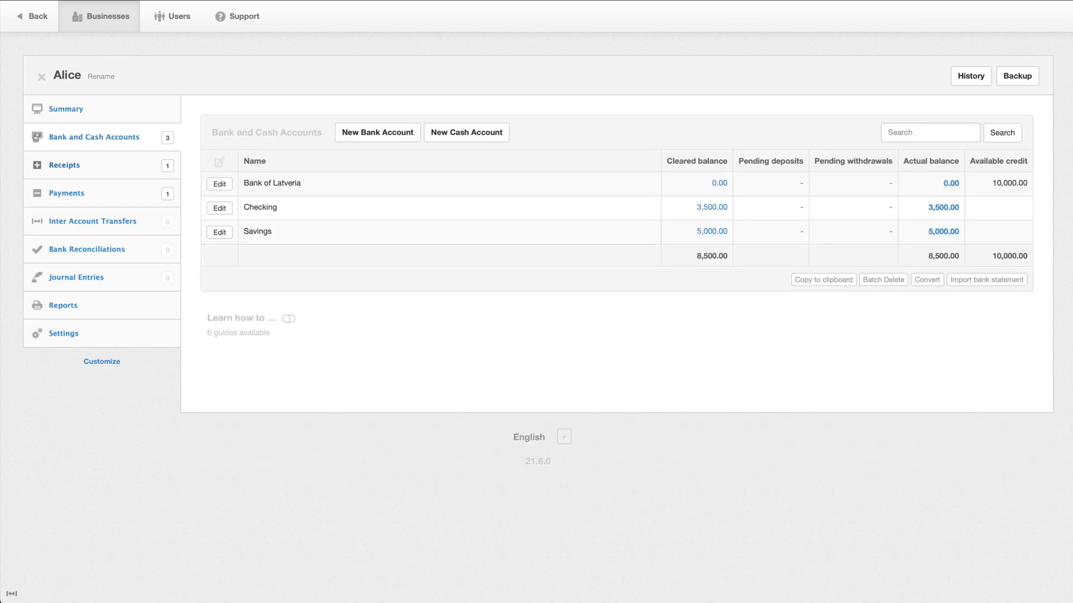
Start a payment dated 02/14/2021 from Bank of Latveria to Safeway, described as Groceries.
{"action": "left_click", "coordinate": [66, 193]}
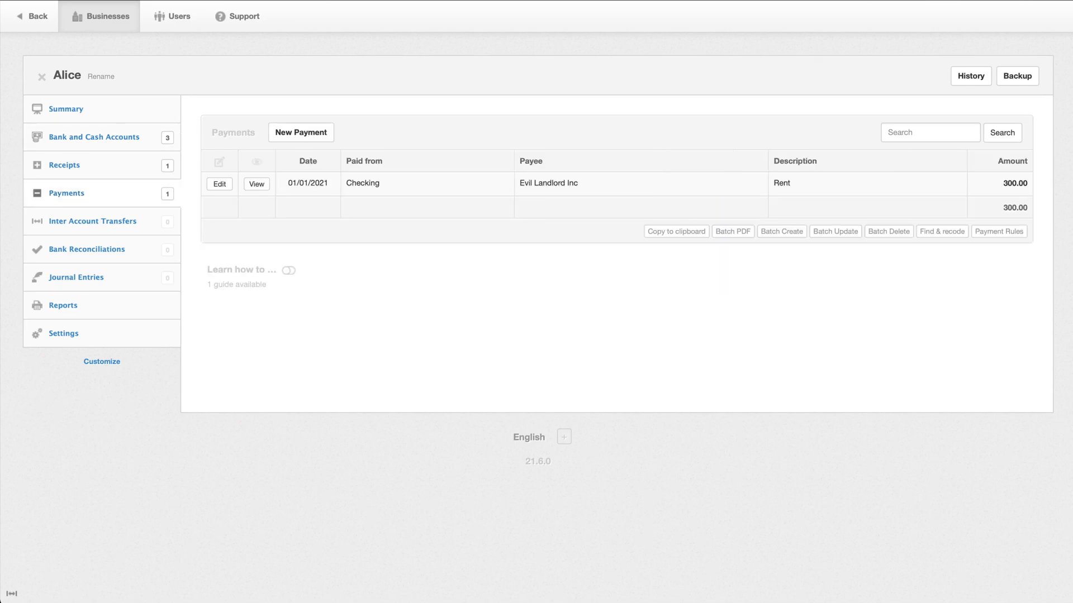
{"action": "left_click", "coordinate": [301, 132]}
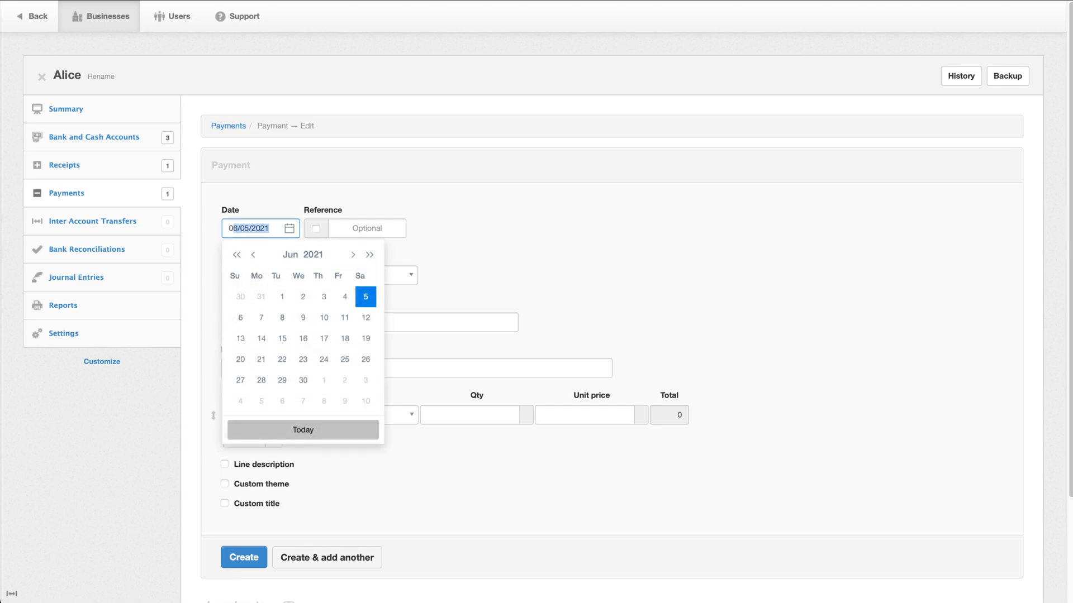
{"action": "type", "text": "02/14/202"}
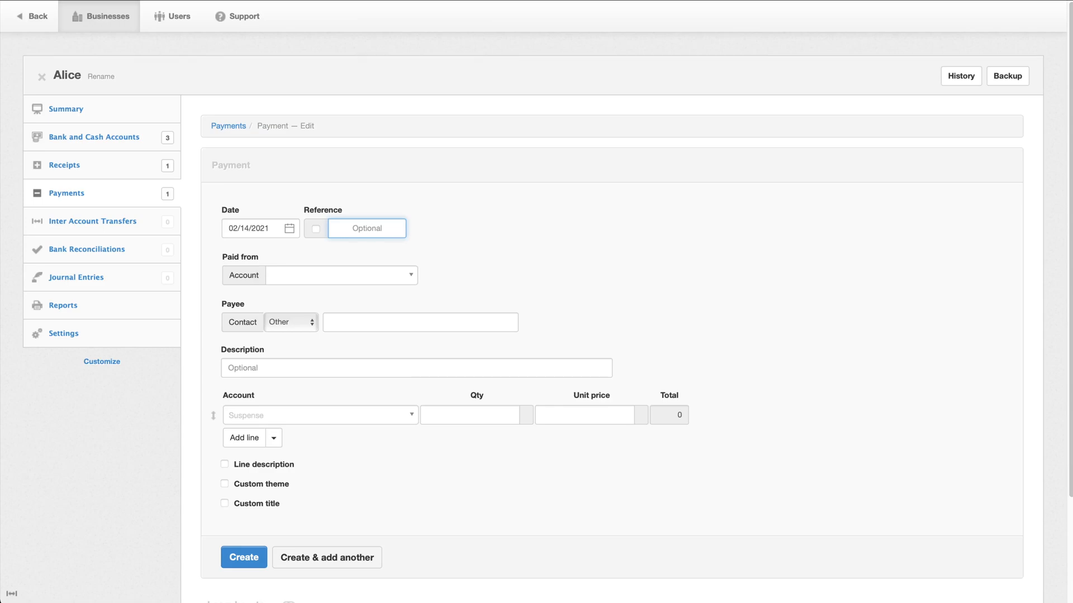
{"action": "left_click", "coordinate": [340, 275]}
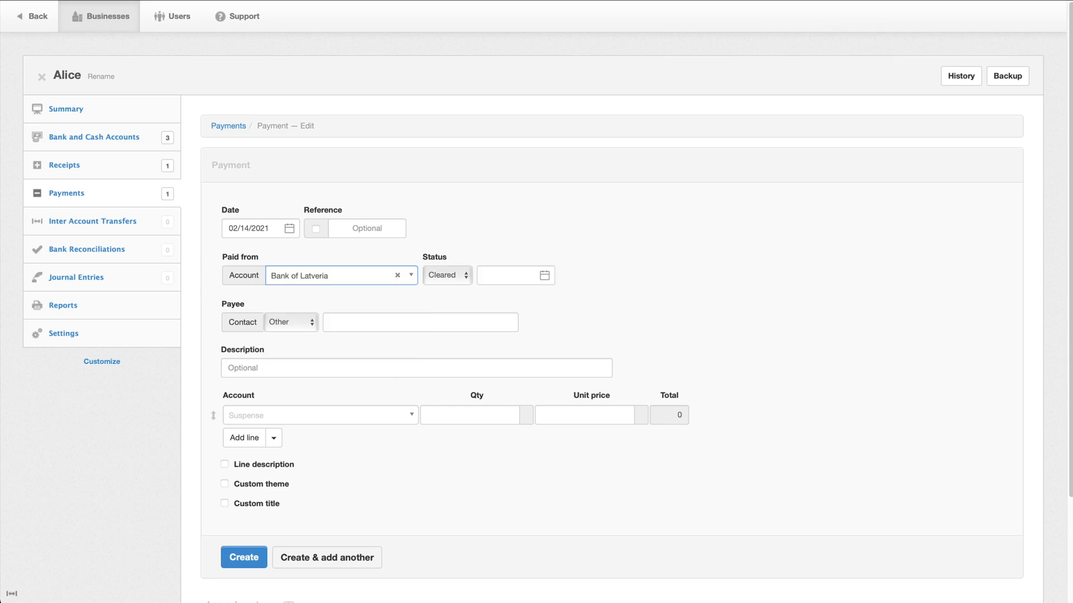
{"action": "left_click", "coordinate": [419, 322]}
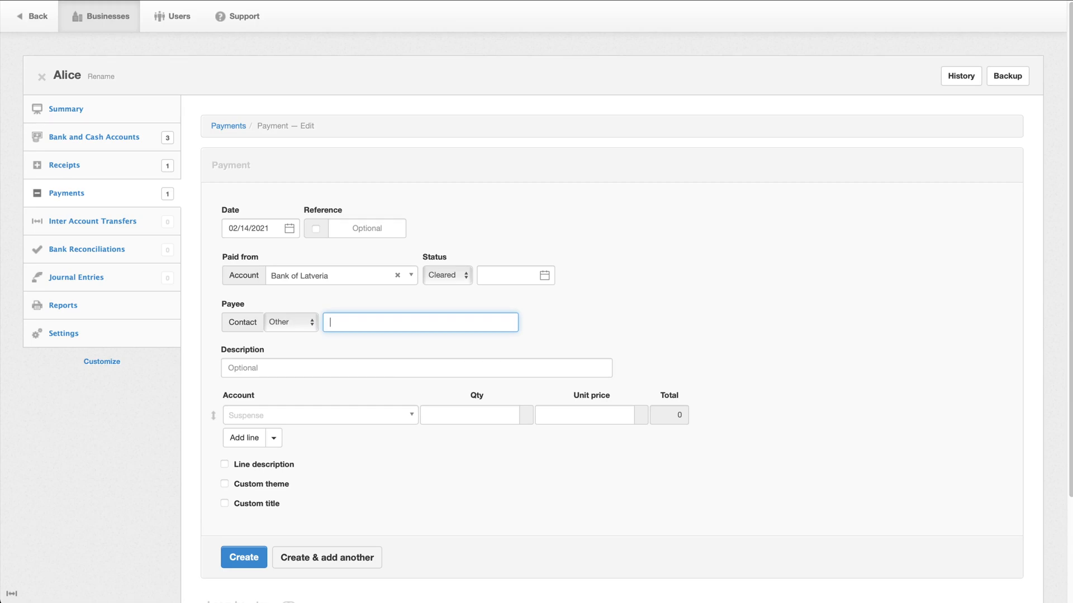
{"action": "type", "text": "Safeway"}
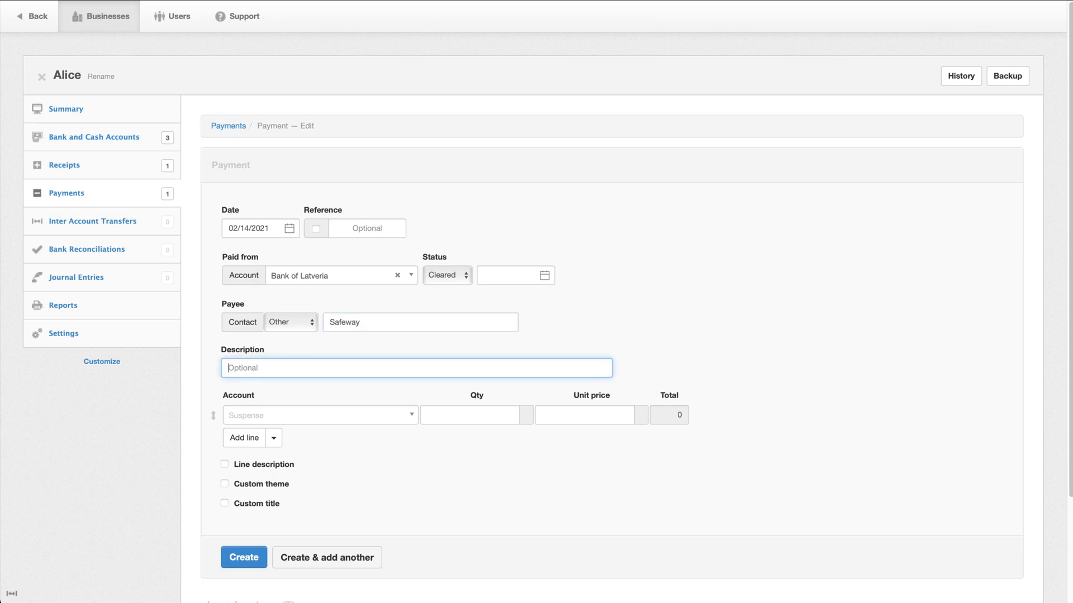
{"action": "type", "text": "Groceries"}
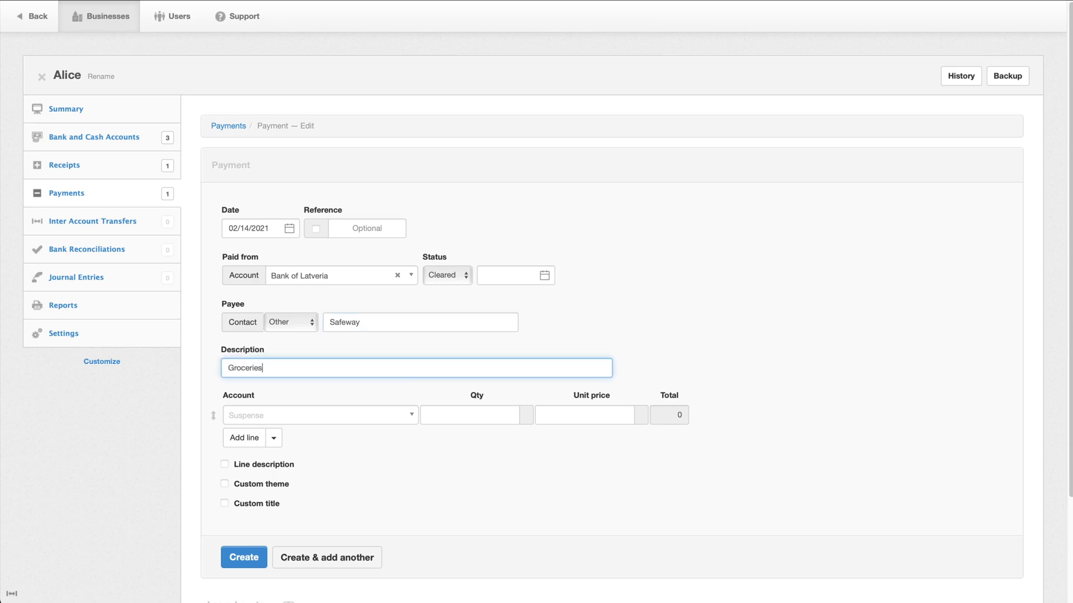
Set the line to 250 on the Groceries expense account and create the payment.
{"action": "type", "text": "25"}
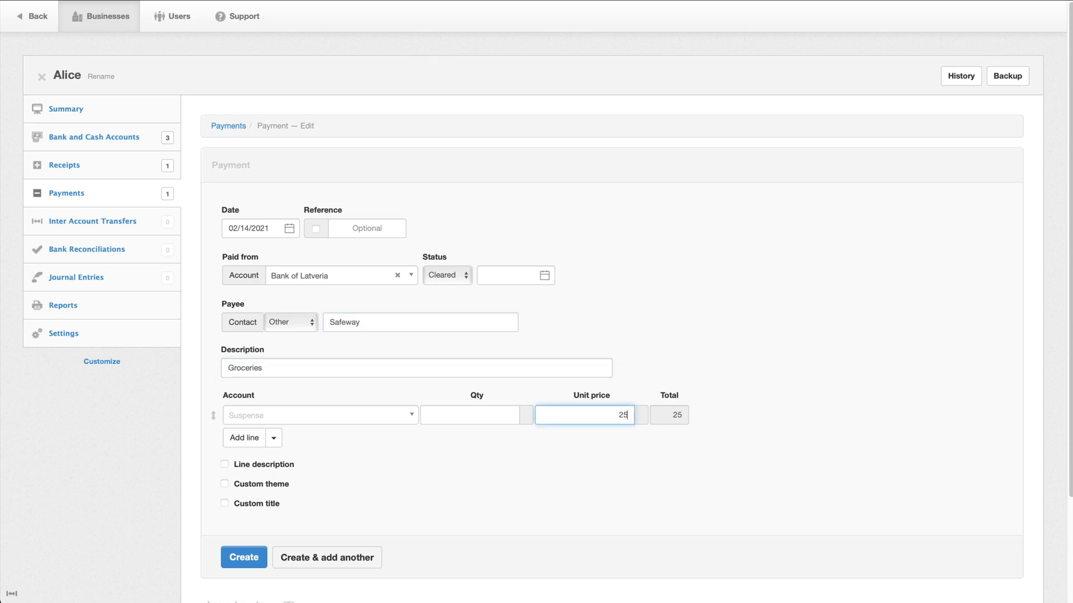
{"action": "left_click", "coordinate": [320, 415]}
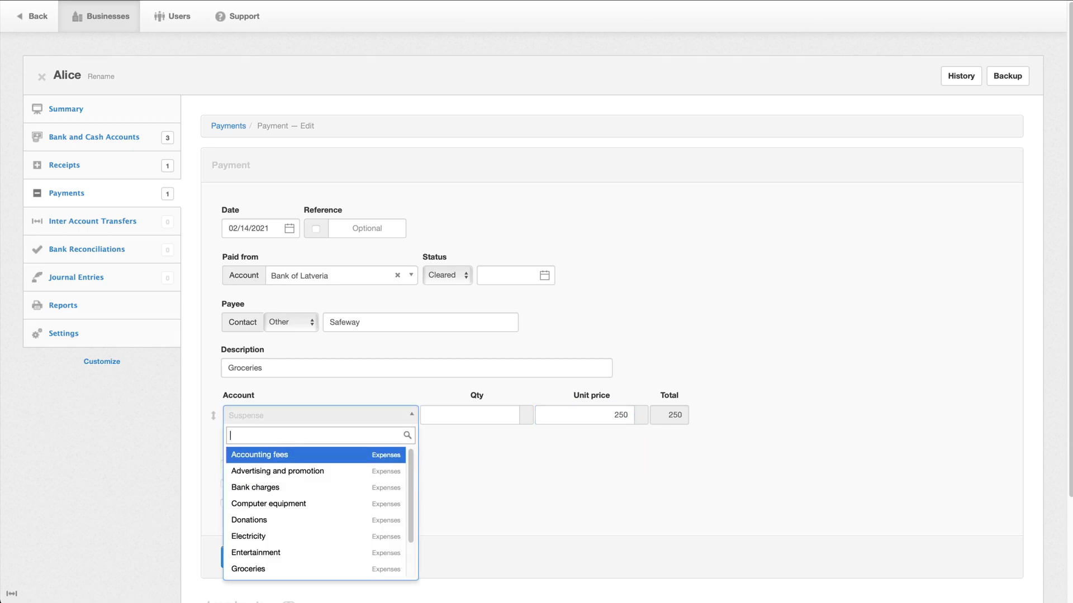
{"action": "type", "text": "groc"}
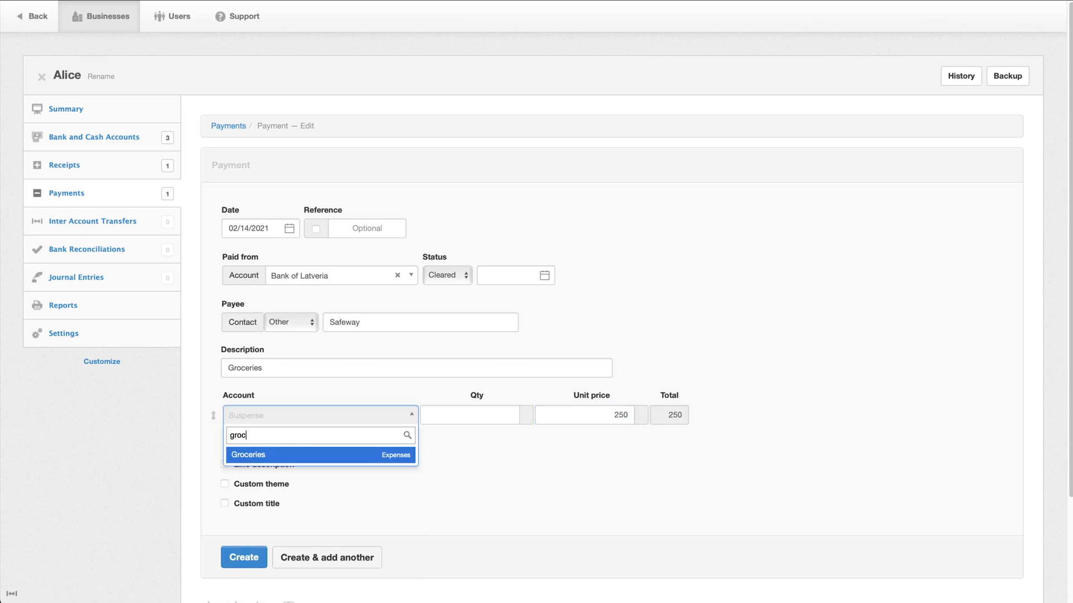
{"action": "left_click", "coordinate": [248, 455]}
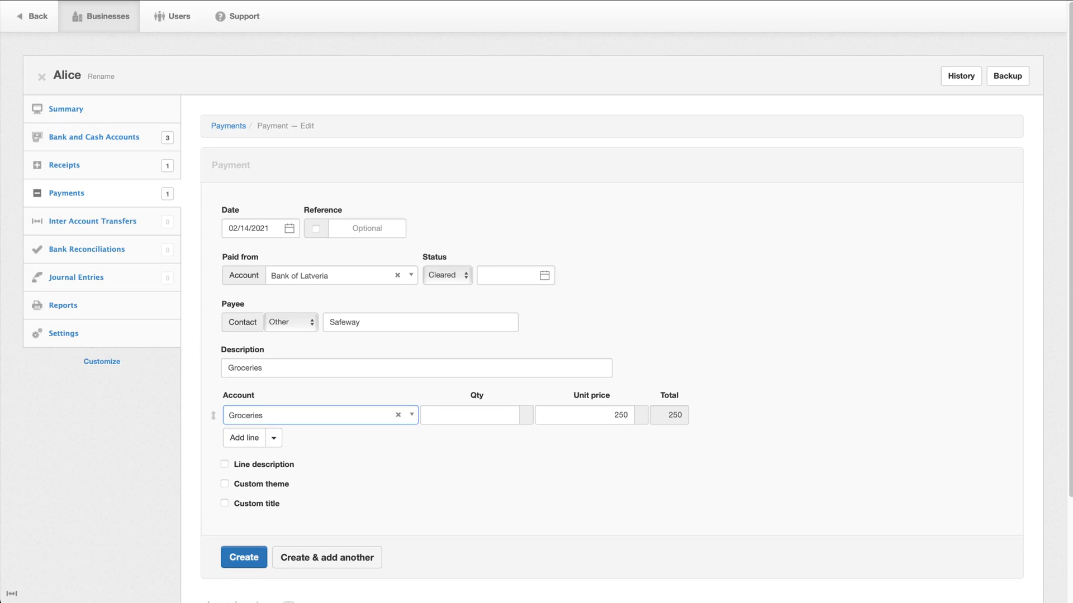
{"action": "left_click", "coordinate": [243, 557]}
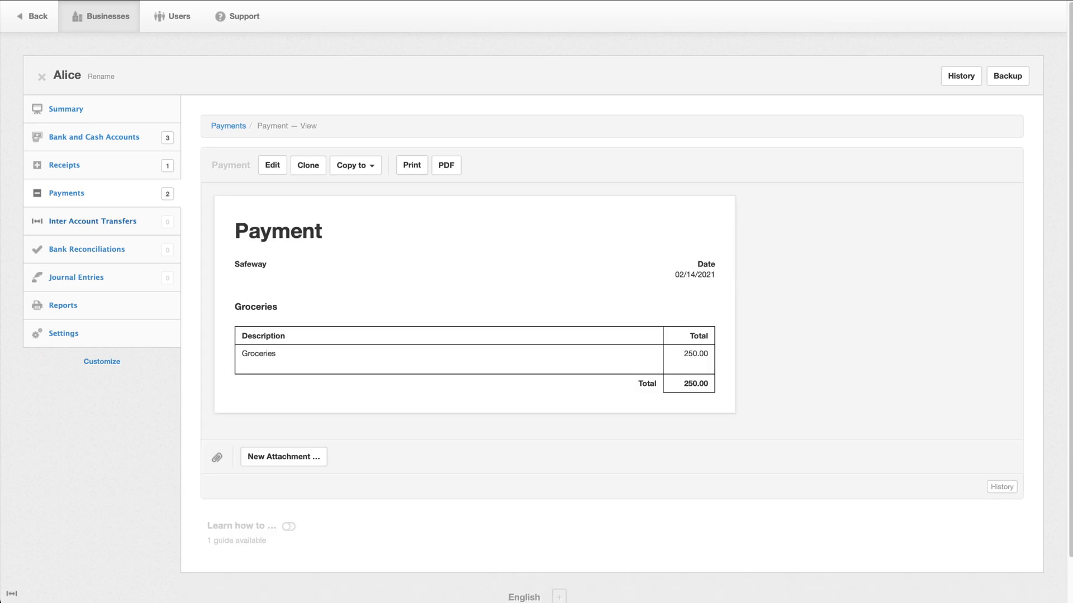
{"action": "left_click", "coordinate": [94, 136]}
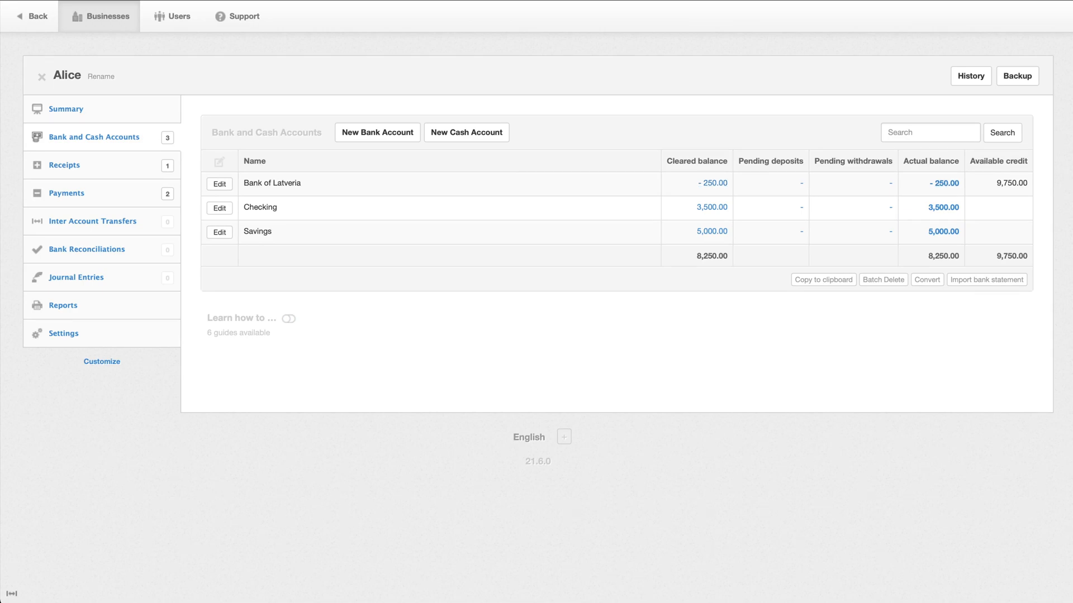
{"action": "mouse_move", "coordinate": [941, 182]}
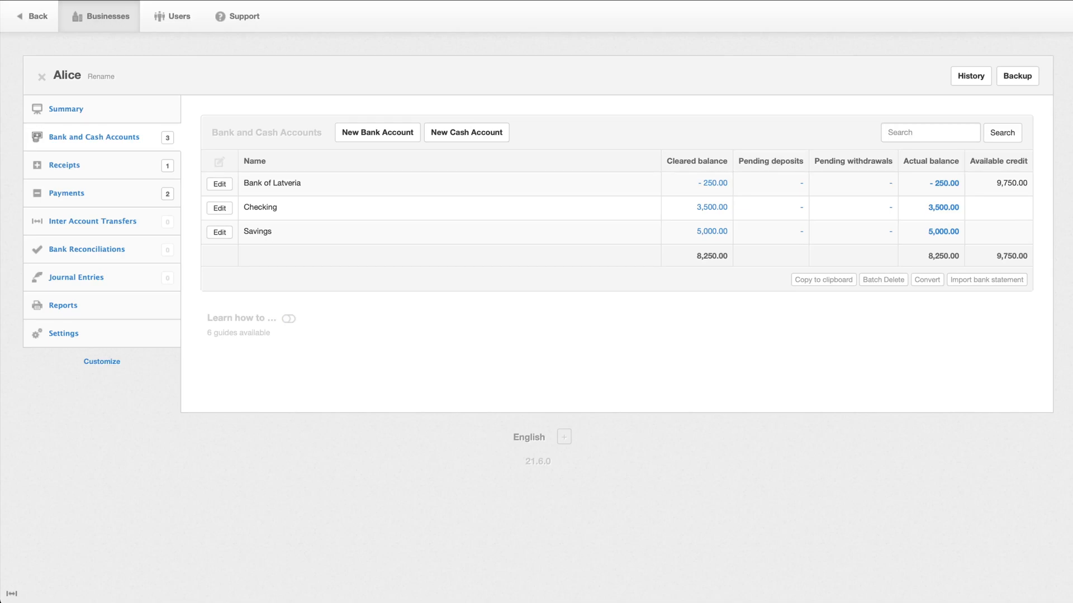
Search a new payment's account for Bank of Lat, then abandon it for the Inter Account Transfers list.
{"action": "left_click", "coordinate": [66, 193]}
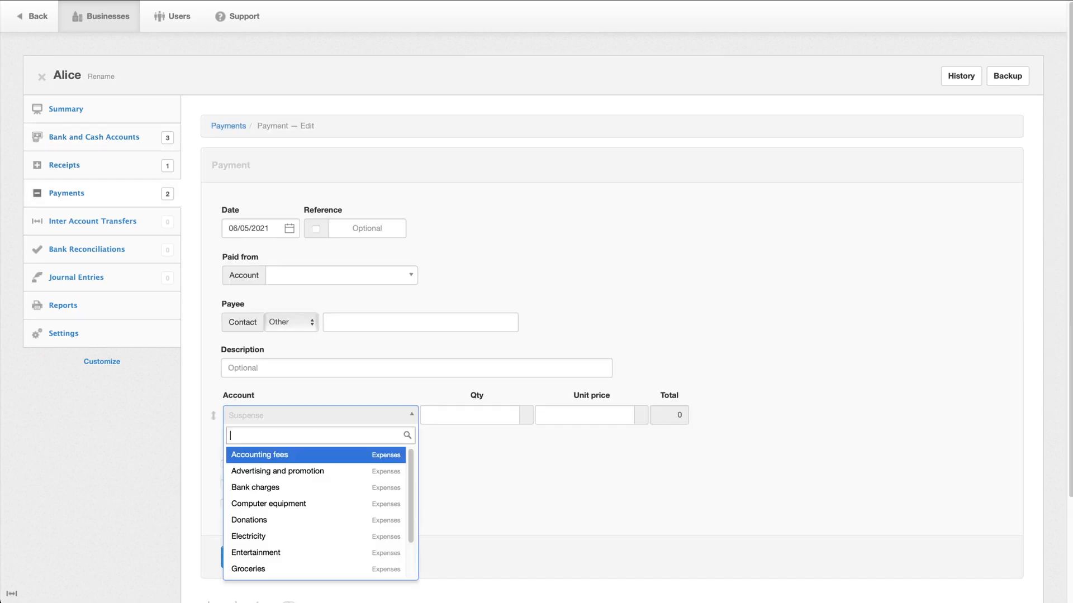
{"action": "type", "text": "Bank of Lat"}
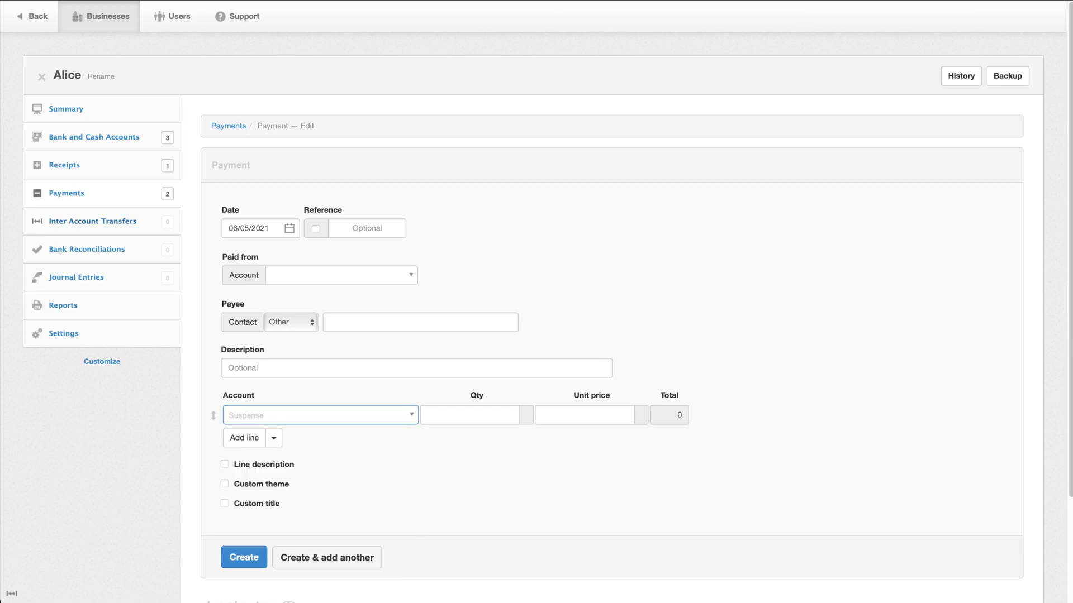
{"action": "left_click", "coordinate": [91, 221]}
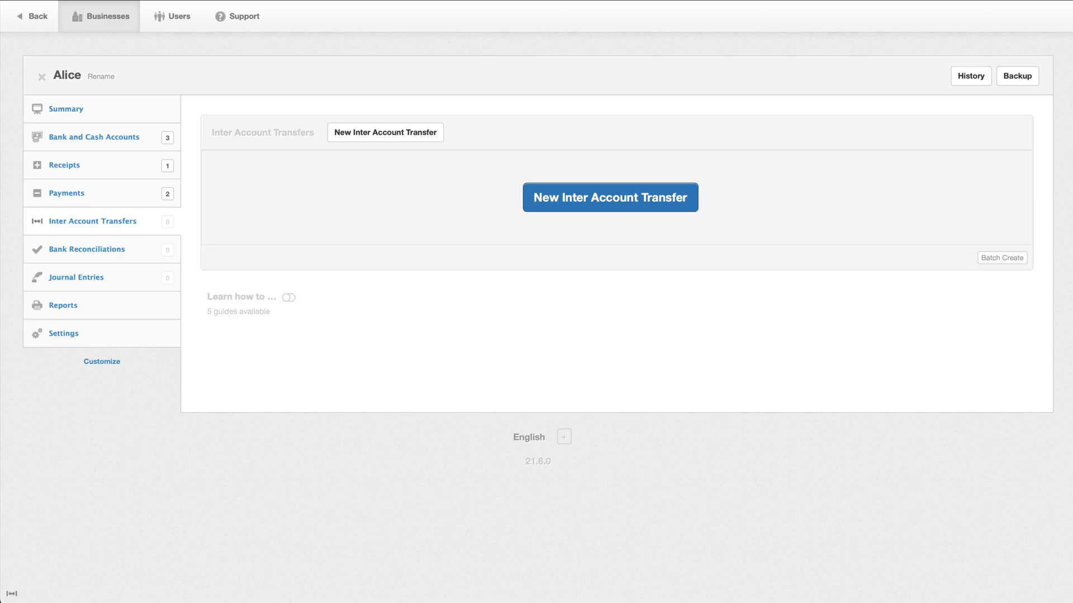
Start a new inter account transfer and set its date to 02/28.
{"action": "left_click", "coordinate": [609, 197]}
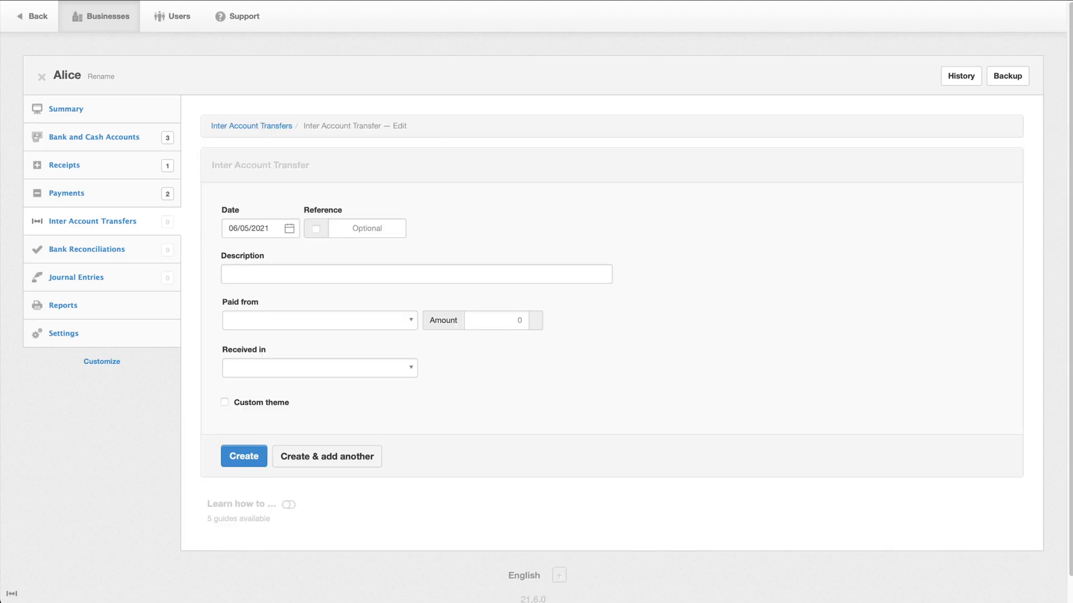
{"action": "left_click", "coordinate": [259, 228]}
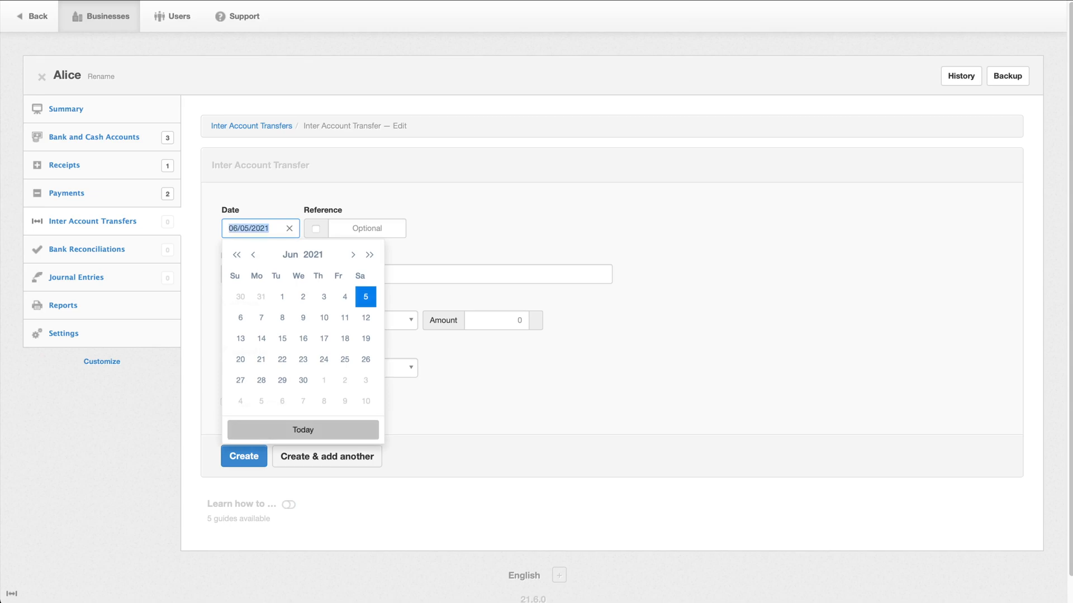
{"action": "type", "text": "02/"}
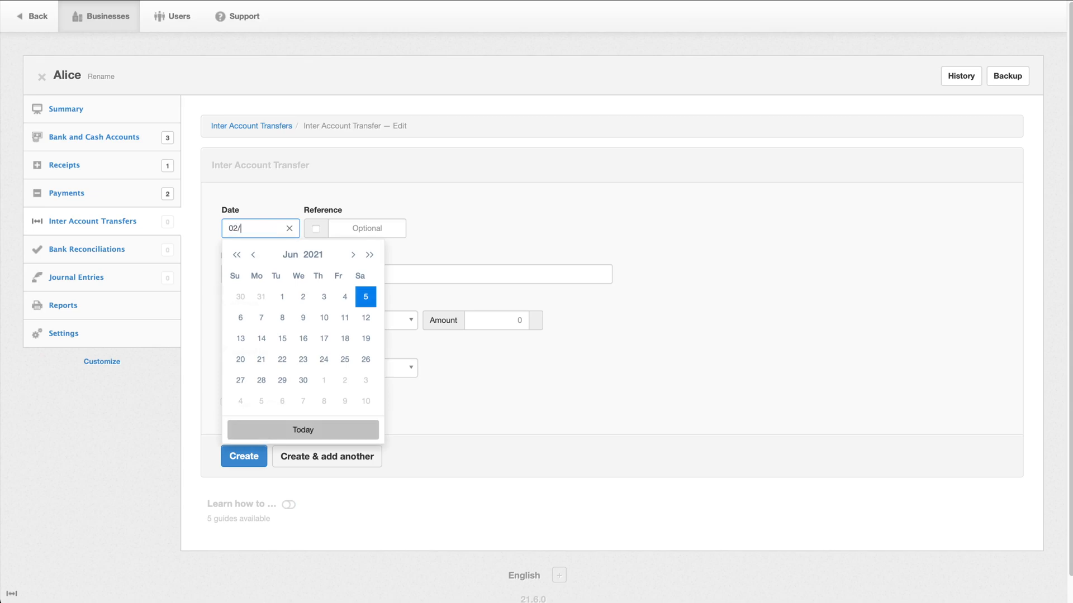
{"action": "type", "text": "28/"}
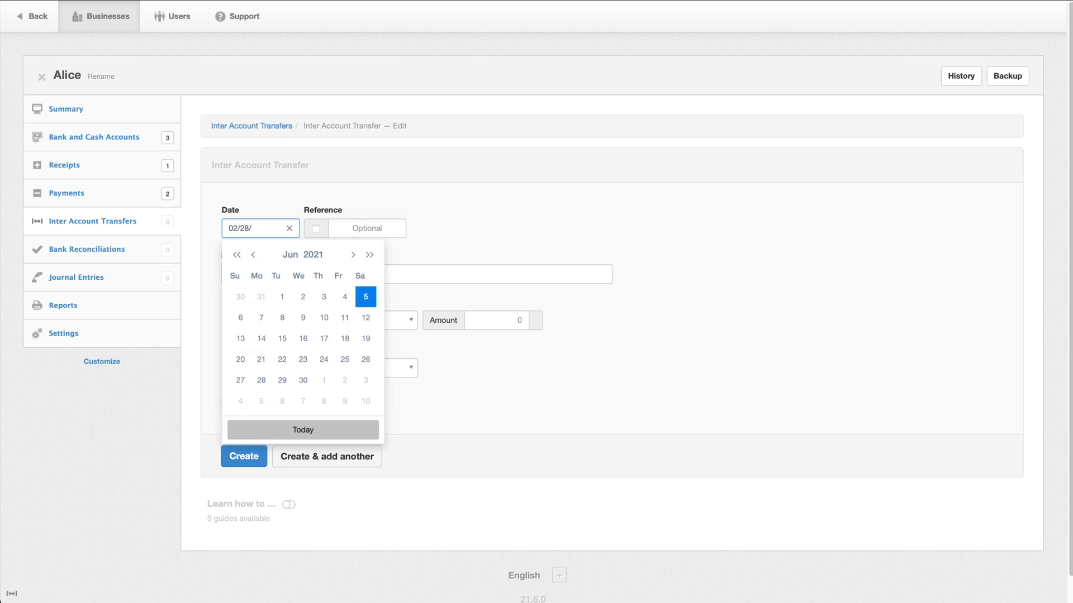
{"action": "left_click", "coordinate": [364, 297]}
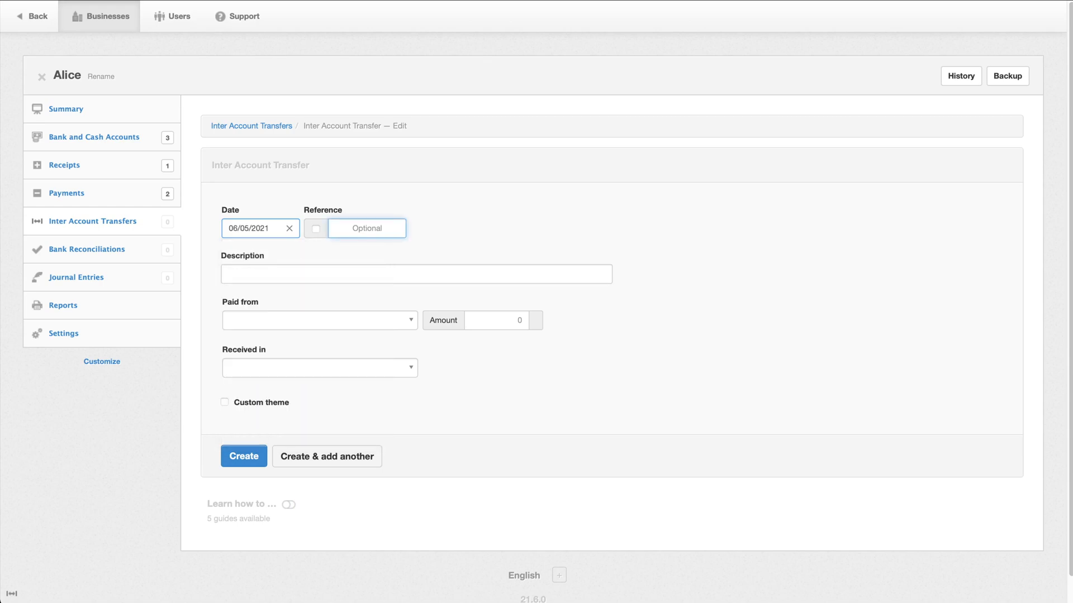
{"action": "left_click", "coordinate": [258, 228]}
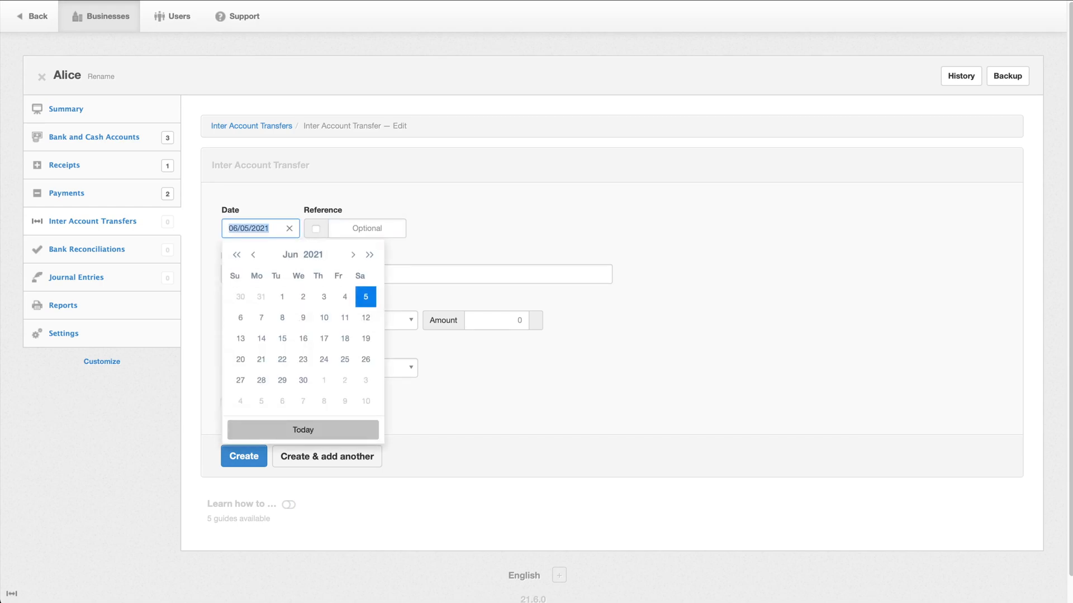
{"action": "type", "text": "02/"}
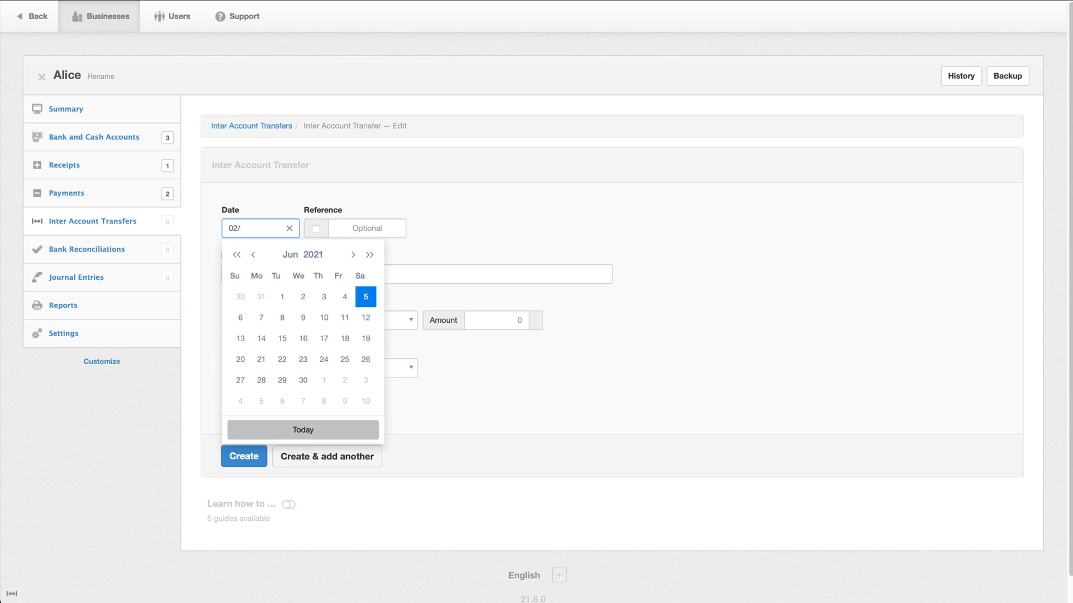
{"action": "type", "text": "28/202"}
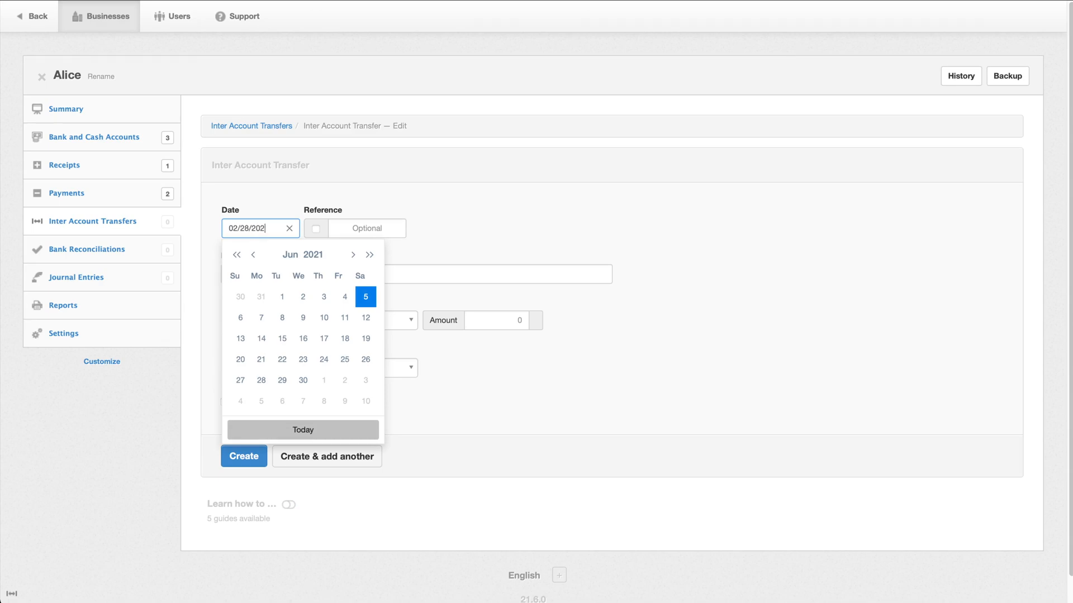
{"action": "left_click", "coordinate": [367, 228]}
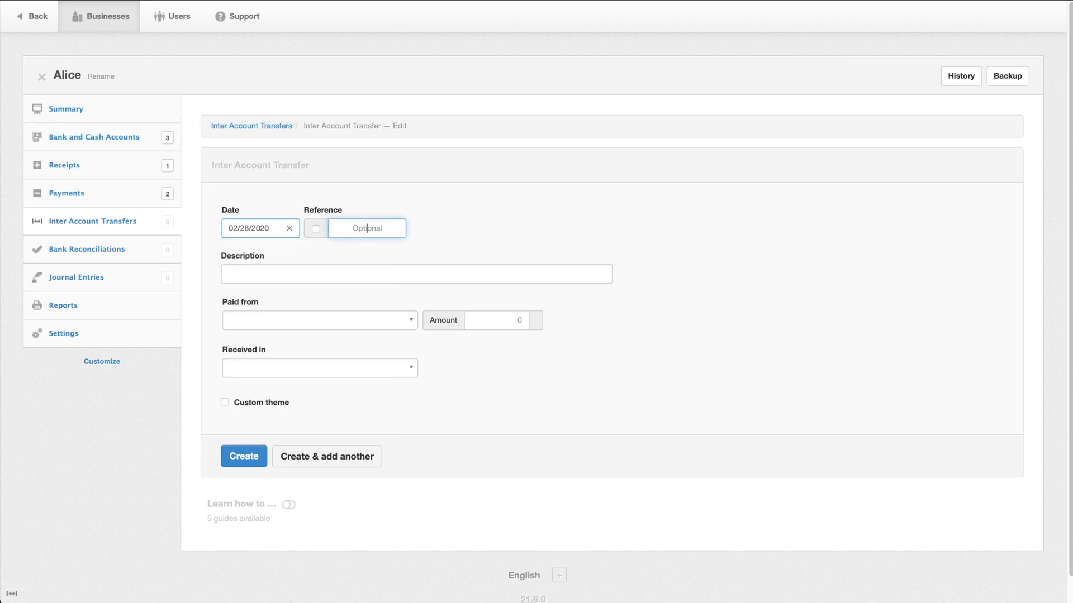
Describe it 'Pay credit card', 250 from Checking to Bank of Latveria, and create the transfer.
{"action": "left_click", "coordinate": [415, 274]}
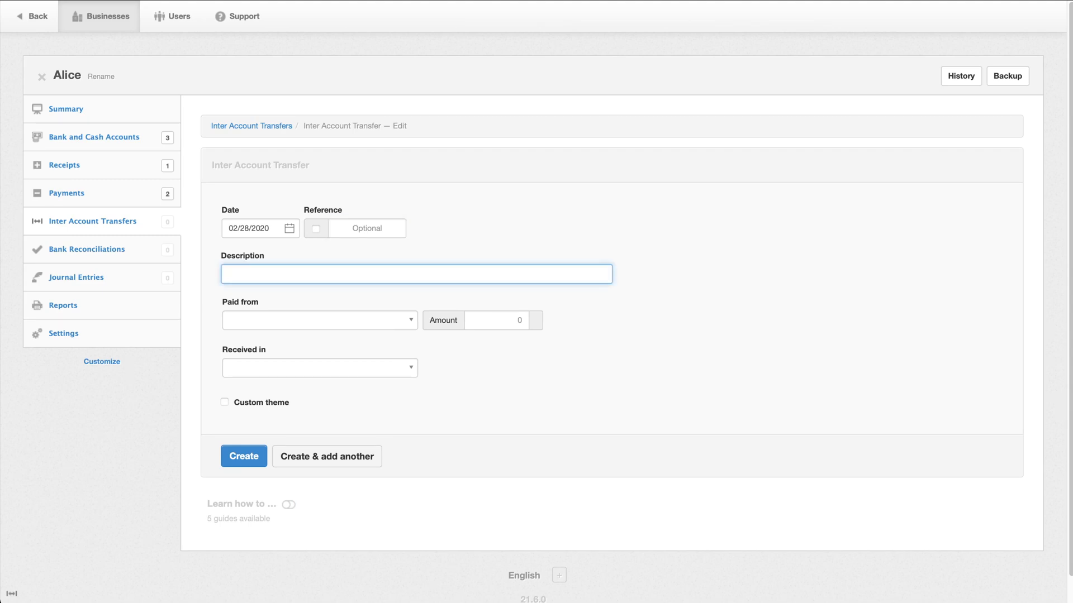
{"action": "left_click", "coordinate": [415, 274]}
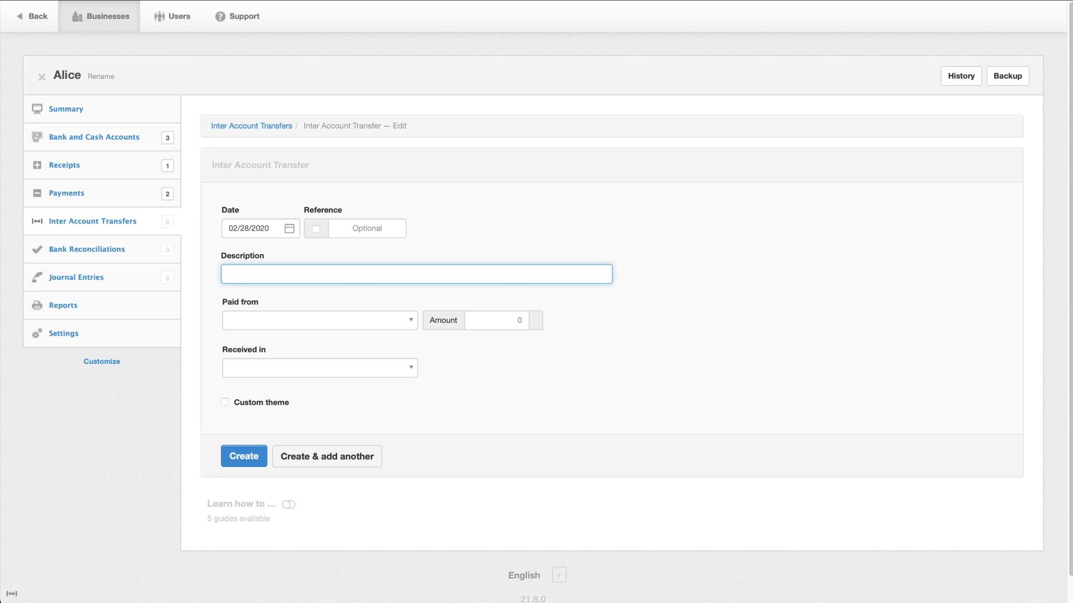
{"action": "type", "text": "Pay cred"}
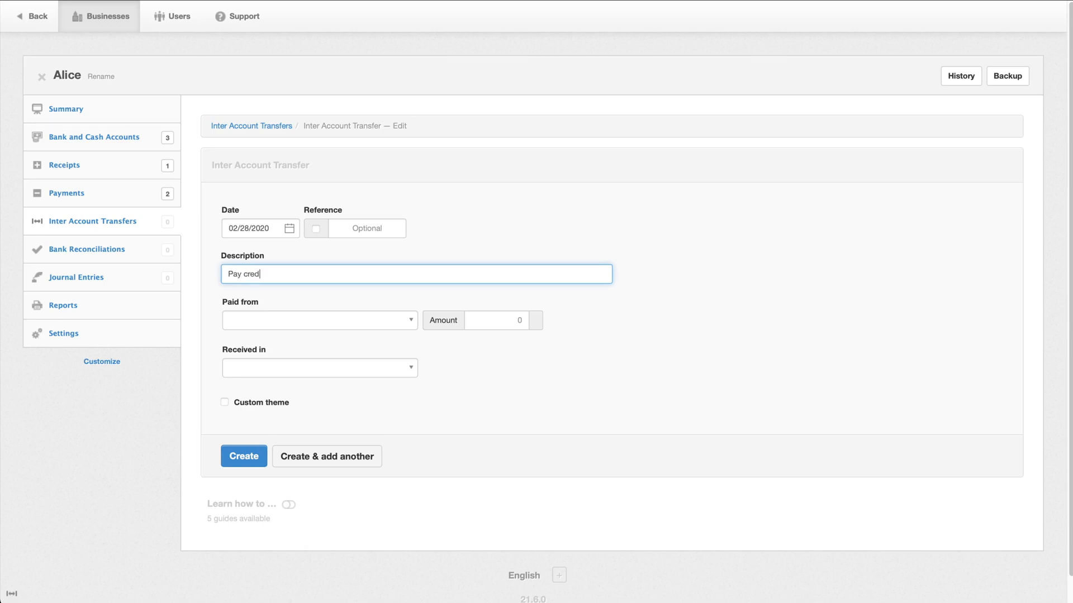
{"action": "type", "text": "it card"}
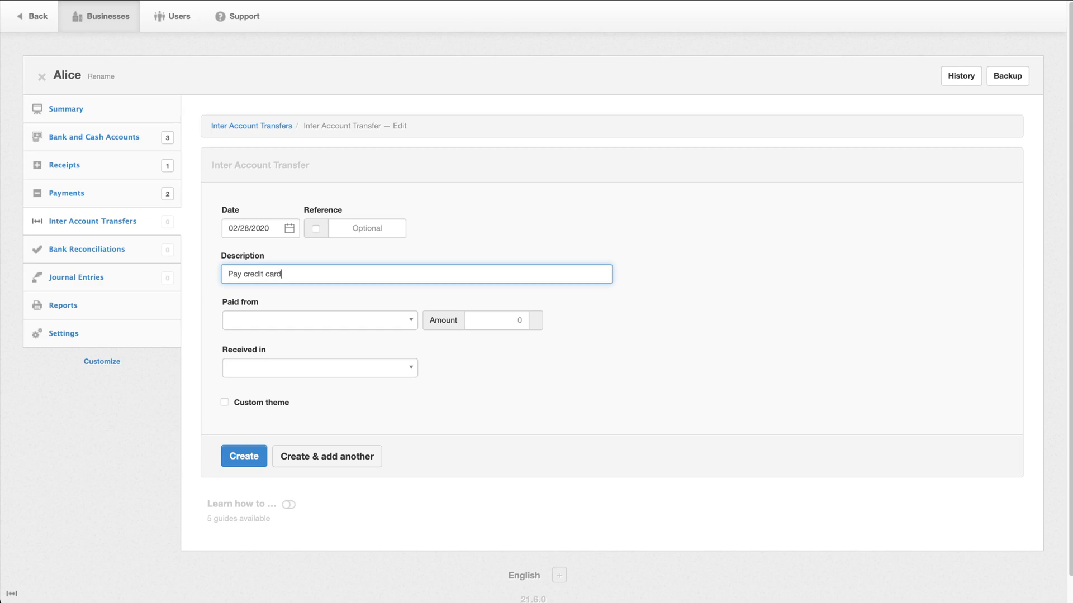
{"action": "left_click", "coordinate": [318, 320]}
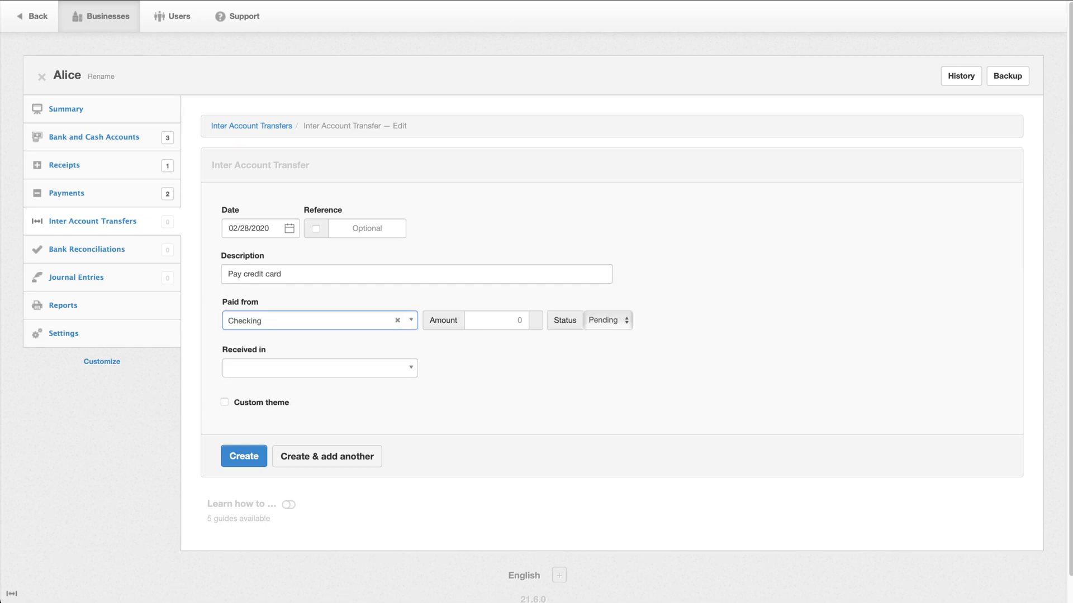
{"action": "left_click", "coordinate": [319, 368]}
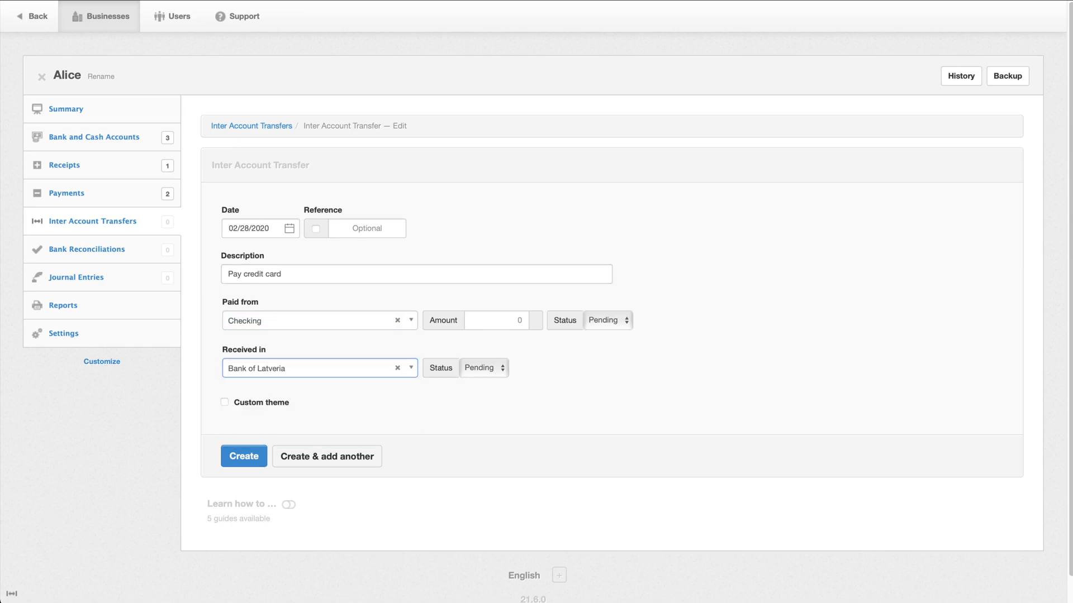
{"action": "type", "text": "25"}
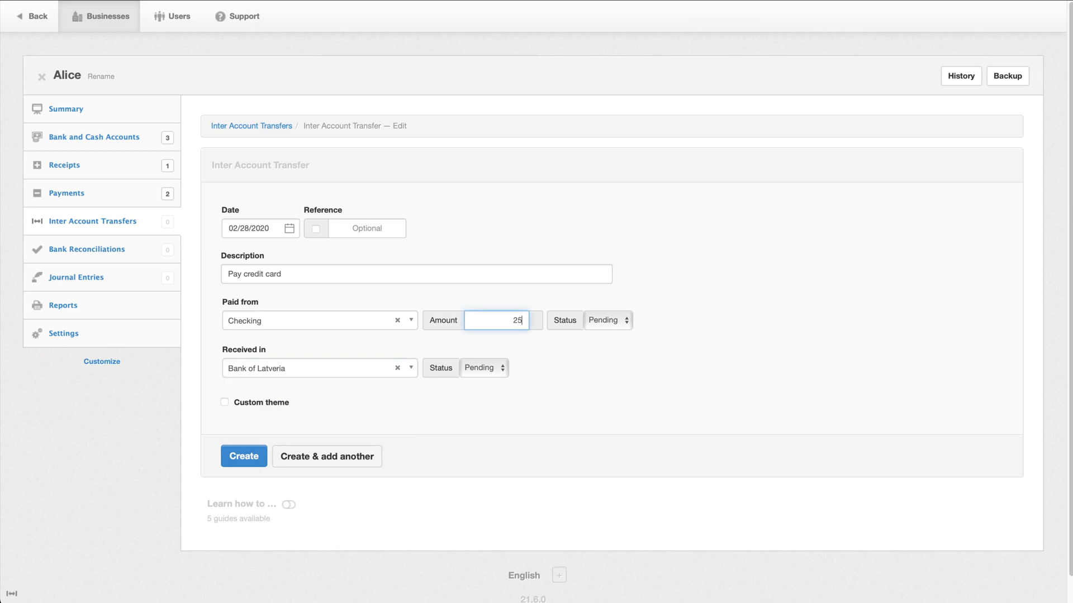
{"action": "type", "text": "0"}
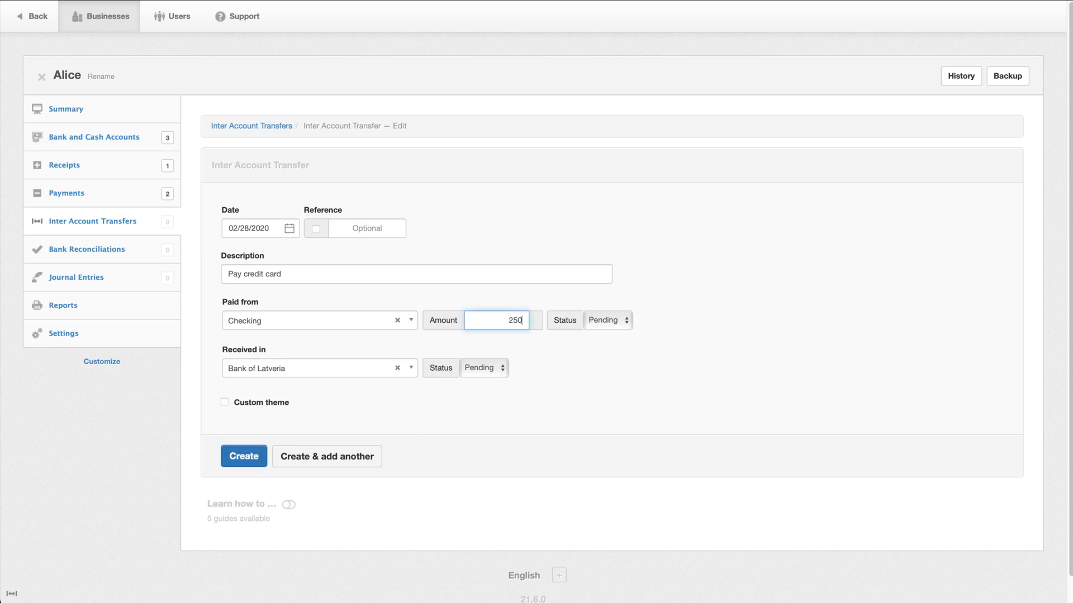
{"action": "left_click", "coordinate": [243, 456]}
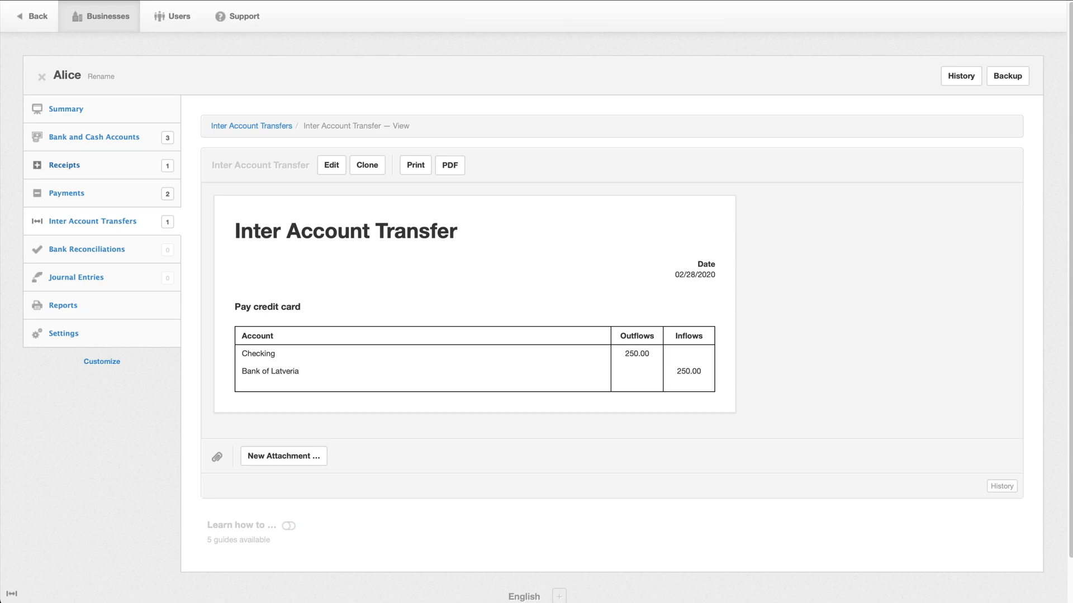
{"action": "left_click", "coordinate": [66, 194]}
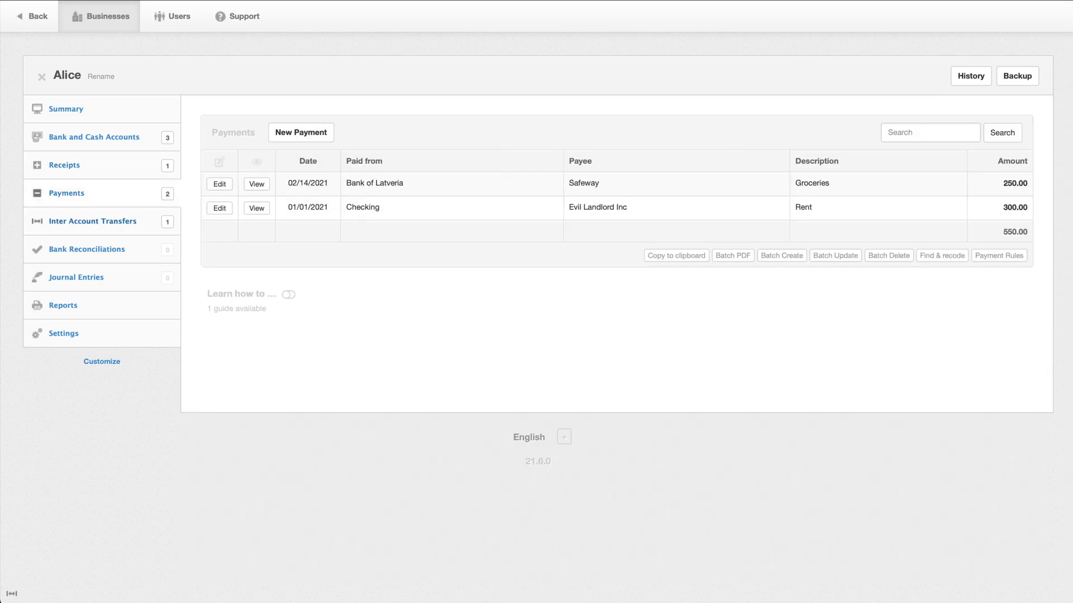
Review Receipts, Payments and Transfers, then view the Summary showing 250.00 Credit Cards liabilities.
{"action": "left_click", "coordinate": [64, 165]}
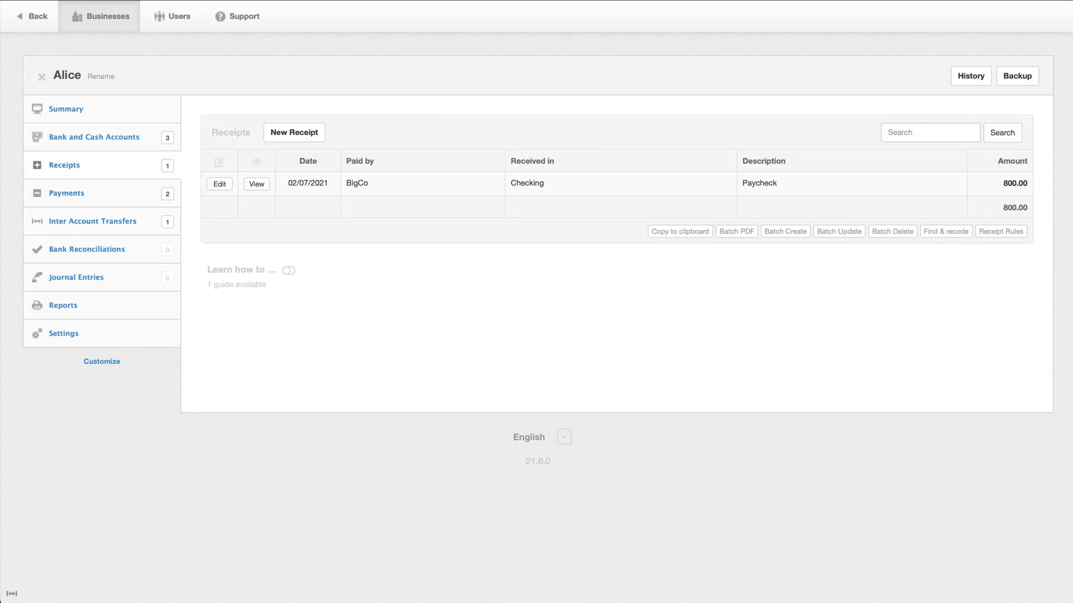
{"action": "left_click", "coordinate": [66, 194]}
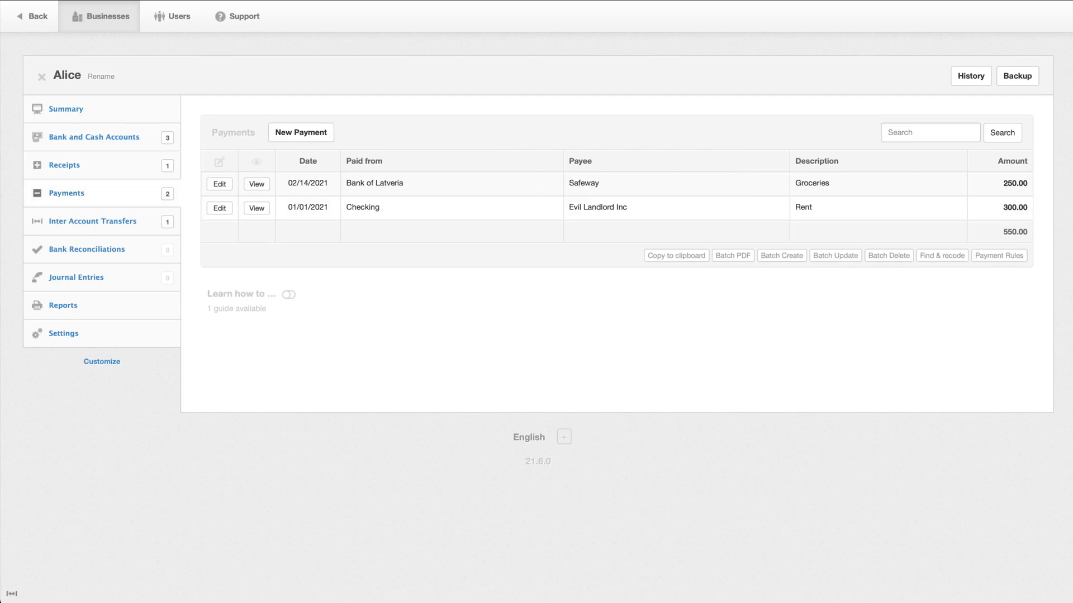
{"action": "left_click", "coordinate": [93, 221]}
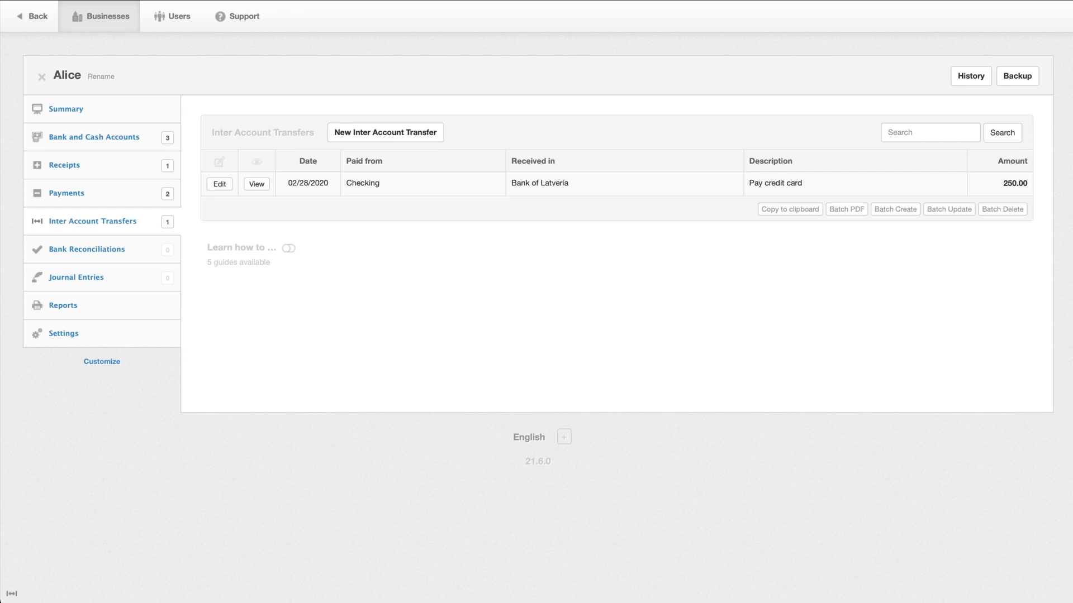
{"action": "left_click", "coordinate": [66, 108]}
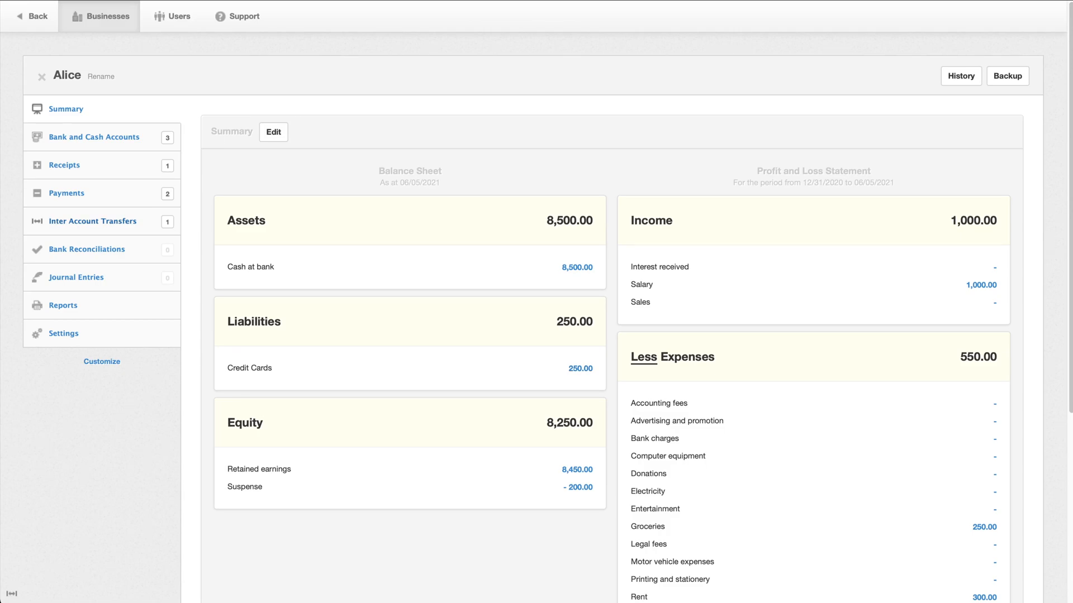
Edit the Pay credit card transfer and date it 02/28/2021.
{"action": "left_click", "coordinate": [93, 222]}
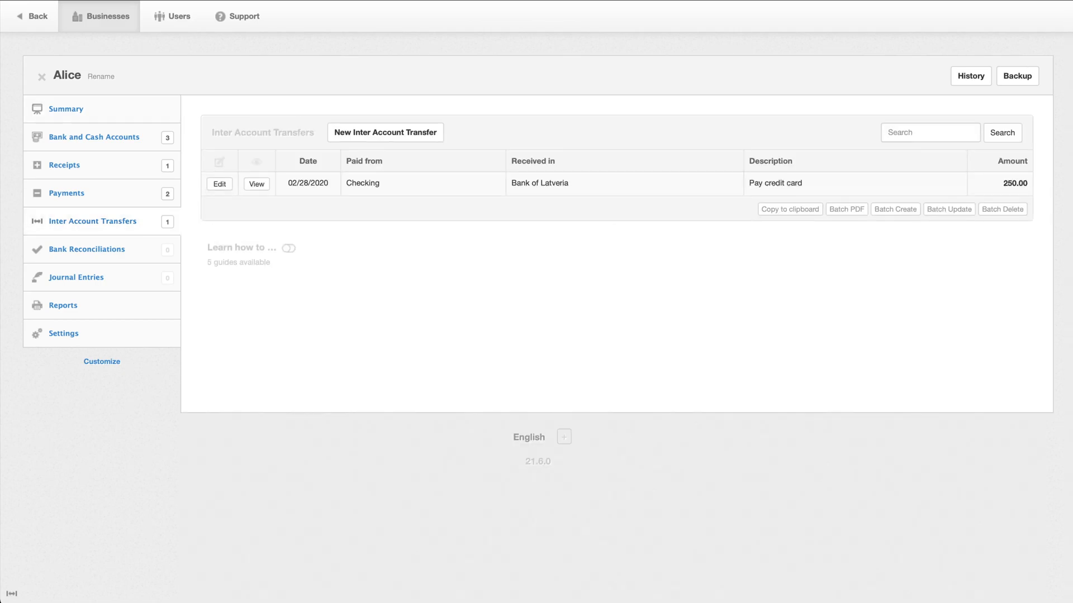
{"action": "left_click", "coordinate": [219, 183]}
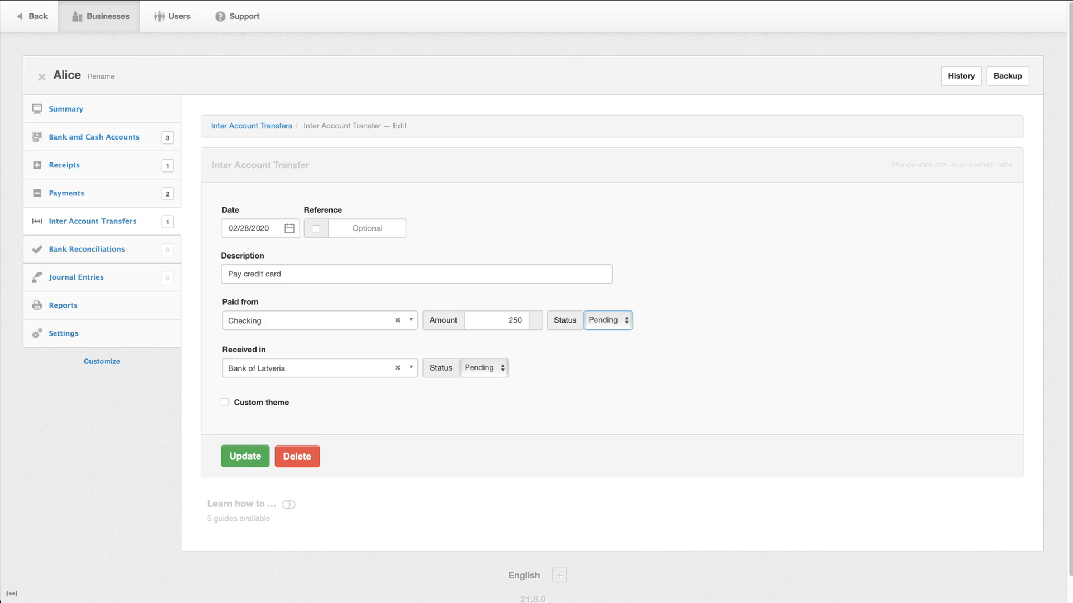
{"action": "left_click", "coordinate": [604, 321]}
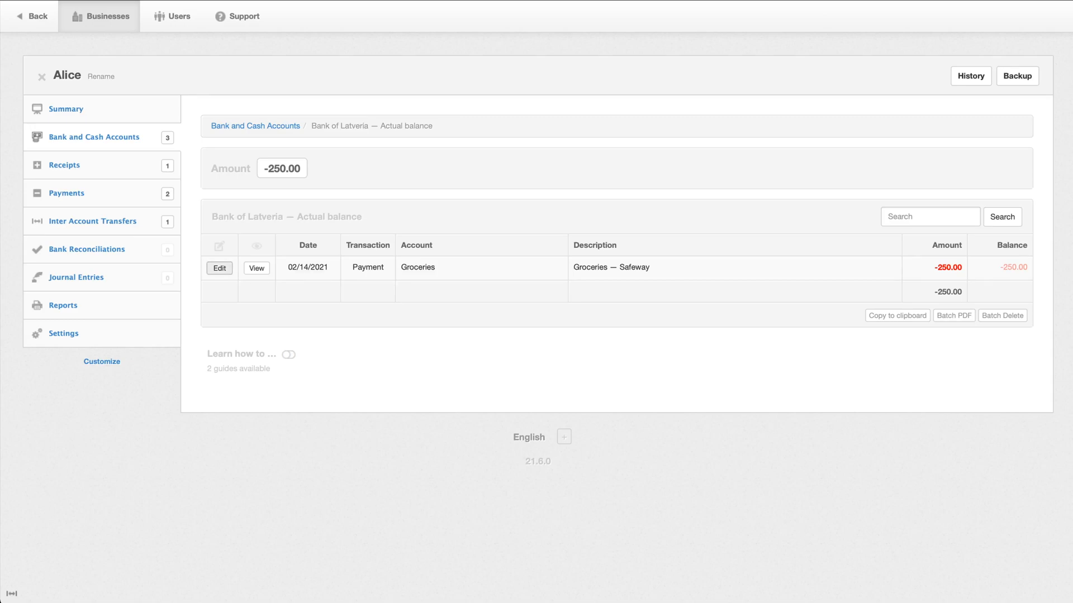
Mark the transfer Cleared on both the Checking and Bank of Latveria sides with cleared dates.
{"action": "left_click", "coordinate": [93, 220]}
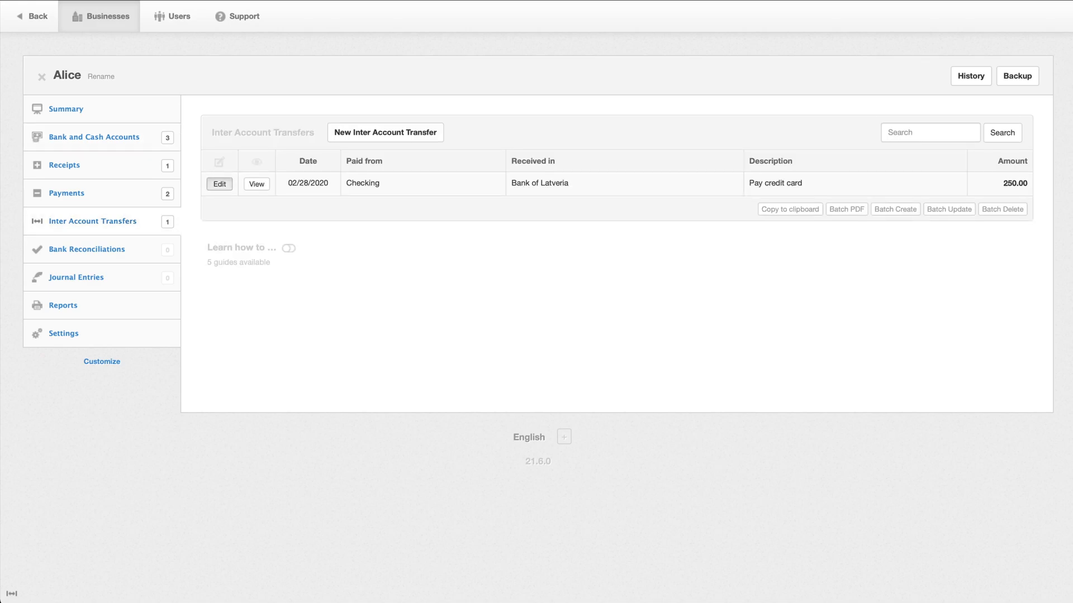
{"action": "left_click", "coordinate": [219, 183]}
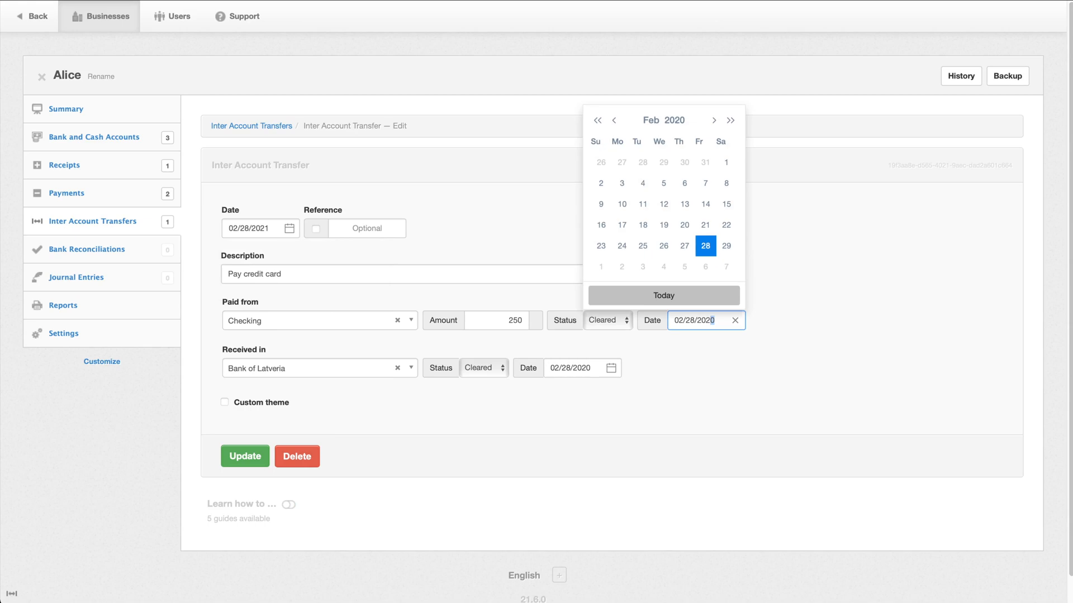
{"action": "left_click", "coordinate": [568, 367]}
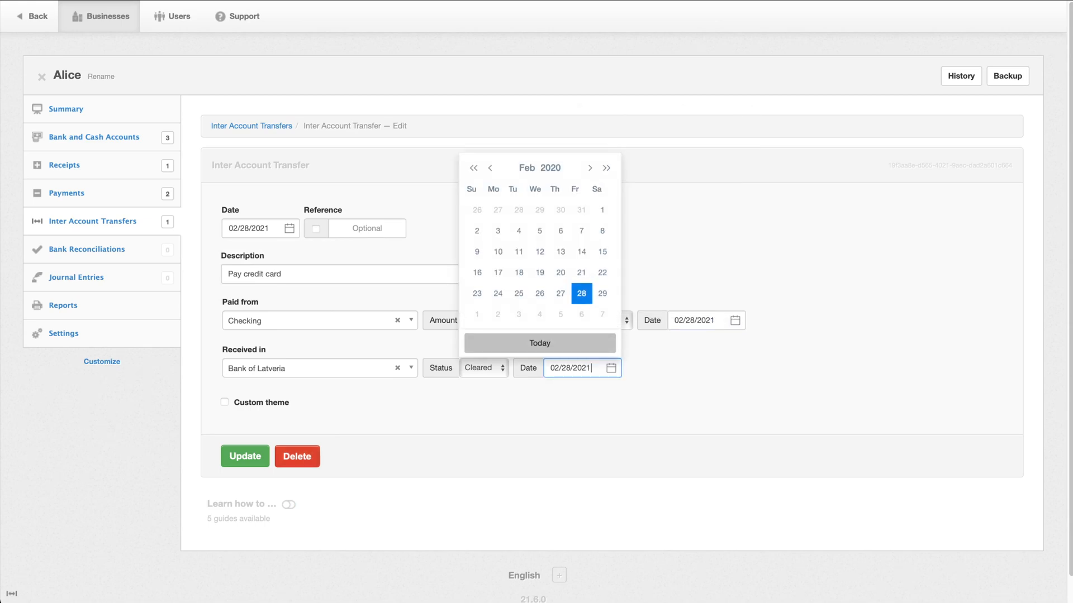
{"action": "left_click", "coordinate": [66, 108]}
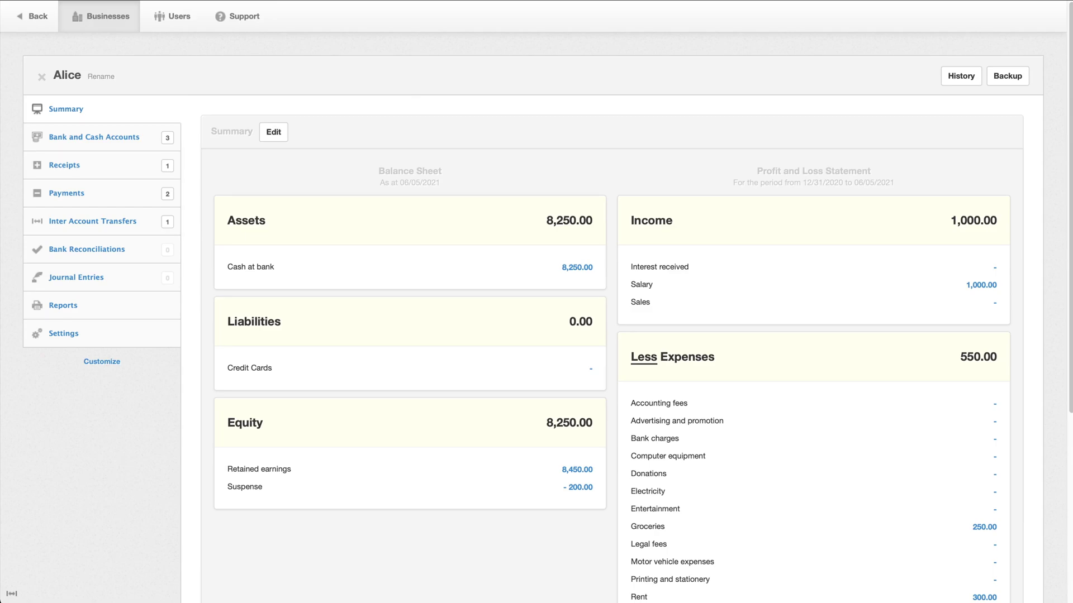
{"action": "scroll", "scroll_direction": "down", "scroll_amount": 3}
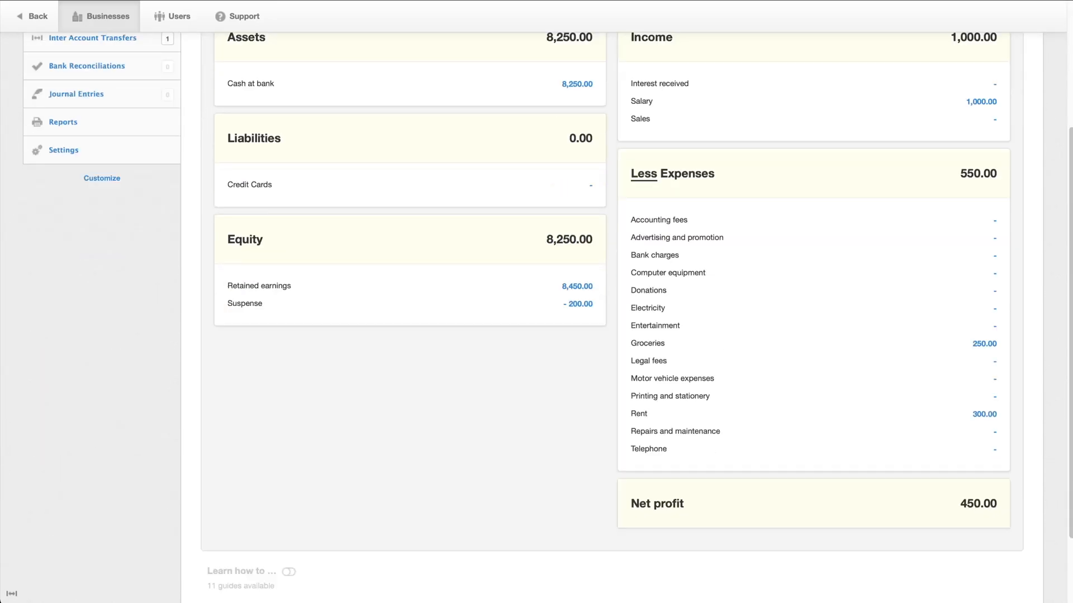
{"action": "scroll", "scroll_direction": "up", "scroll_amount": 3}
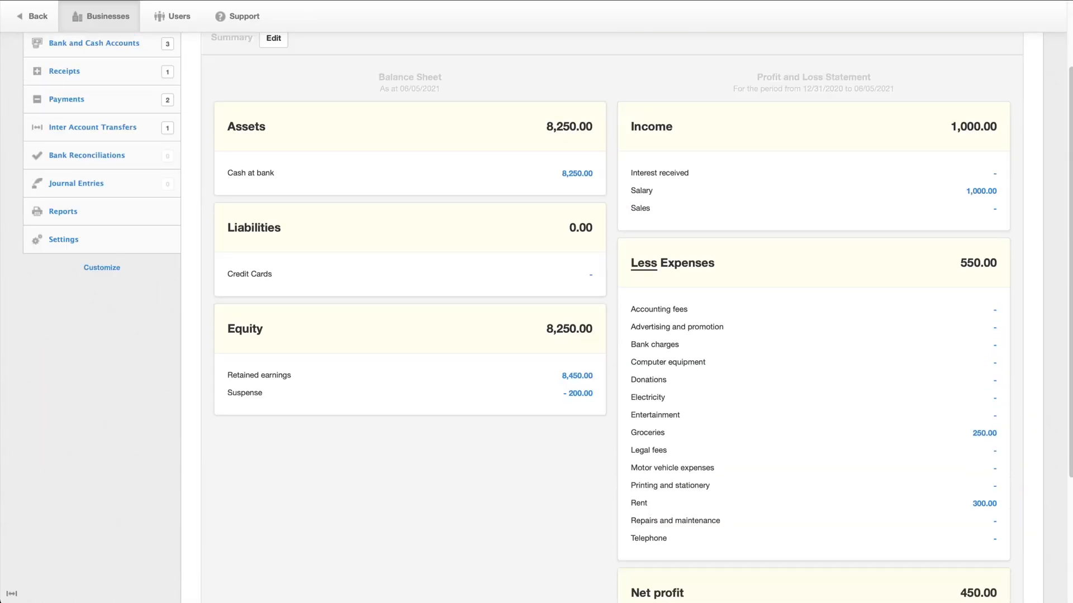
{"action": "scroll", "scroll_direction": "up", "scroll_amount": 3}
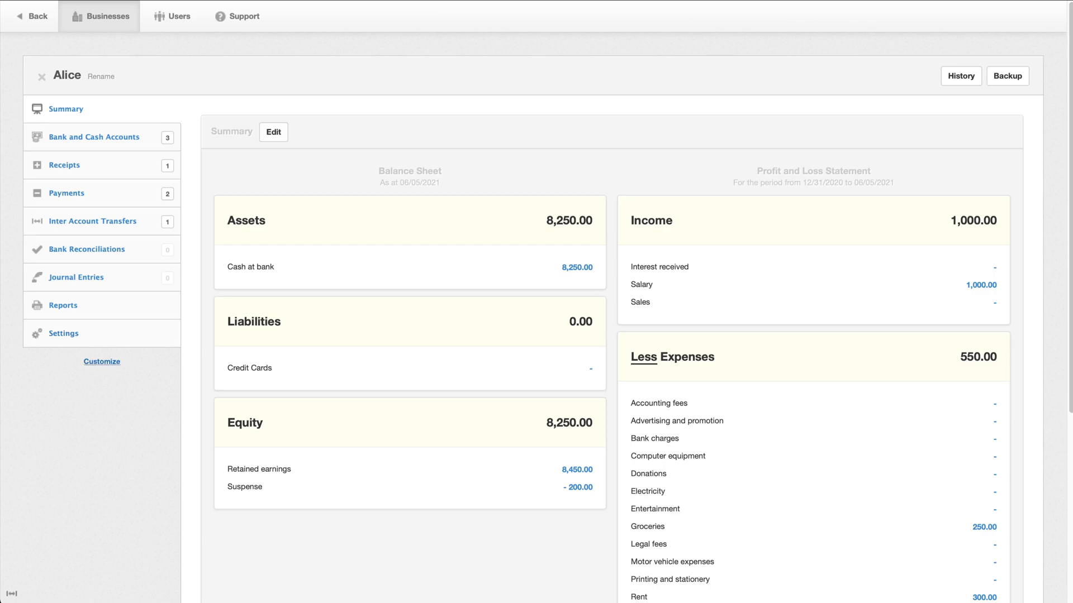
Enable the Inventory Items tab via Customize, view it empty, and return to Summary.
{"action": "left_click", "coordinate": [102, 361]}
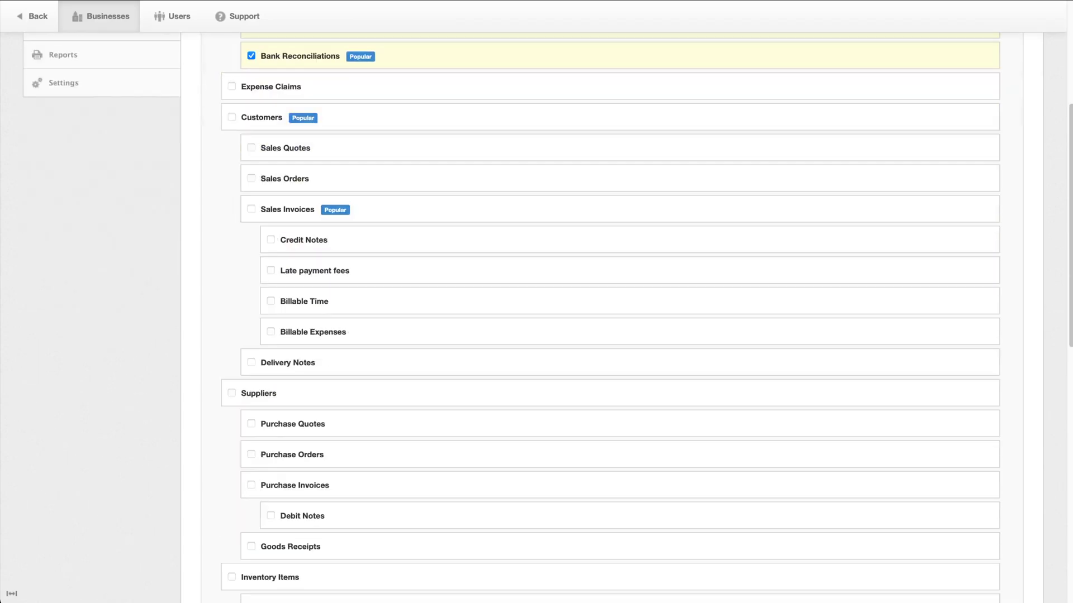
{"action": "scroll", "scroll_direction": "down", "scroll_amount": 3}
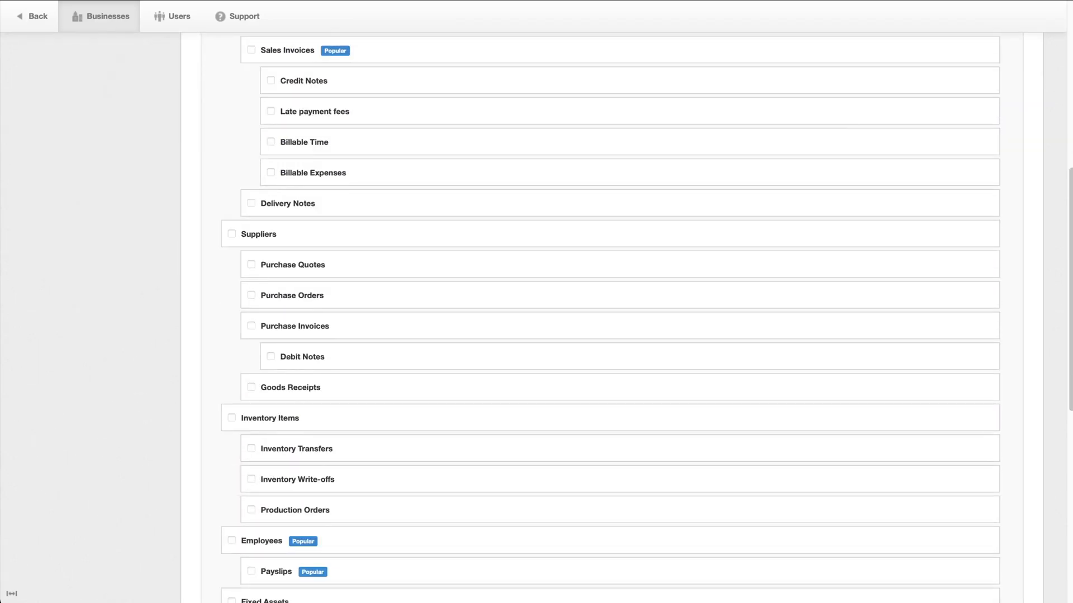
{"action": "left_click", "coordinate": [231, 418]}
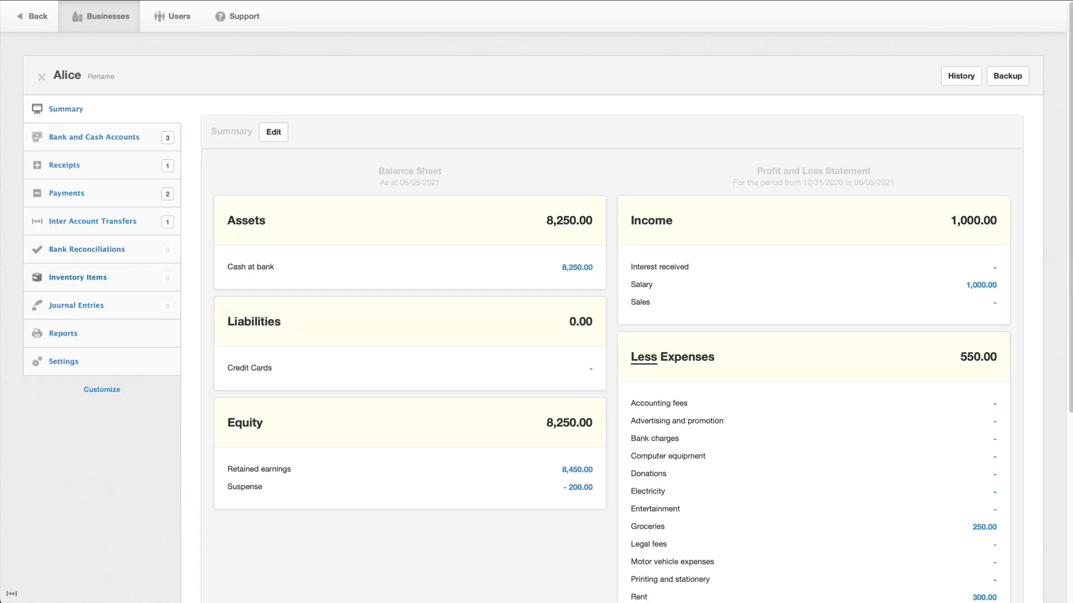
{"action": "left_click", "coordinate": [78, 277]}
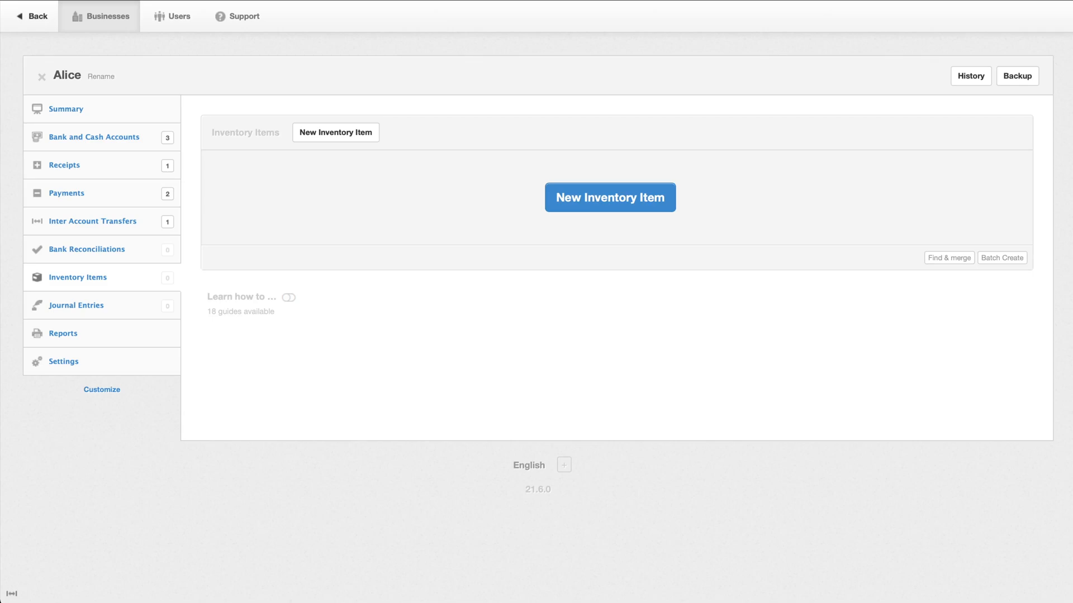
{"action": "left_click", "coordinate": [66, 108]}
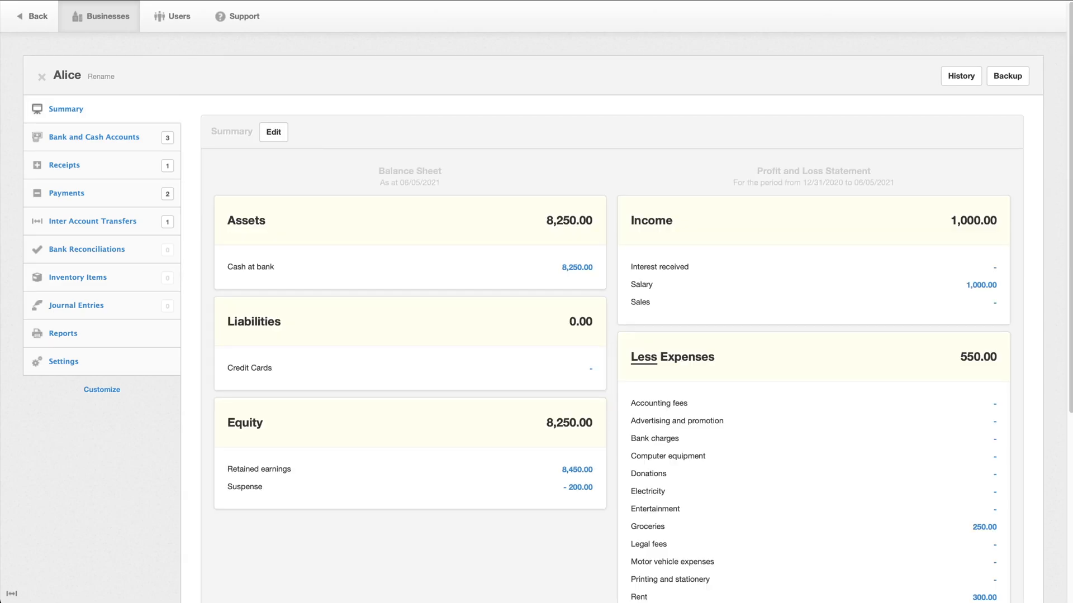